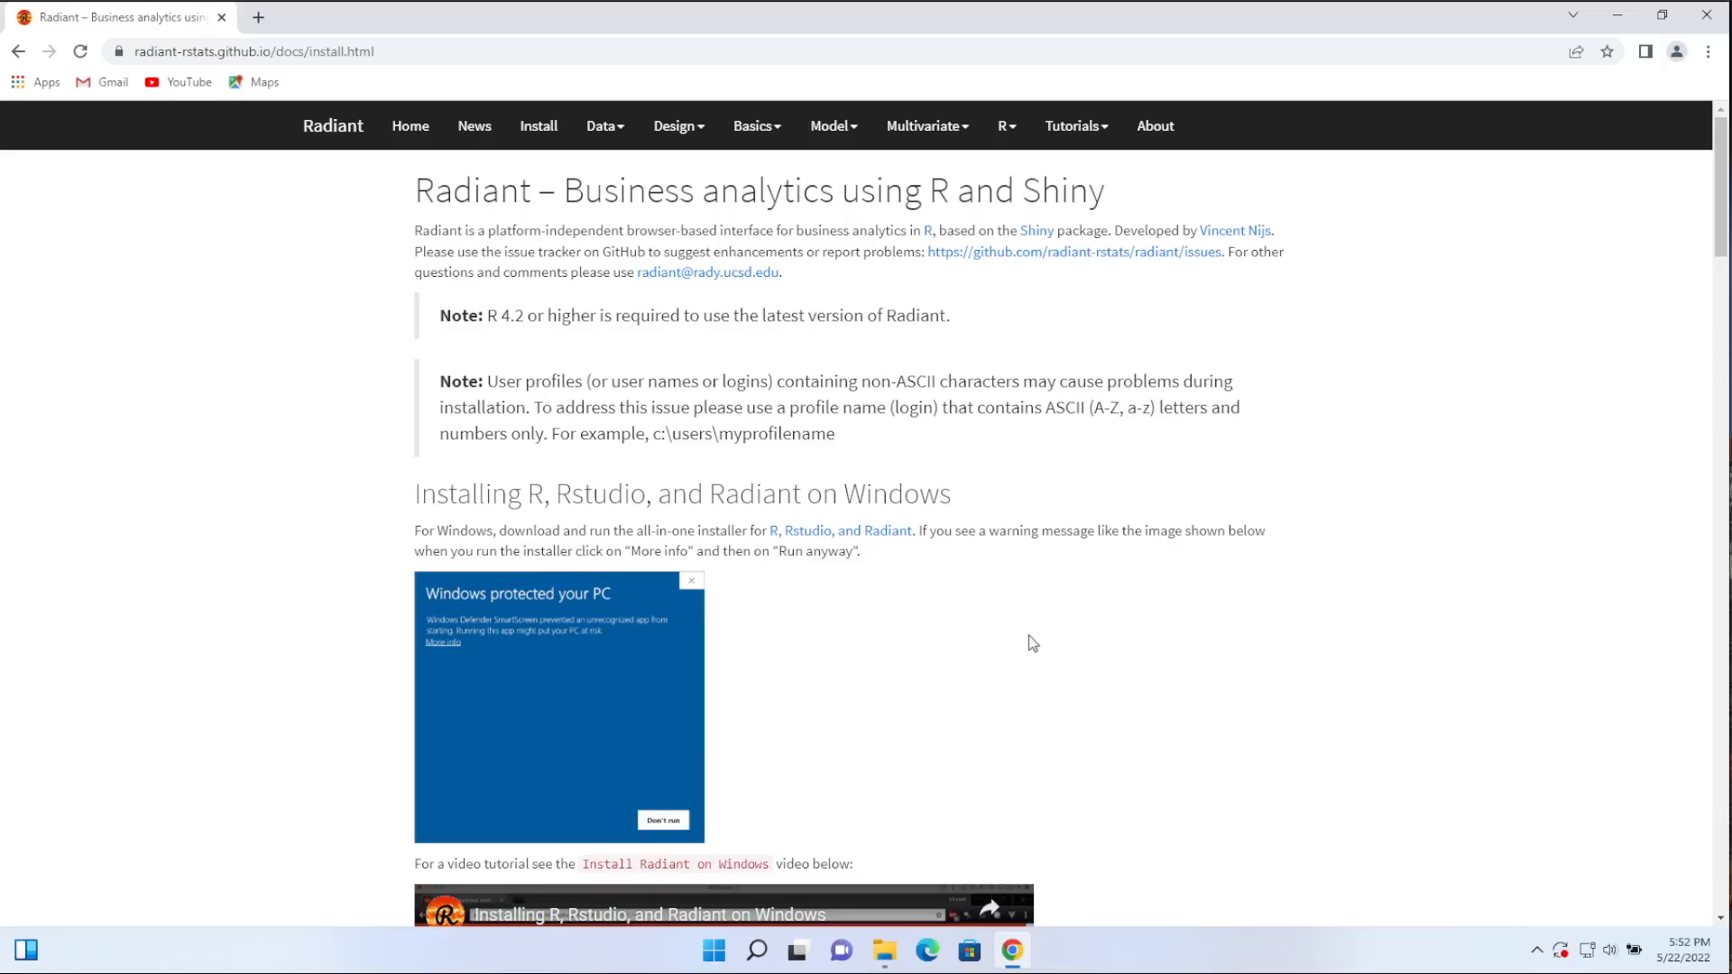
{"action": "mouse_move", "coordinate": [571, 388]}
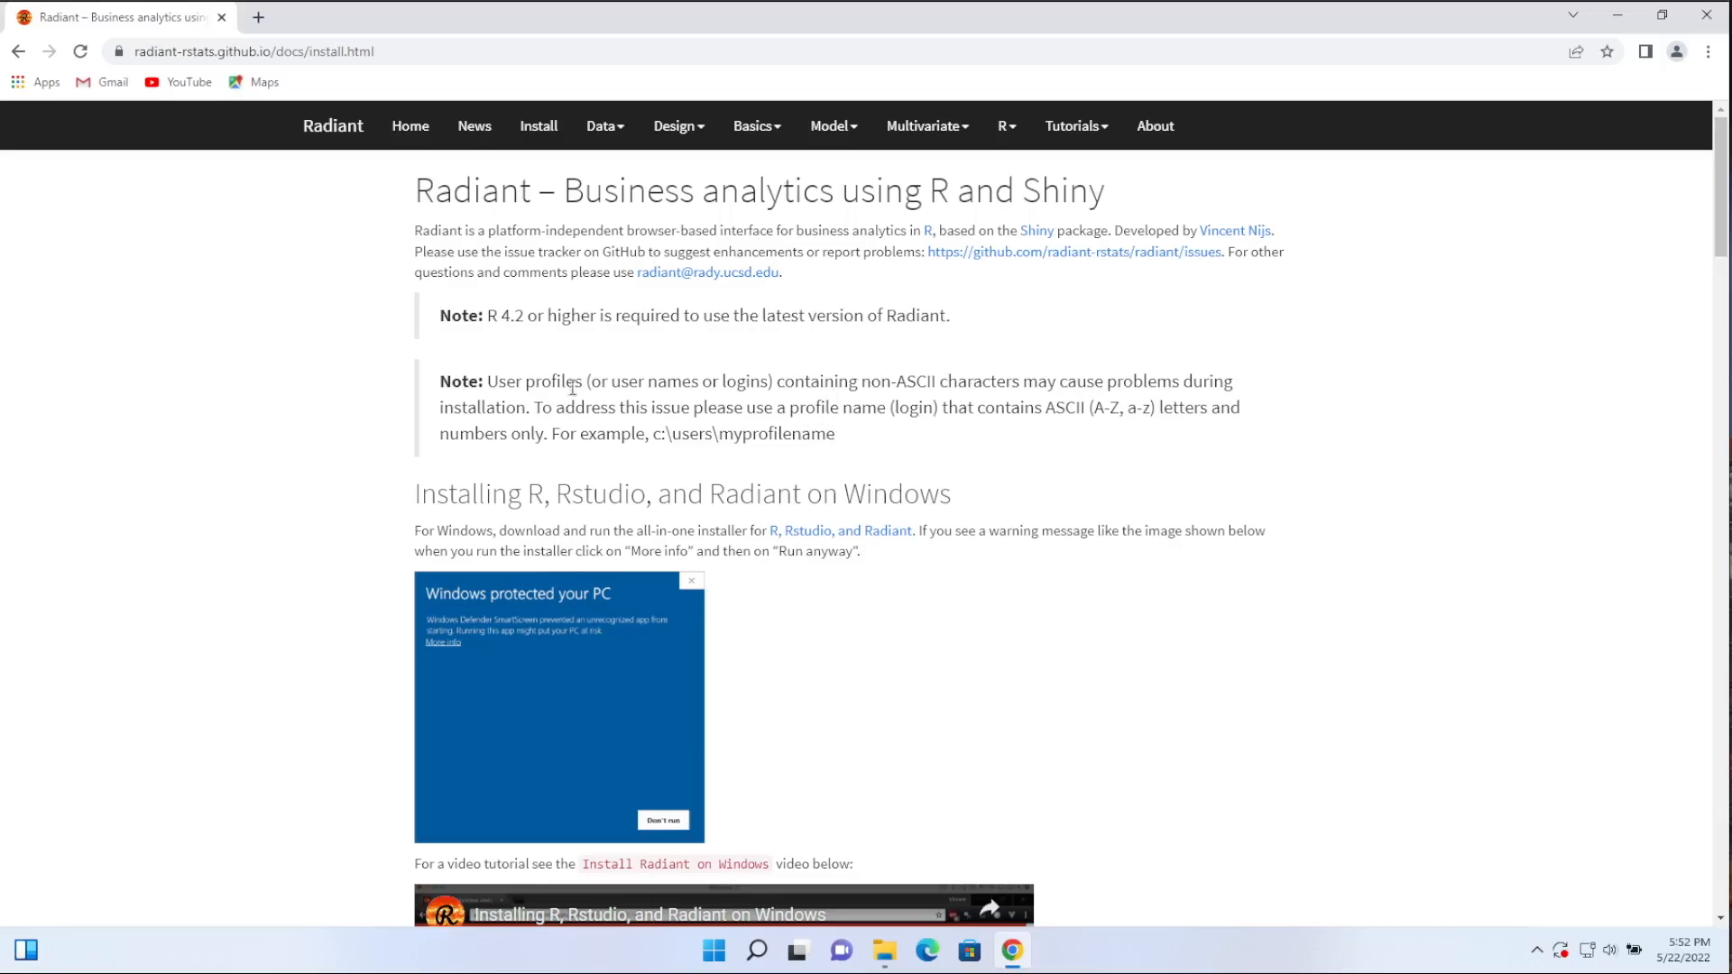
{"action": "mouse_move", "coordinate": [615, 366]}
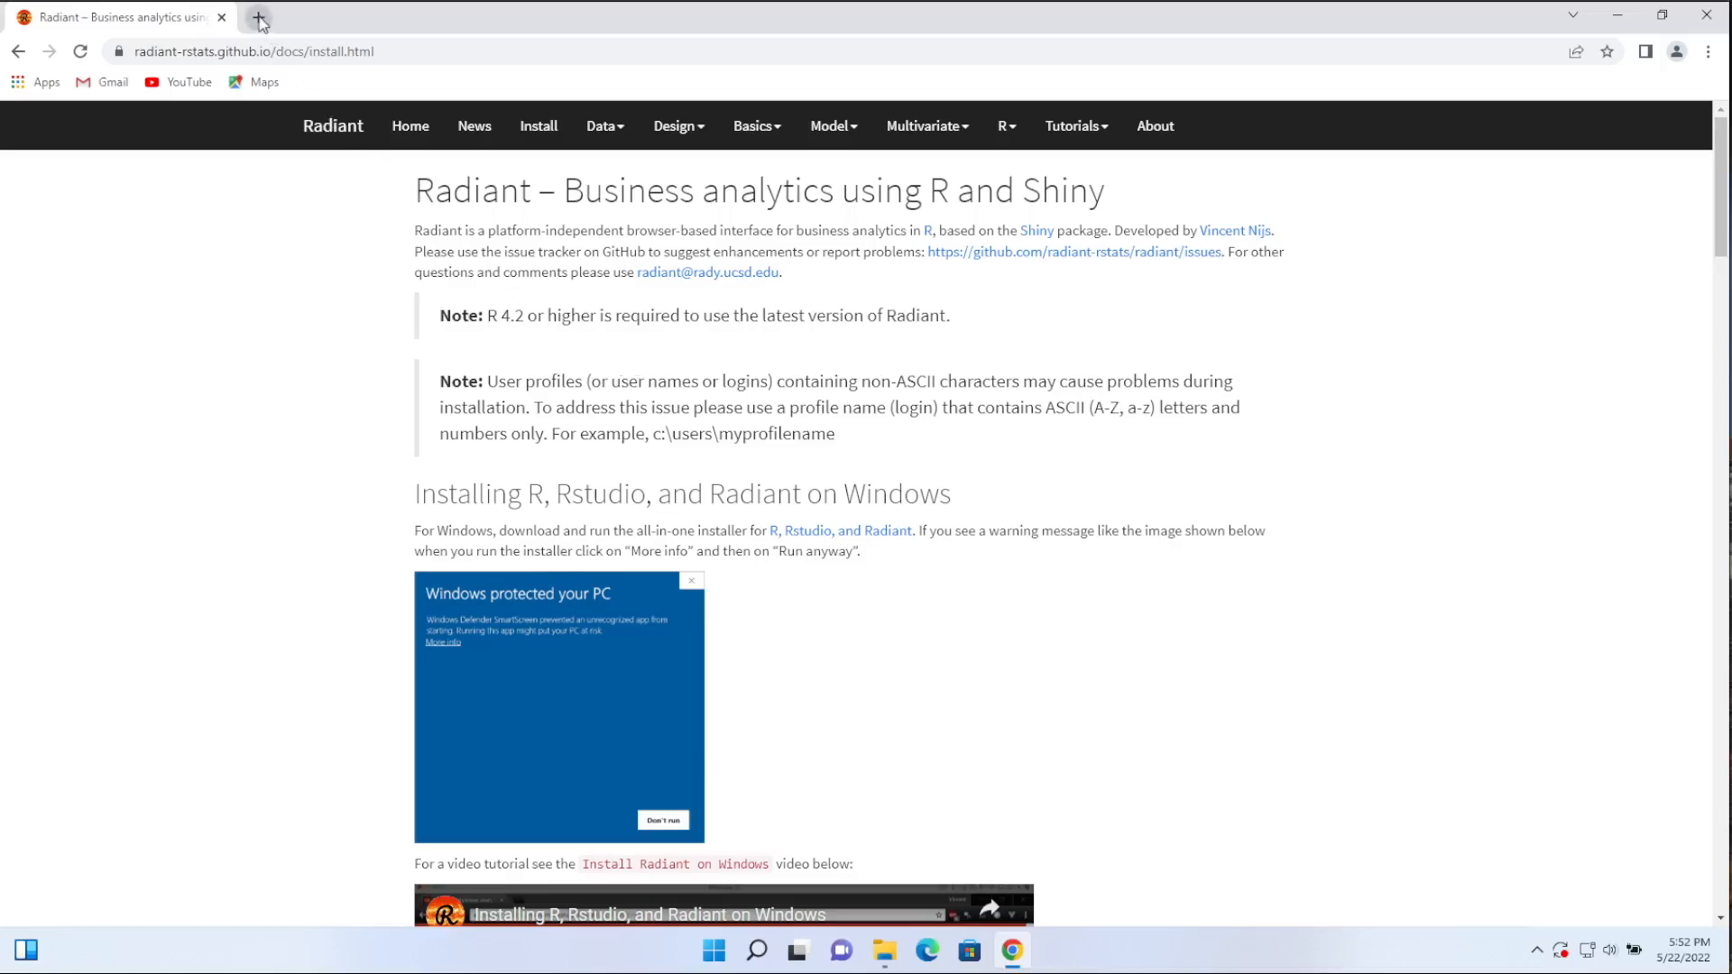
Step: Open a new Chrome tab and search for 'radiant-rstats install'
{"action": "left_click", "coordinate": [260, 16]}
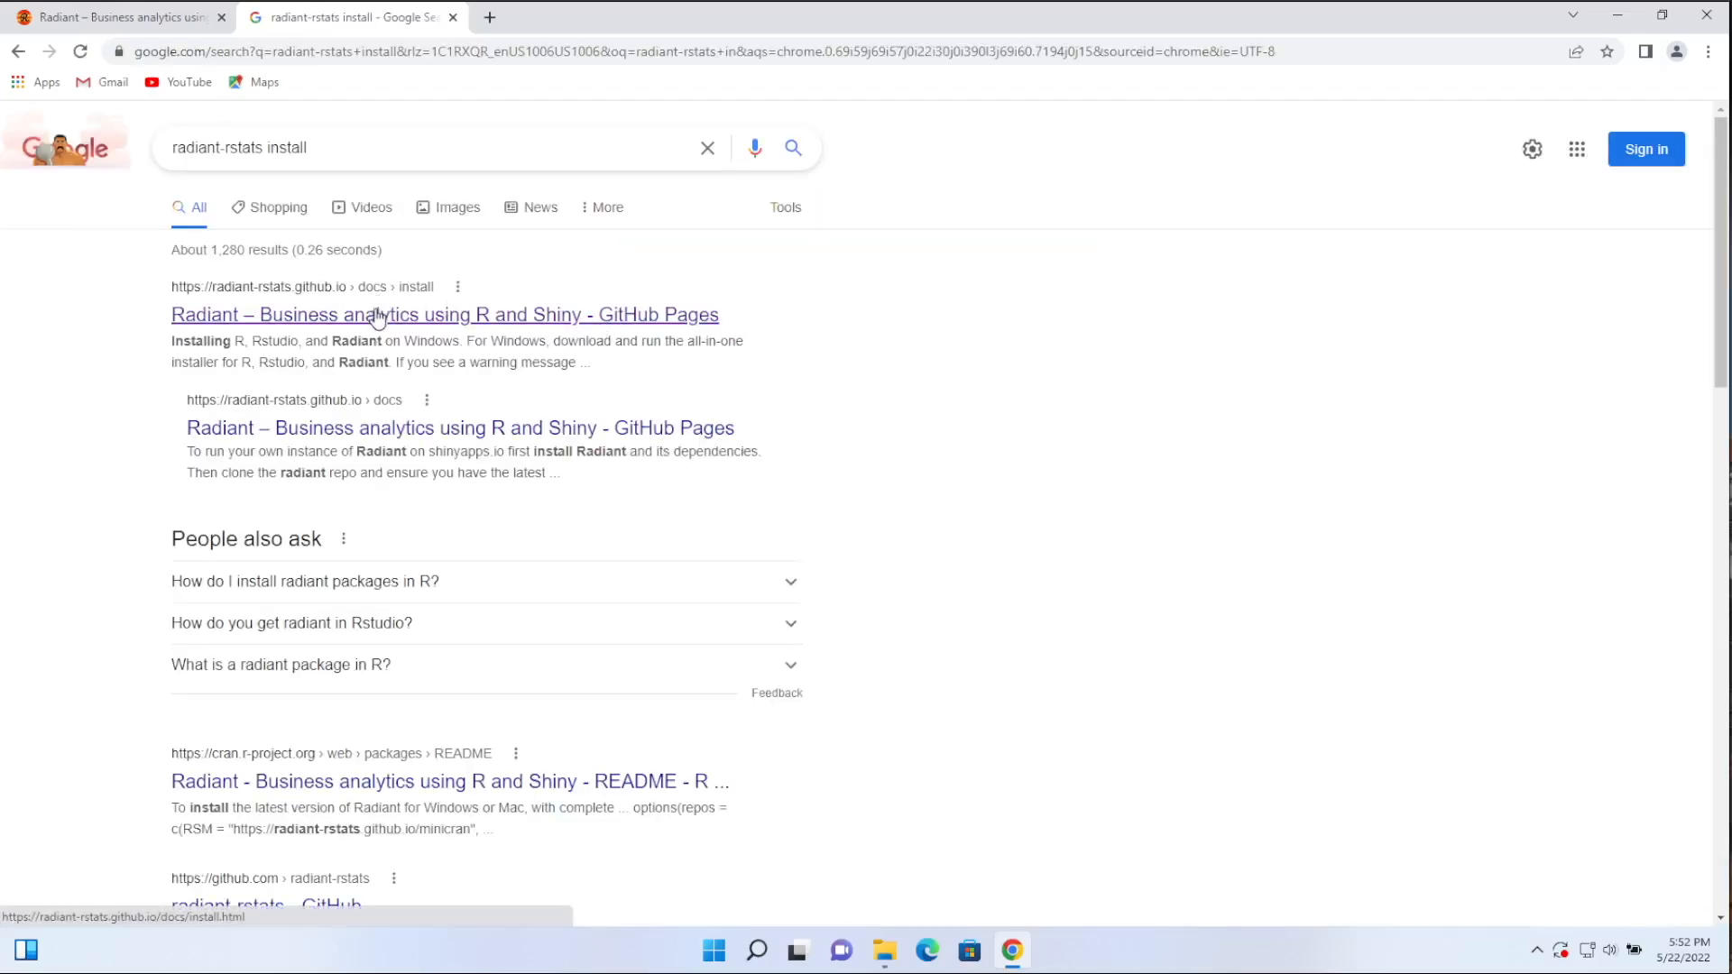
Step: Close the duplicate install tab and download the 'R, Rstudio, and Radiant' Windows installer
{"action": "left_click", "coordinate": [444, 314]}
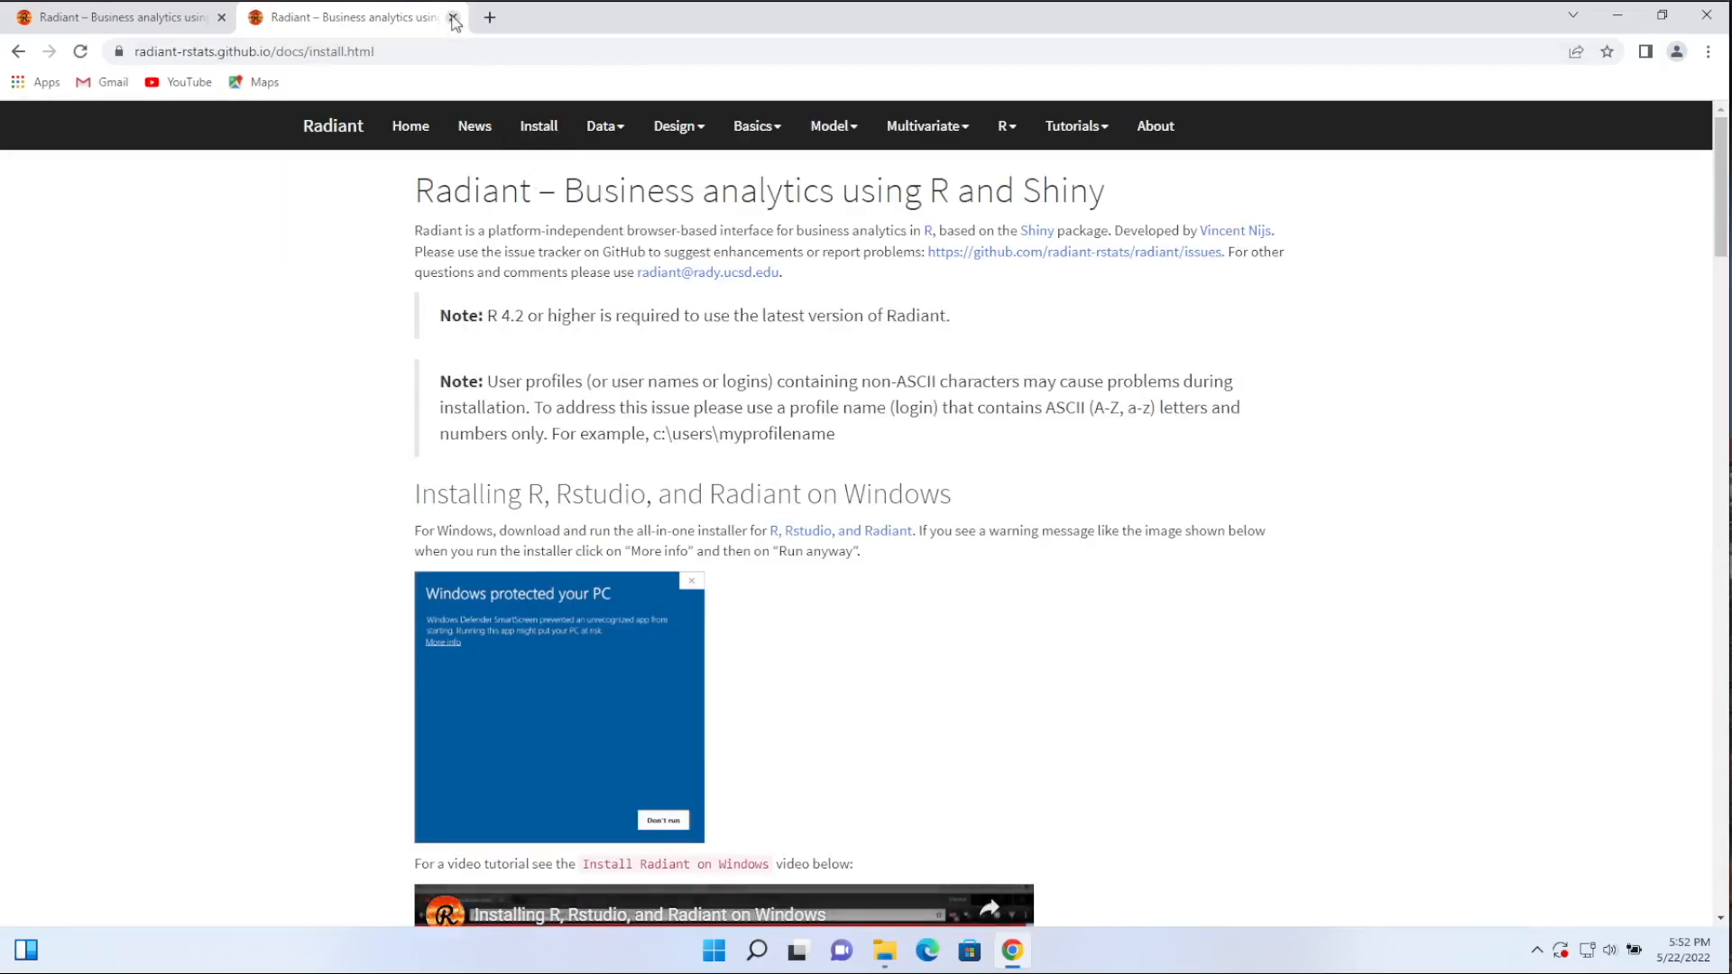
{"action": "left_click", "coordinate": [452, 16]}
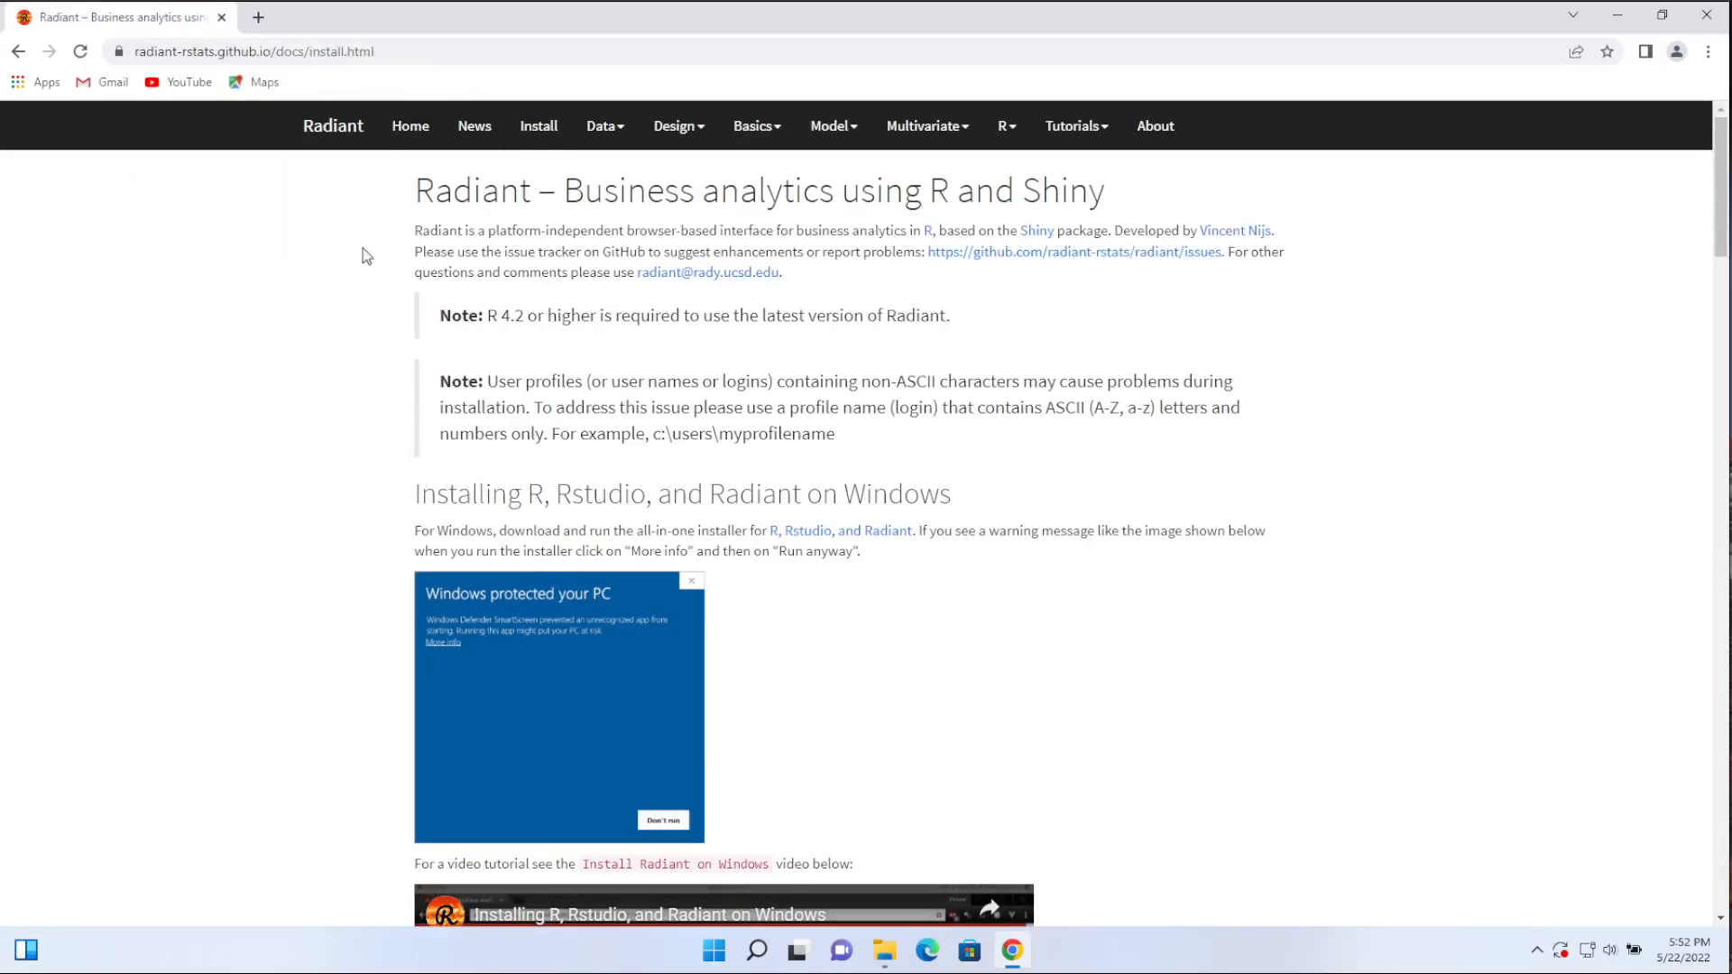
{"action": "mouse_move", "coordinate": [527, 532]}
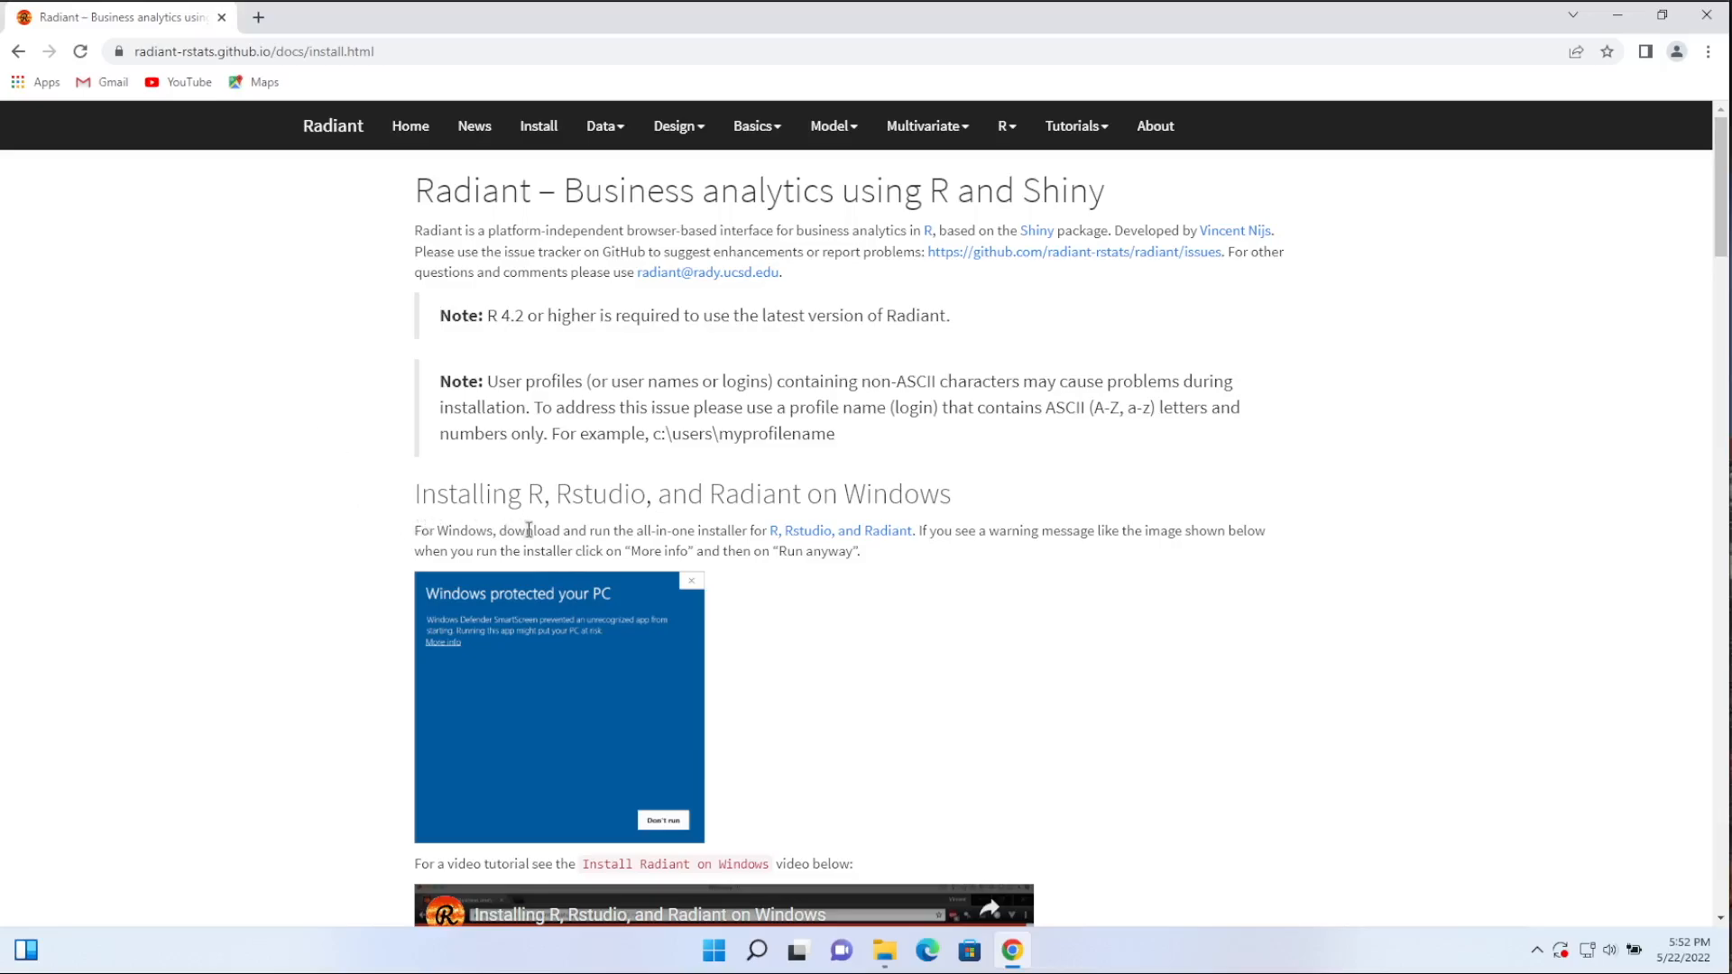
{"action": "mouse_move", "coordinate": [784, 549]}
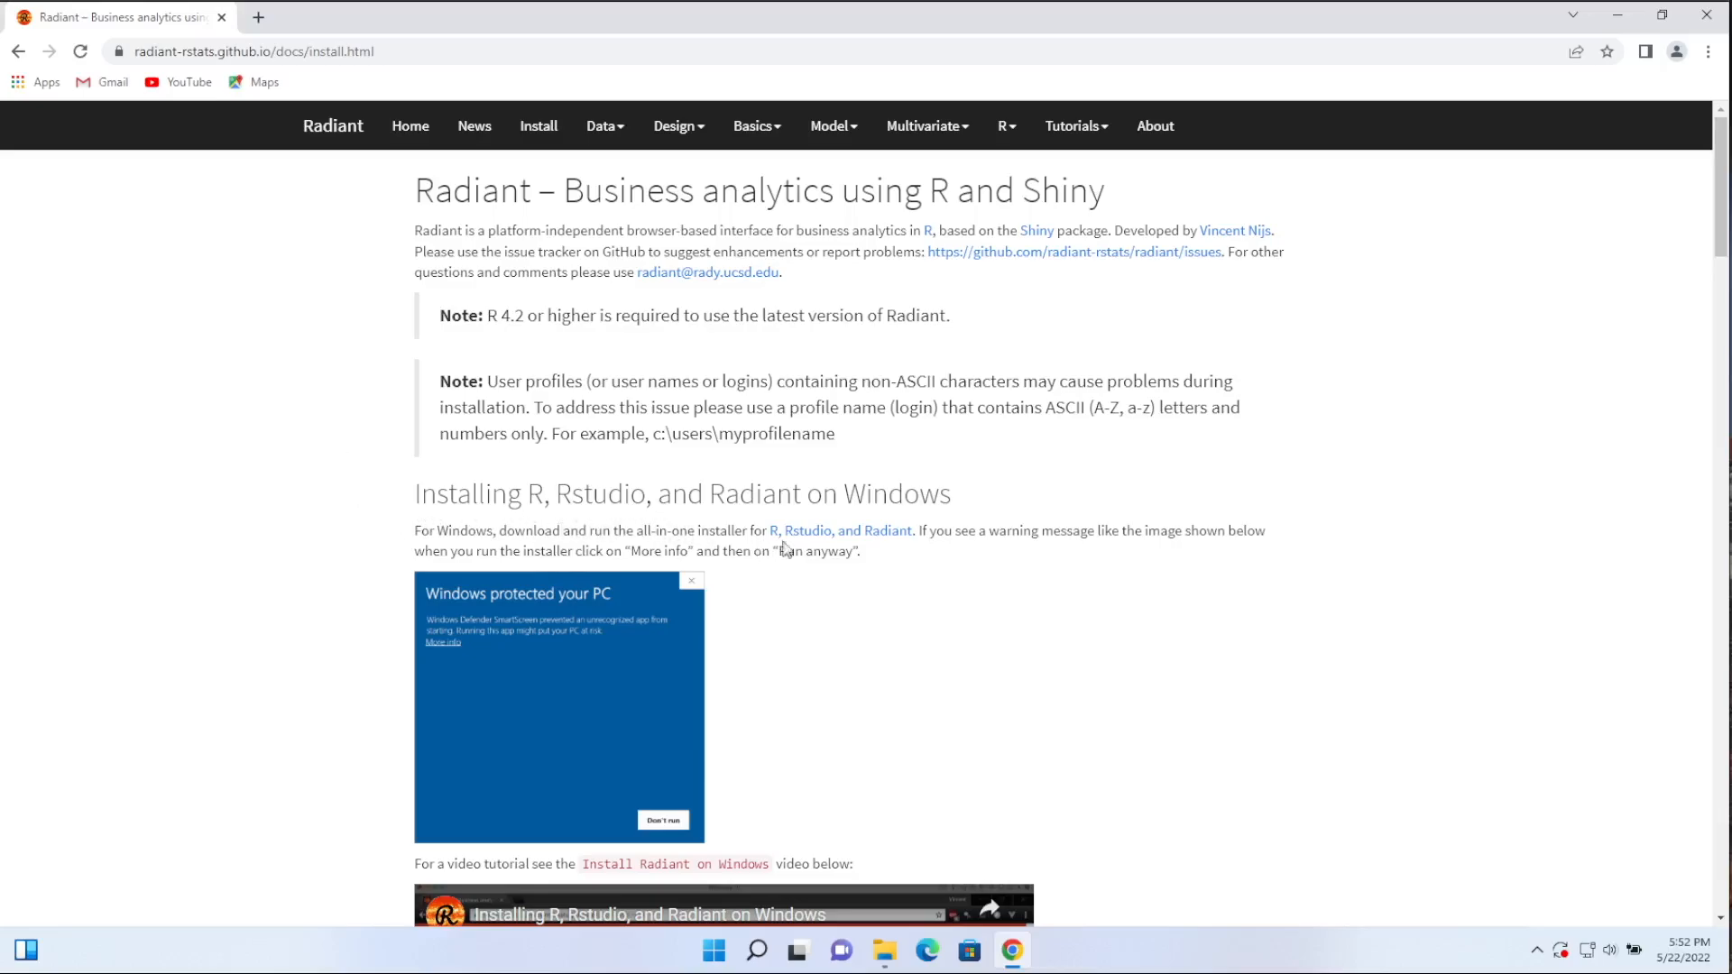
{"action": "mouse_move", "coordinate": [841, 530]}
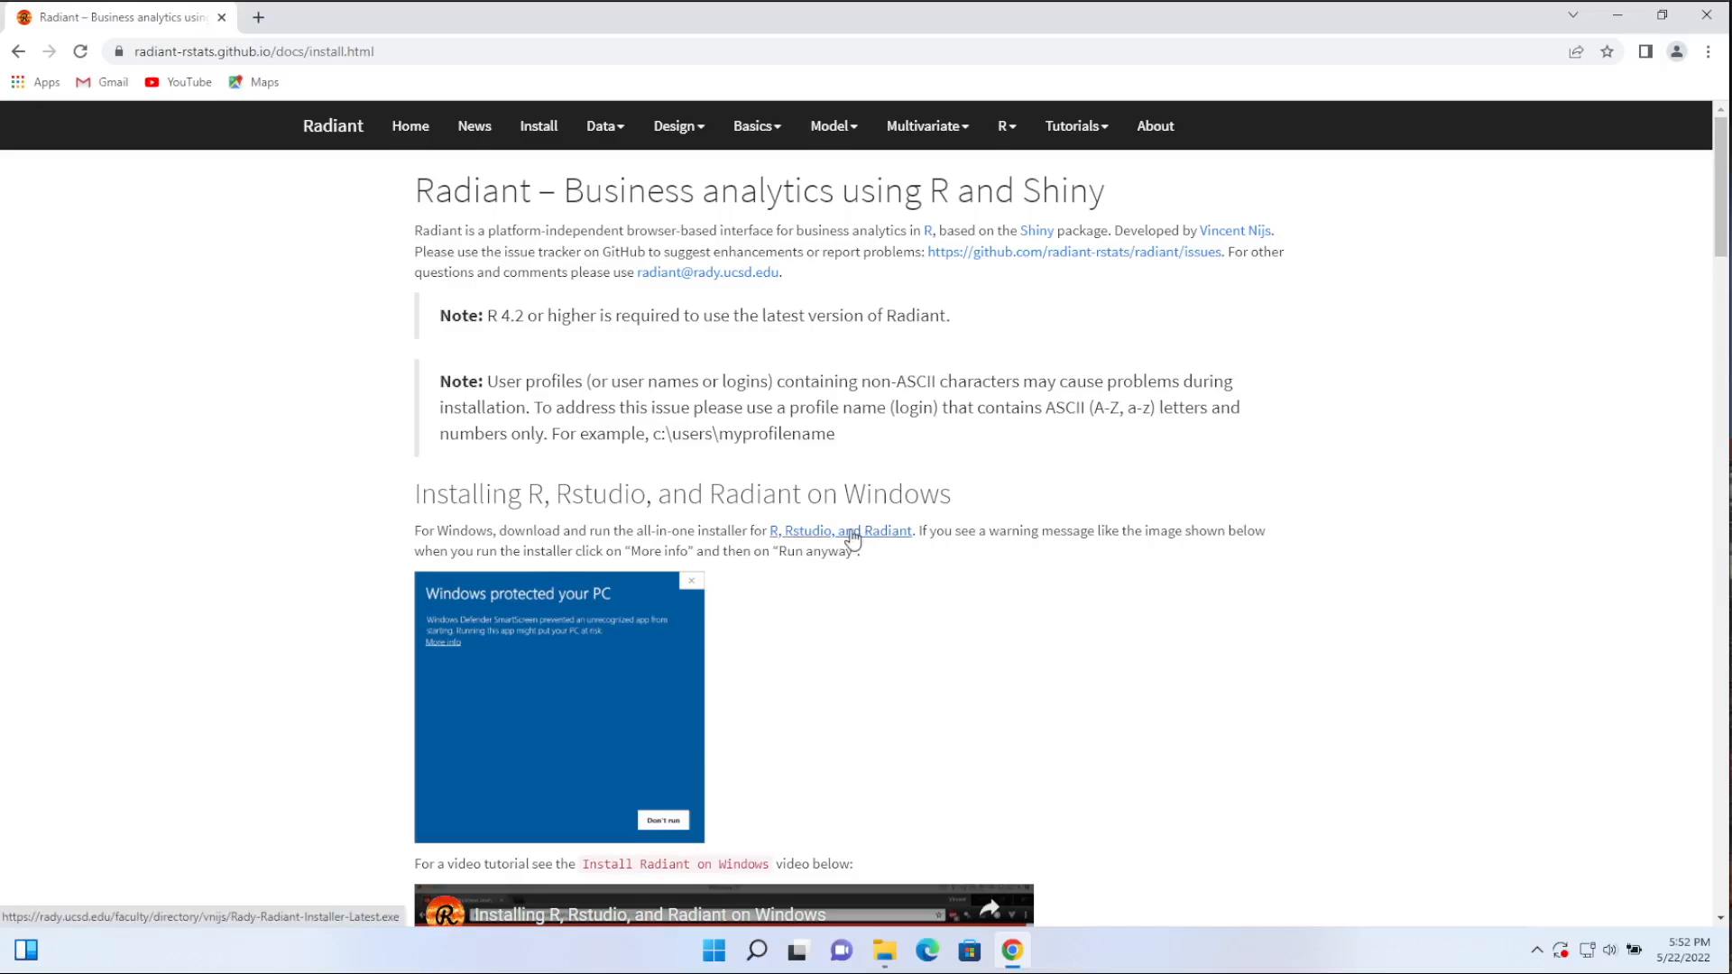
{"action": "left_click", "coordinate": [841, 531]}
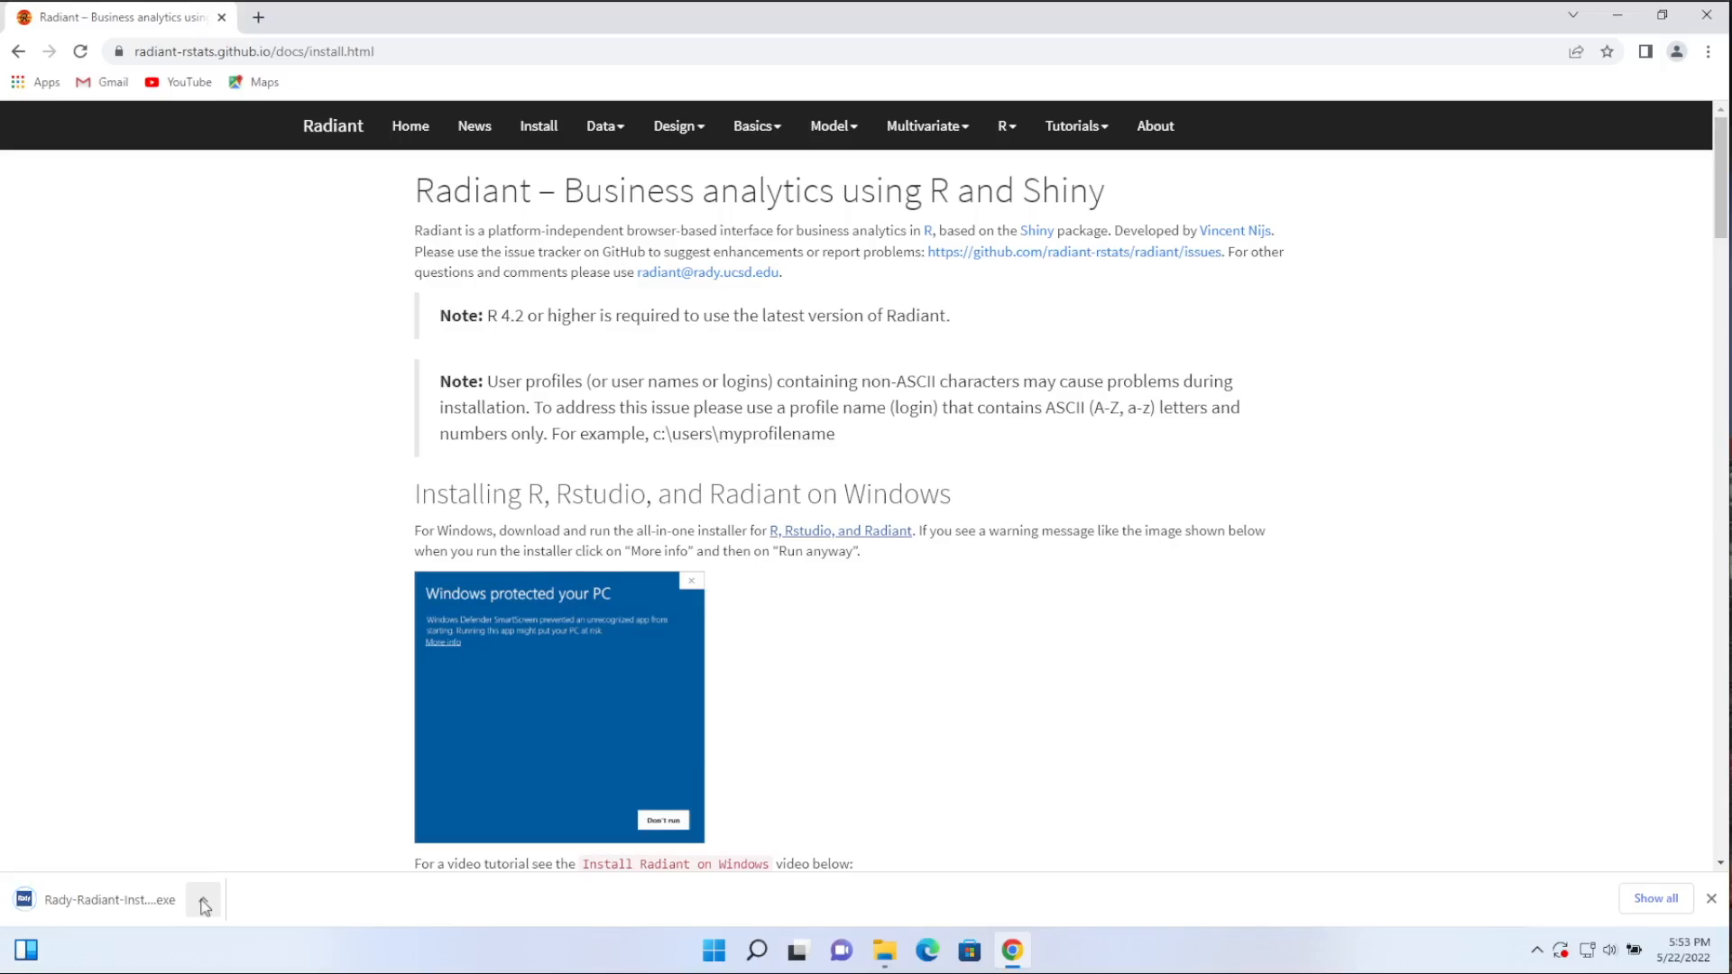
Step: Show Rady-Radiant-Installer-Latest in the Downloads folder and run it as administrator
{"action": "left_click", "coordinate": [203, 899]}
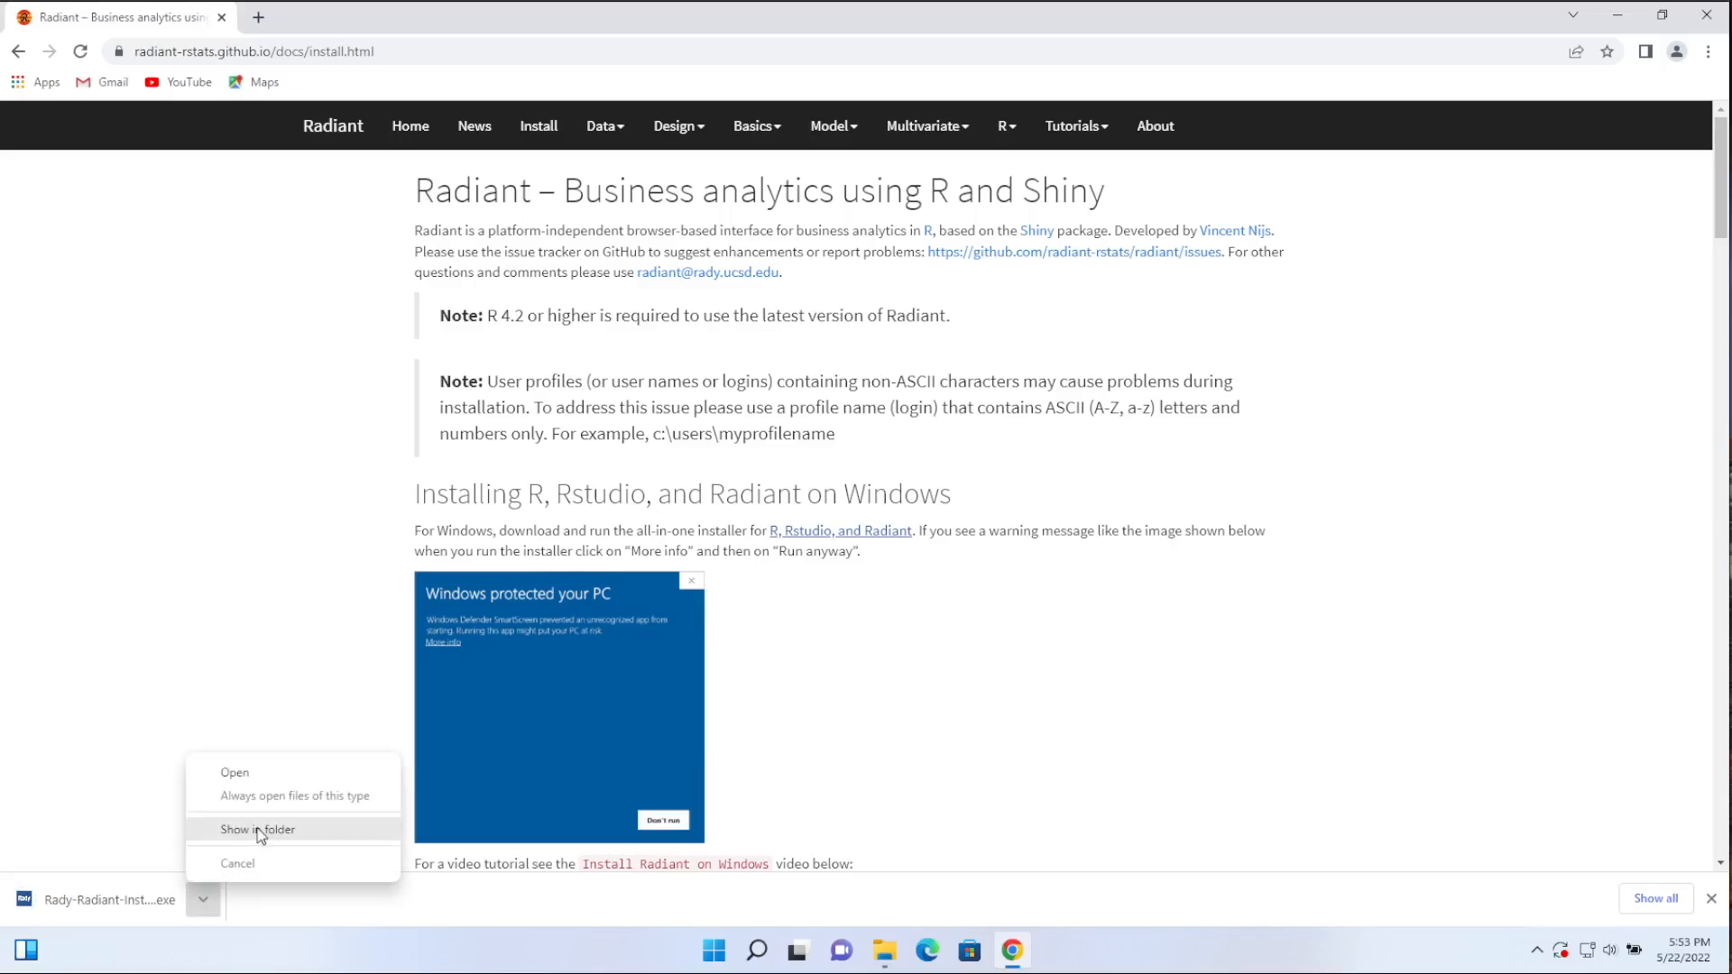
{"action": "left_click", "coordinate": [257, 828]}
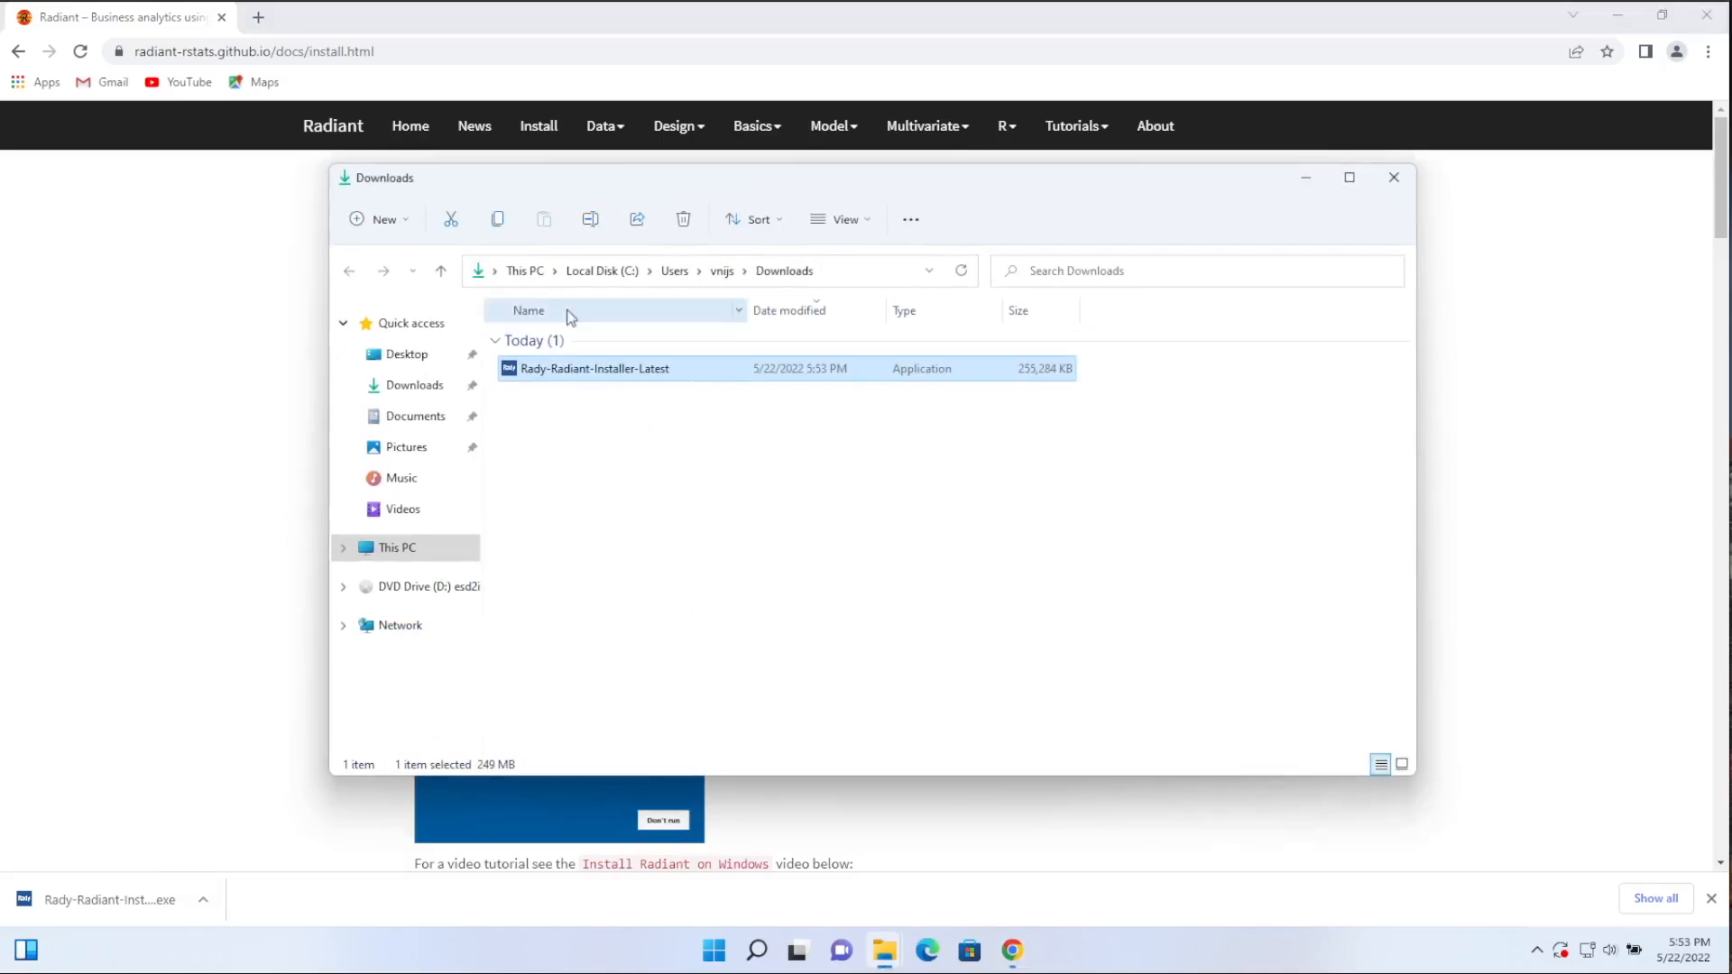
{"action": "mouse_move", "coordinate": [552, 370]}
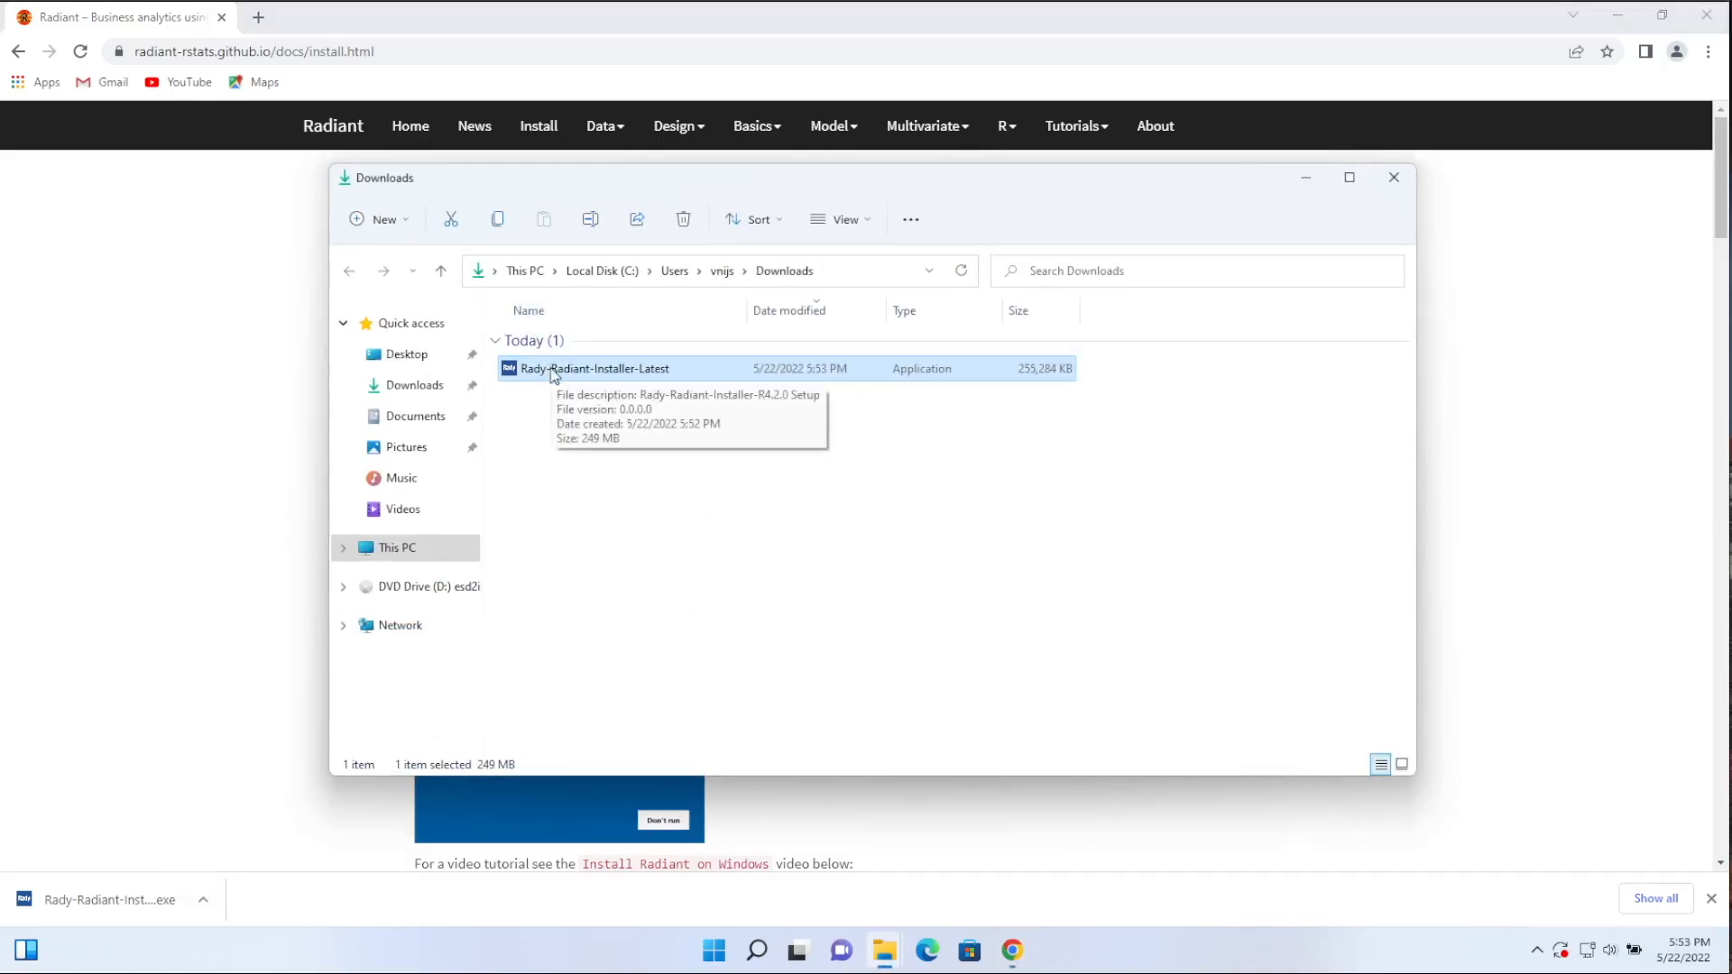
{"action": "right_click", "coordinate": [591, 368]}
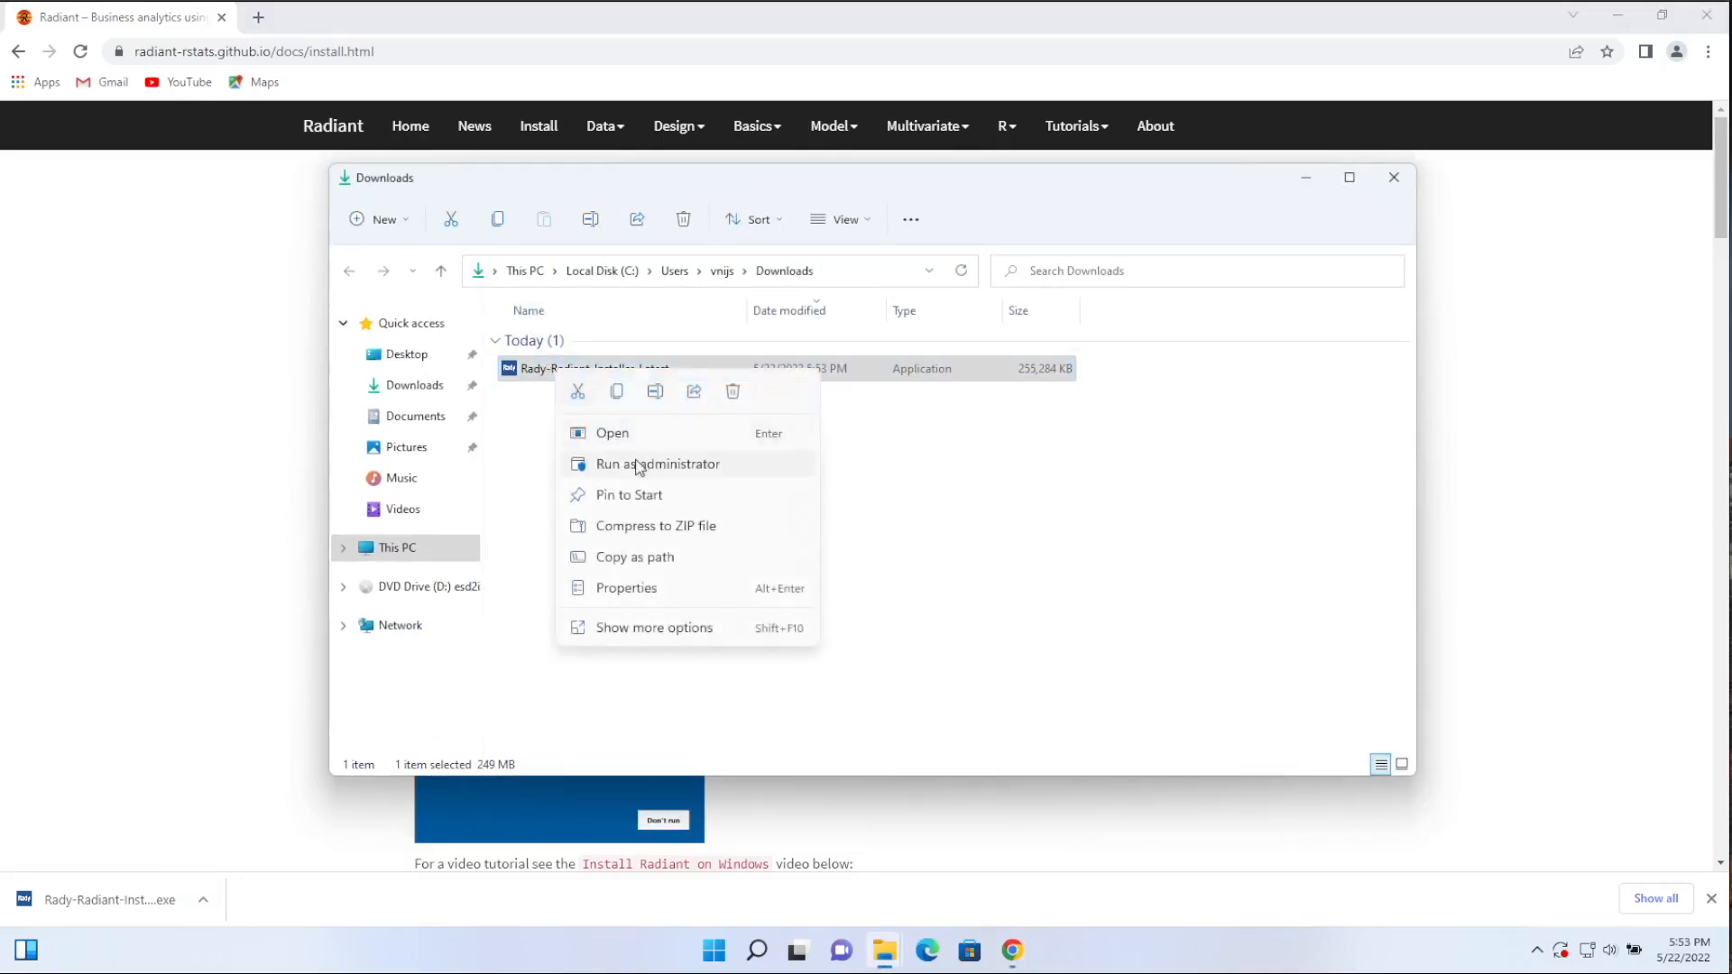
{"action": "left_click", "coordinate": [657, 463]}
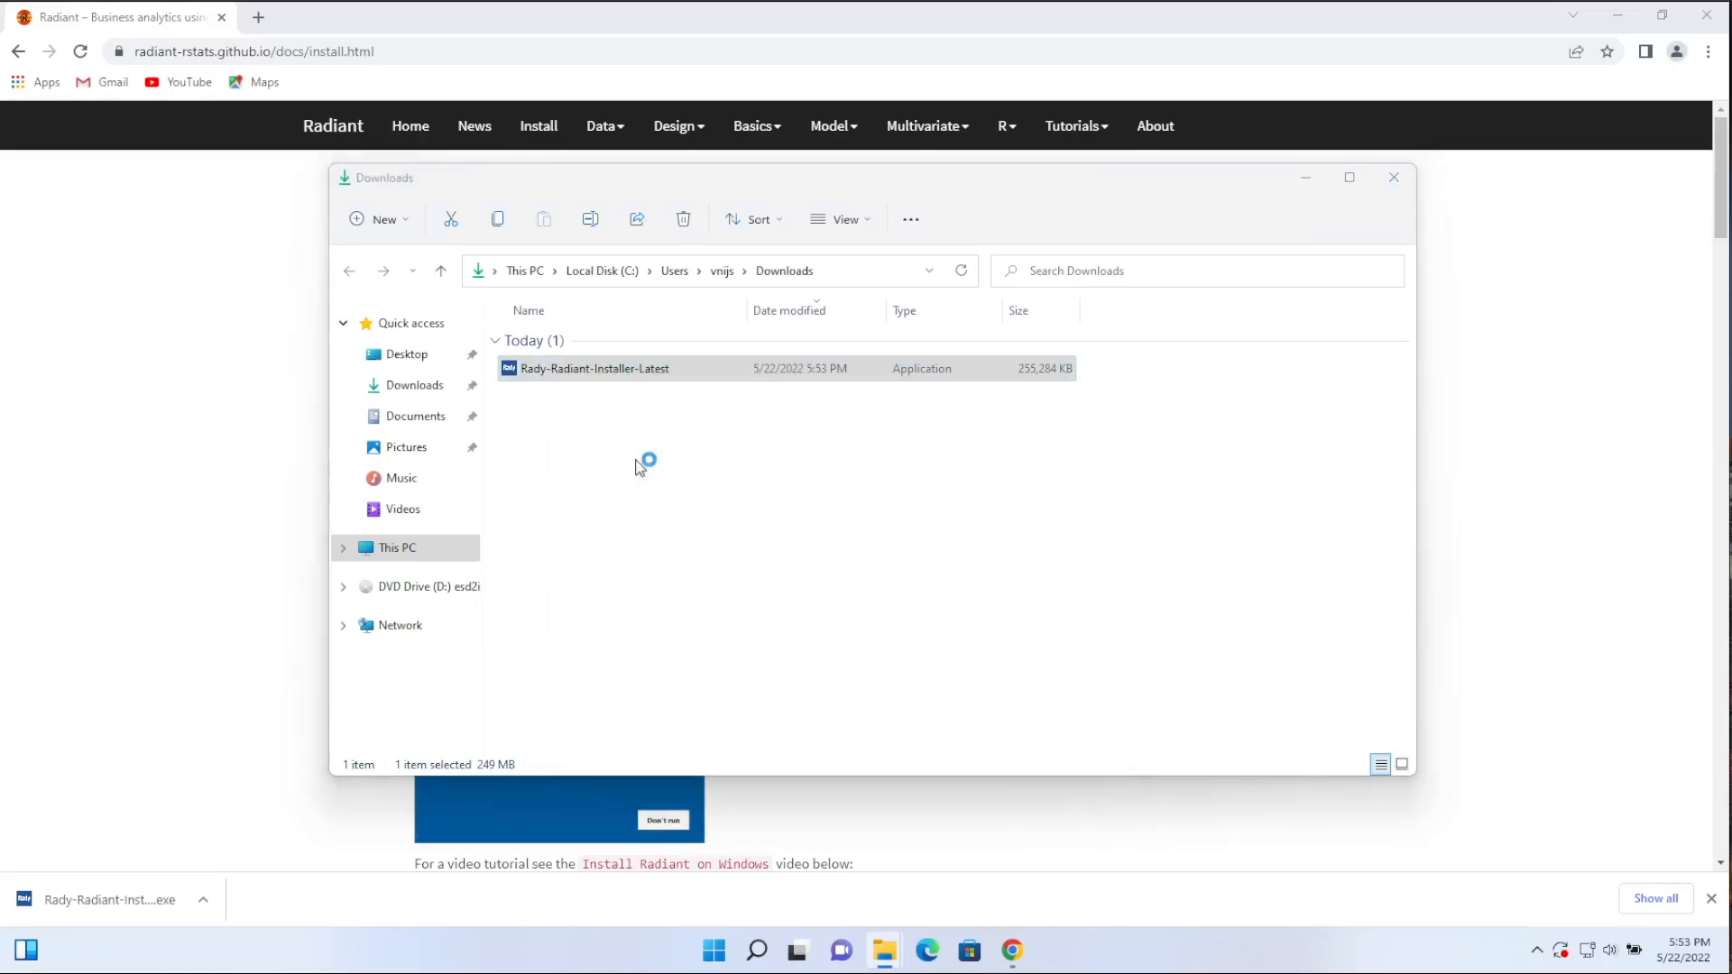
Step: Launch the installer, choose Run anyway at SmartScreen, and approve the User Account Control prompt
{"action": "double_click", "coordinate": [593, 368]}
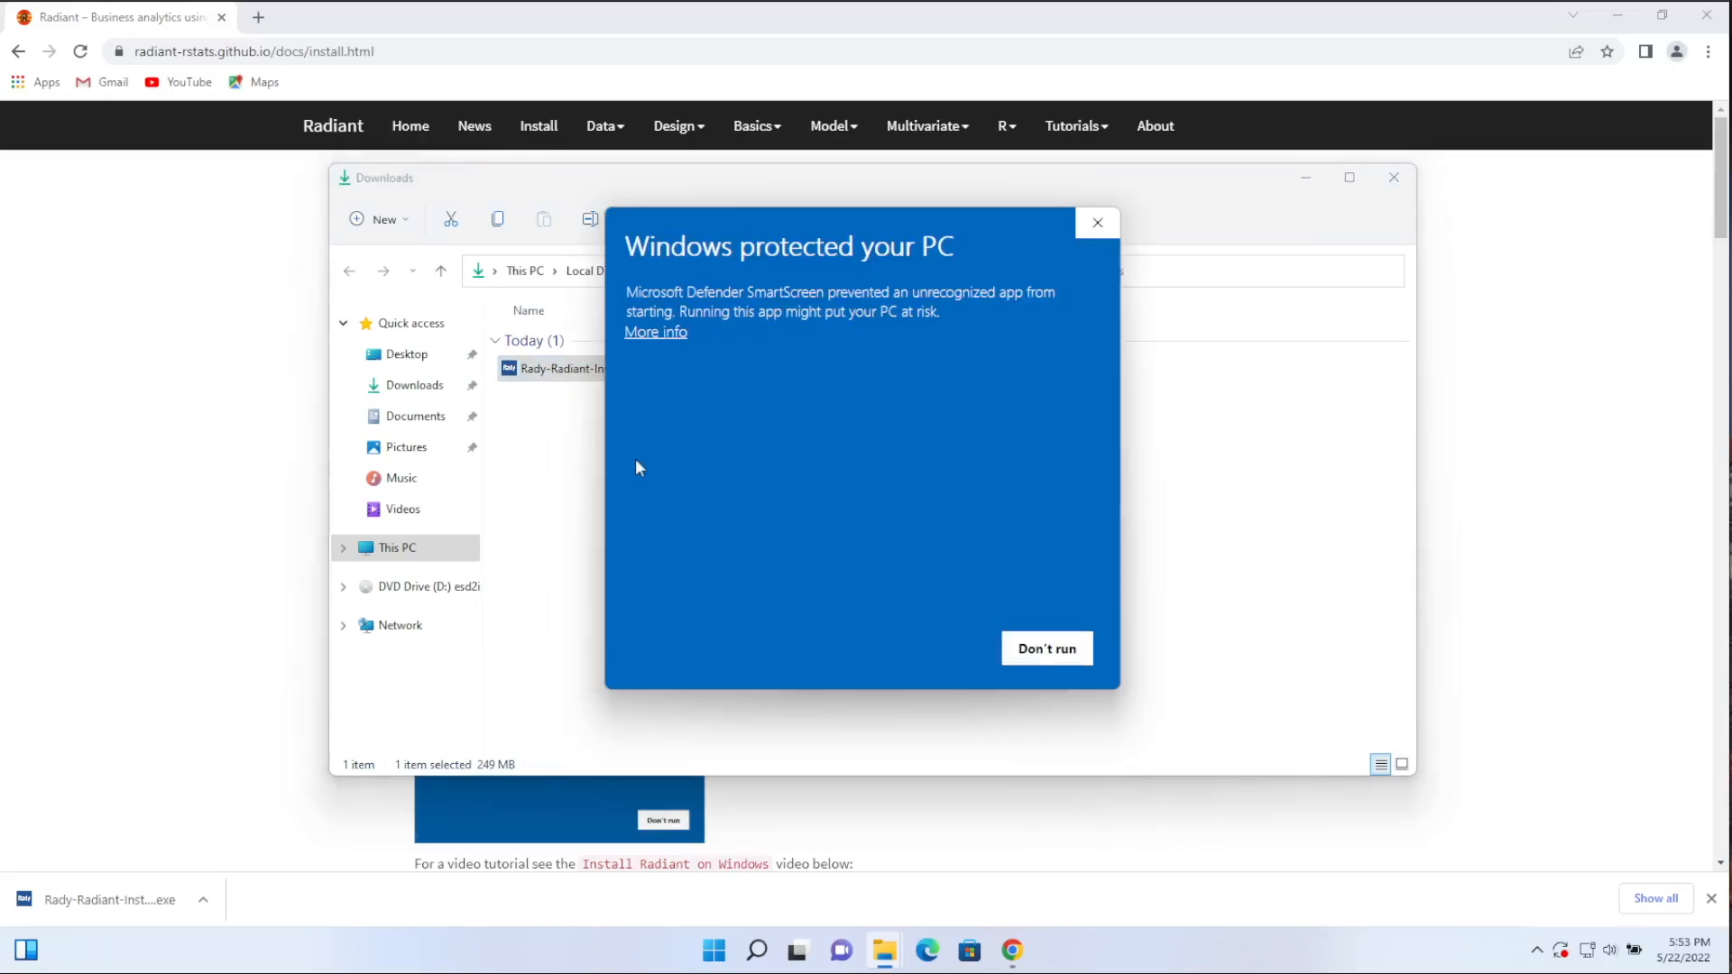
{"action": "mouse_move", "coordinate": [831, 274]}
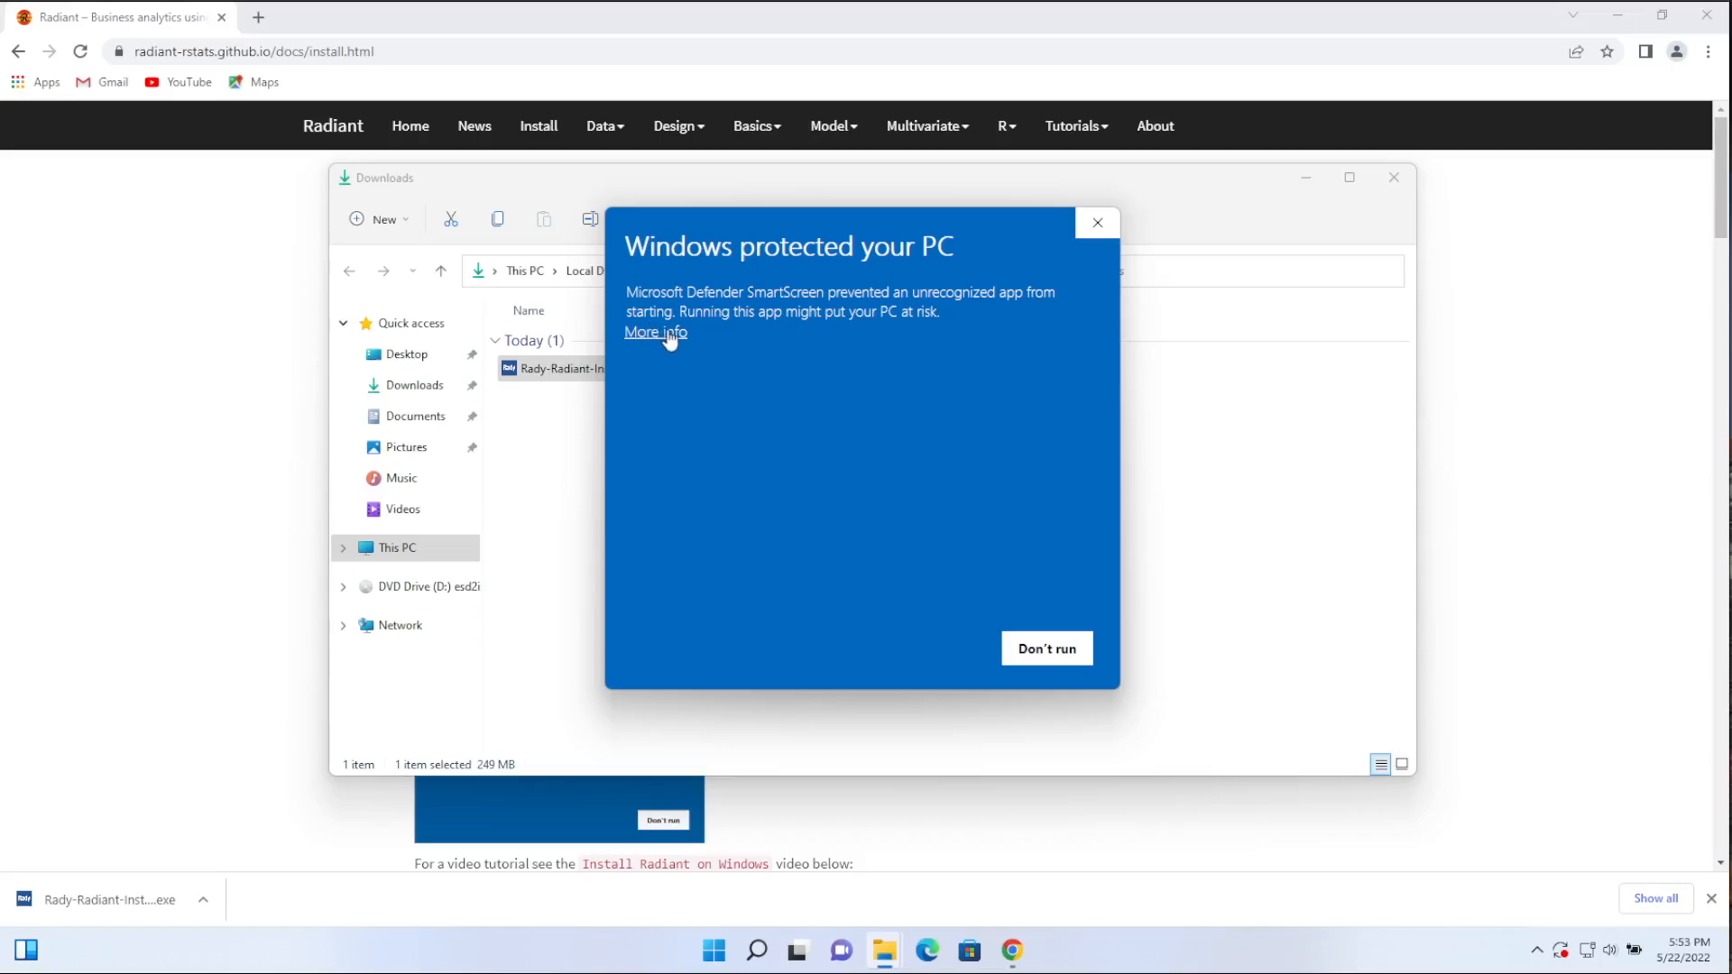
{"action": "left_click", "coordinate": [655, 332]}
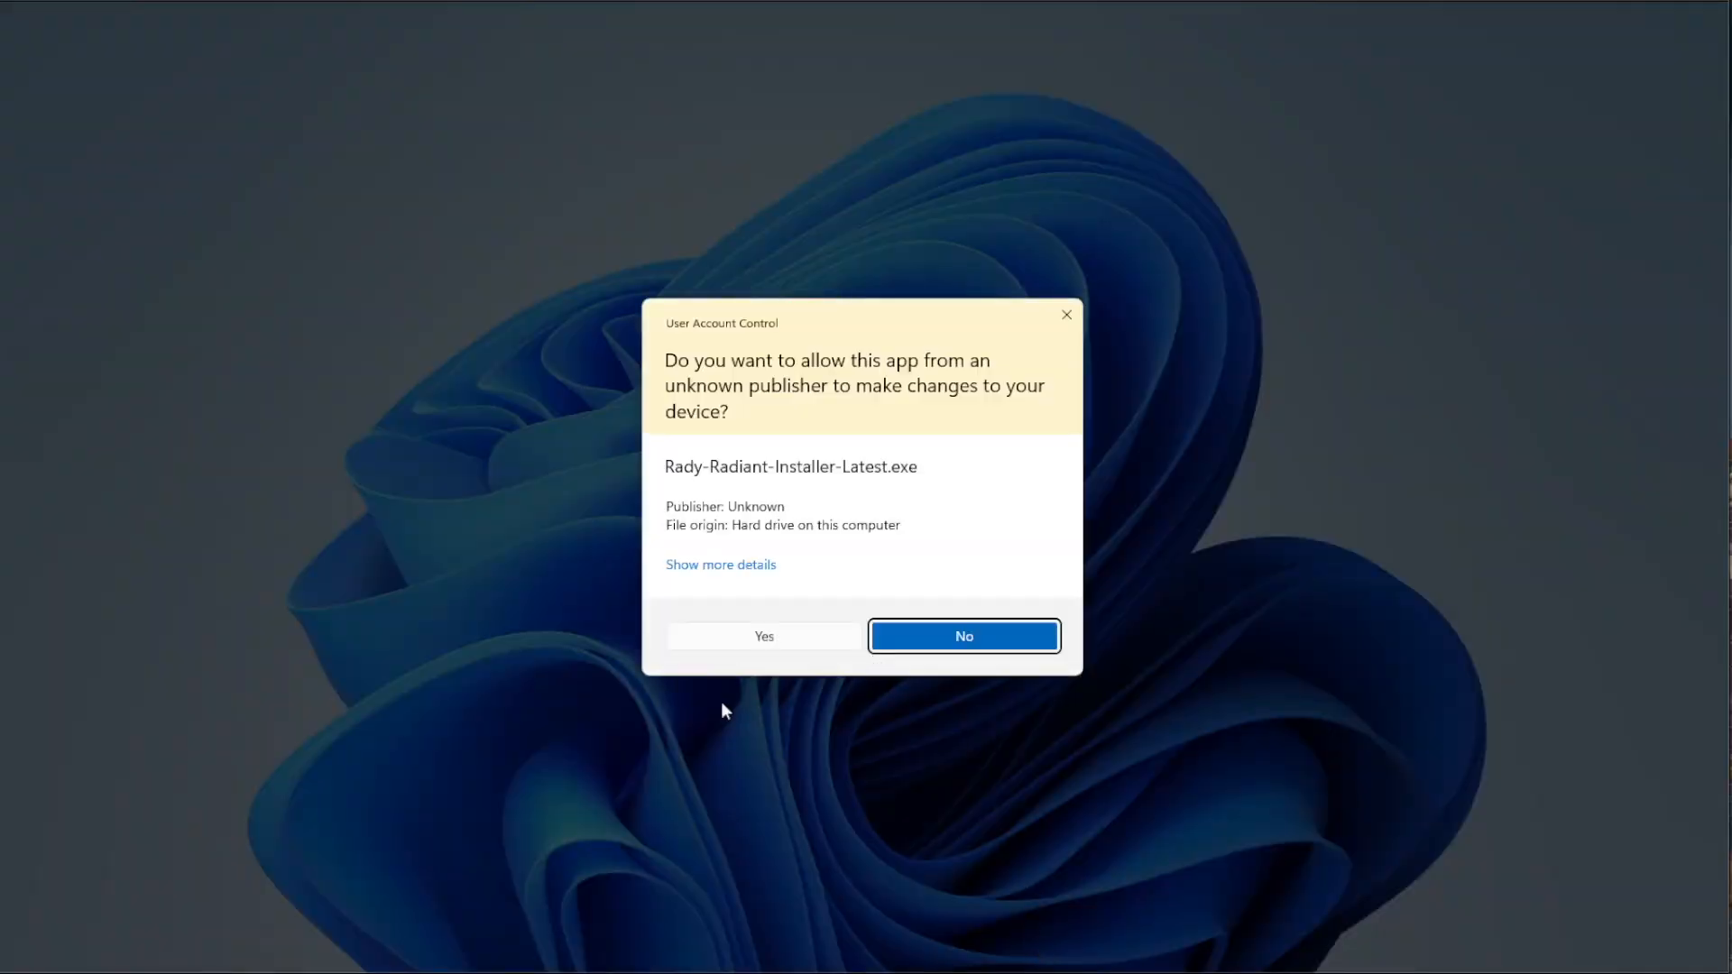
{"action": "mouse_move", "coordinate": [762, 636]}
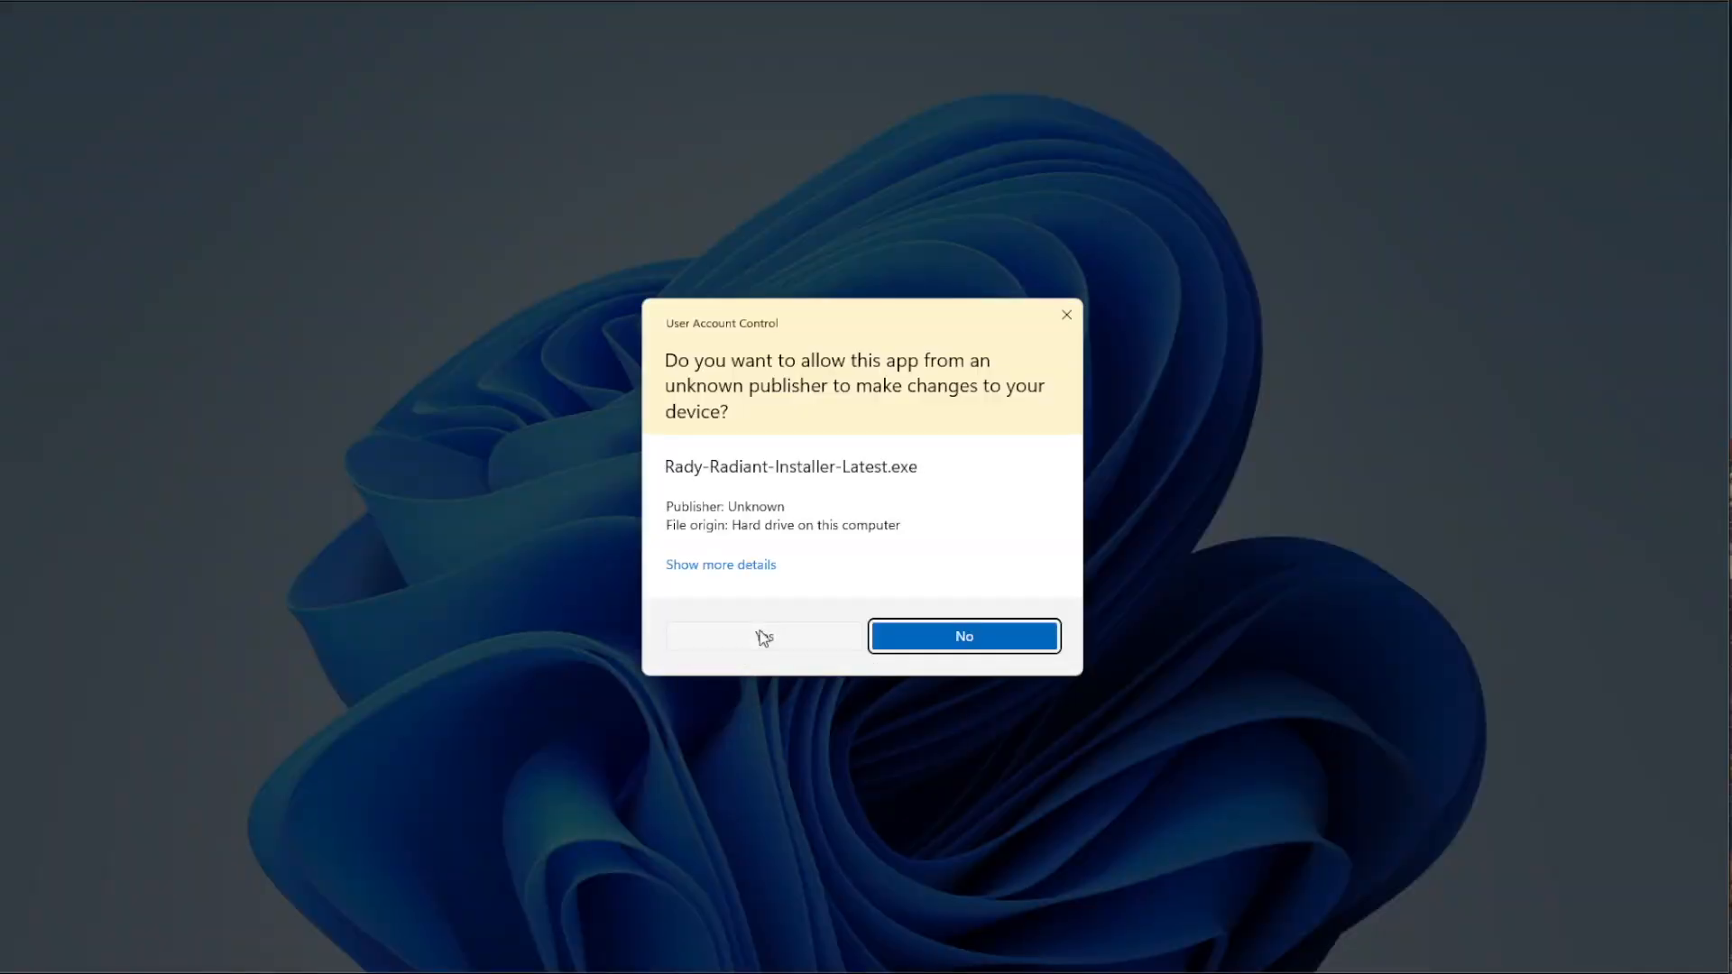
{"action": "left_click", "coordinate": [962, 636]}
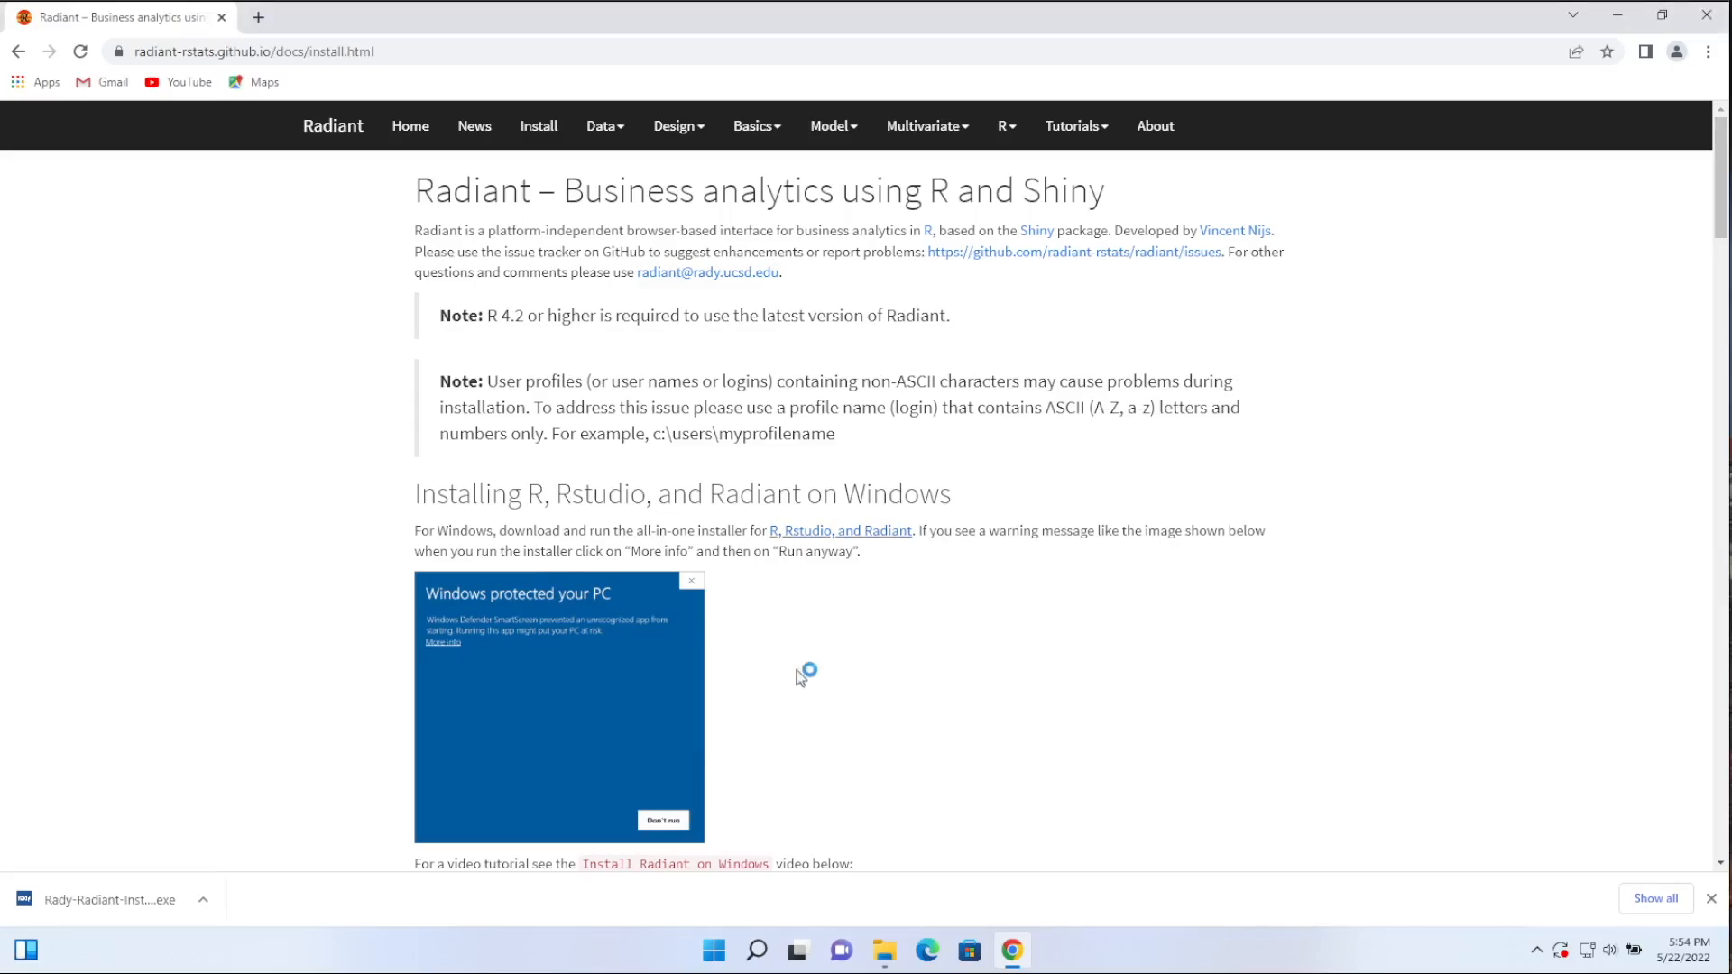
{"action": "mouse_move", "coordinate": [874, 778]}
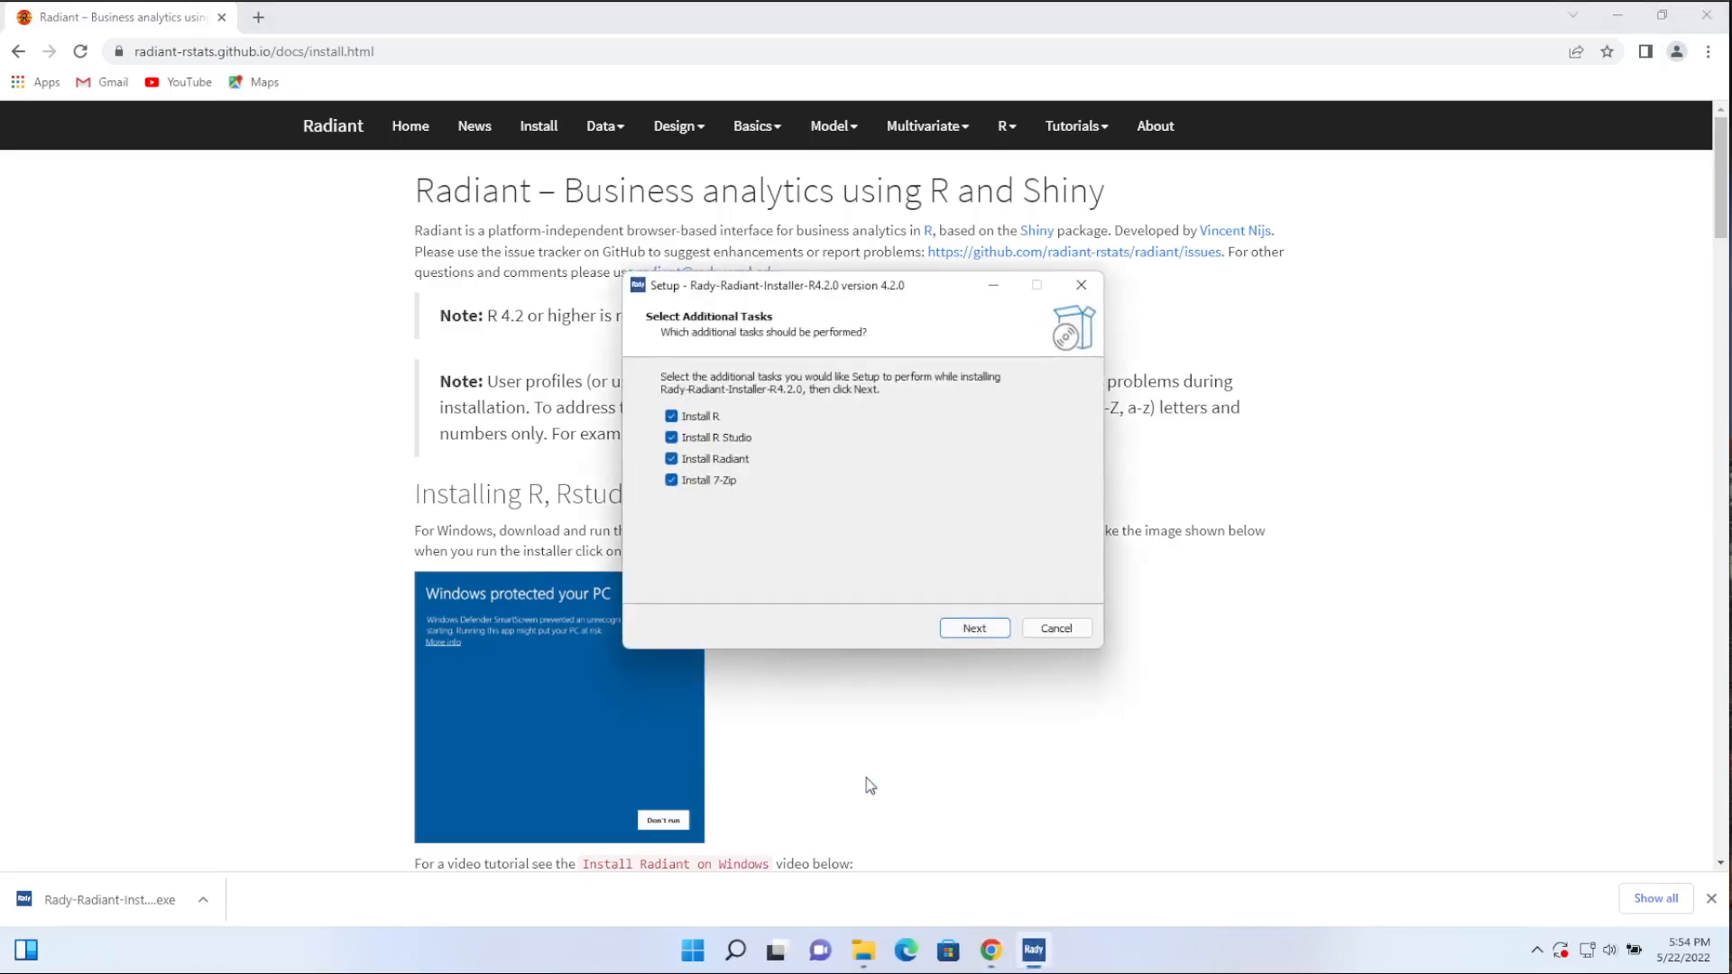
{"action": "mouse_move", "coordinate": [864, 544]}
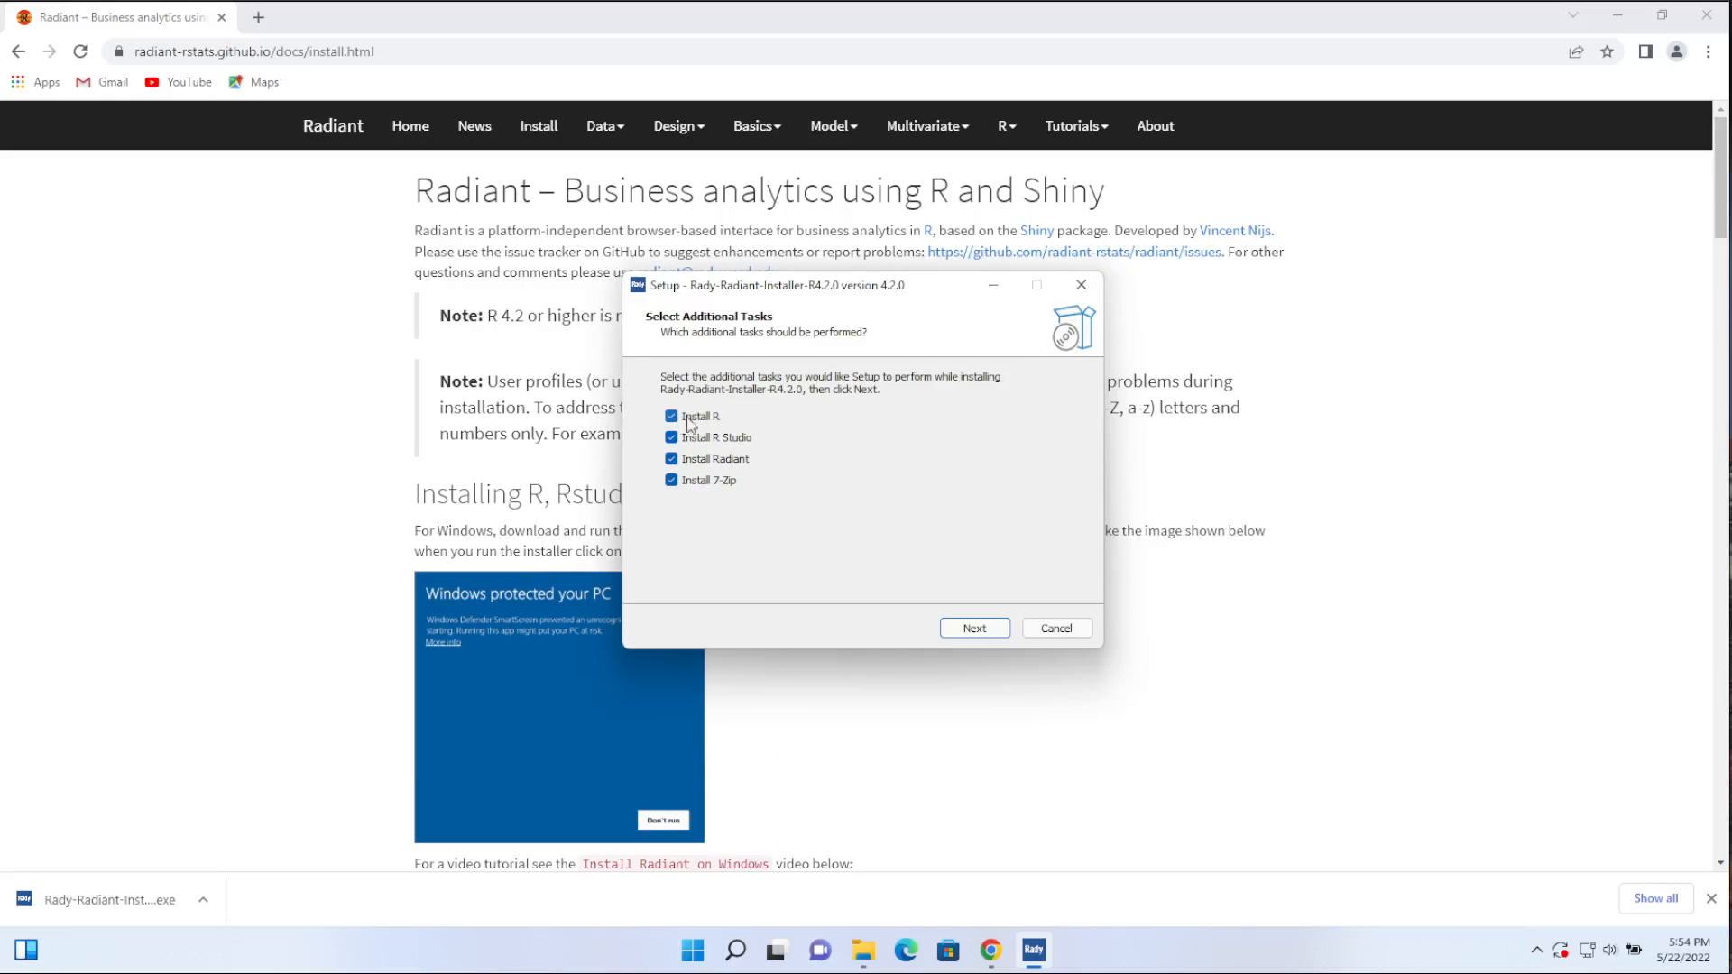
{"action": "mouse_move", "coordinate": [717, 469]}
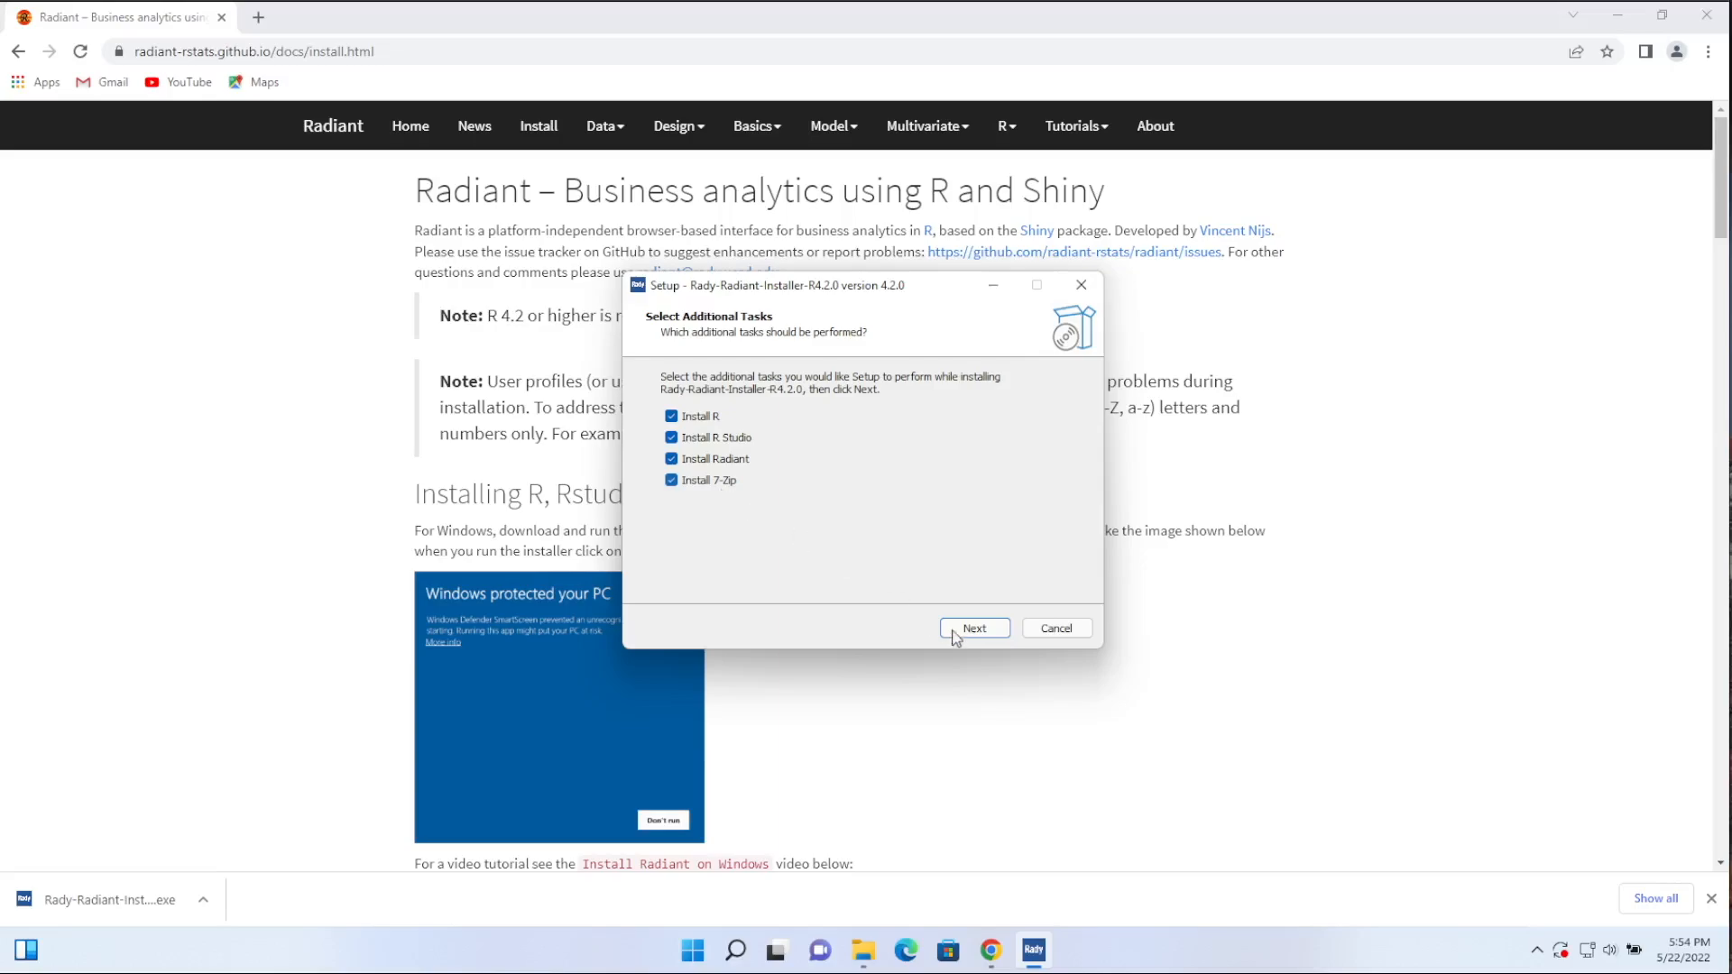
Step: Keep the R, R Studio, Radiant and 7-Zip tasks ticked and begin installing
{"action": "left_click", "coordinate": [973, 628]}
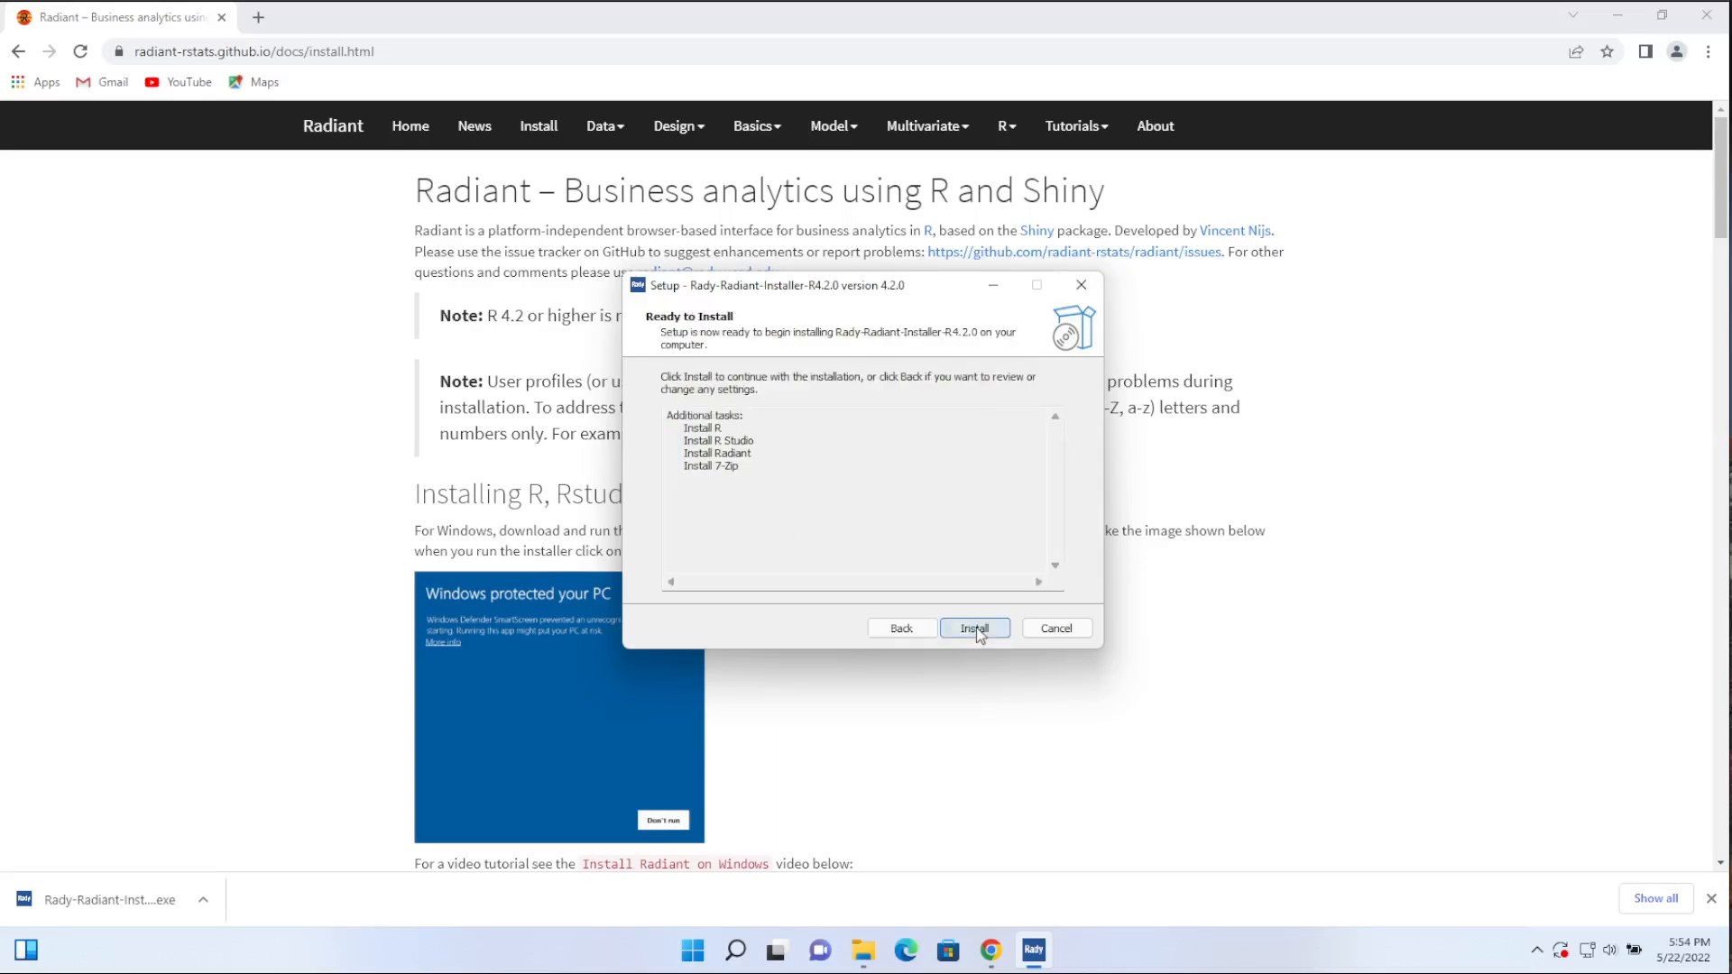
{"action": "left_click", "coordinate": [974, 627]}
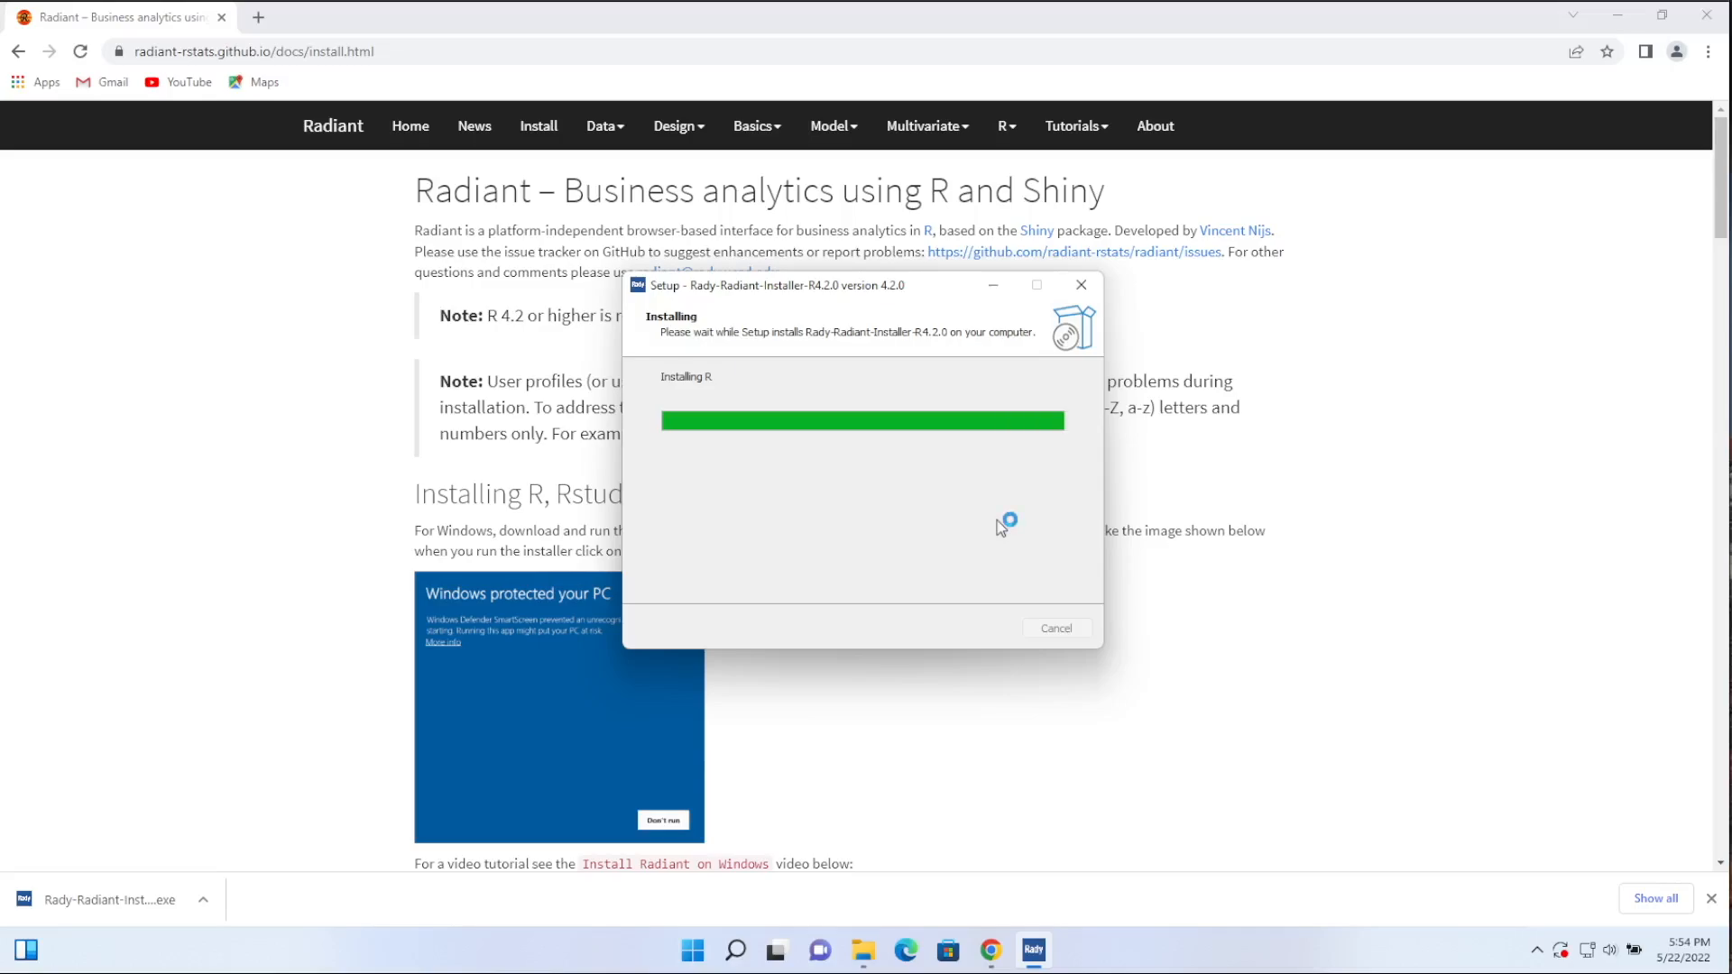
{"action": "mouse_move", "coordinate": [999, 527]}
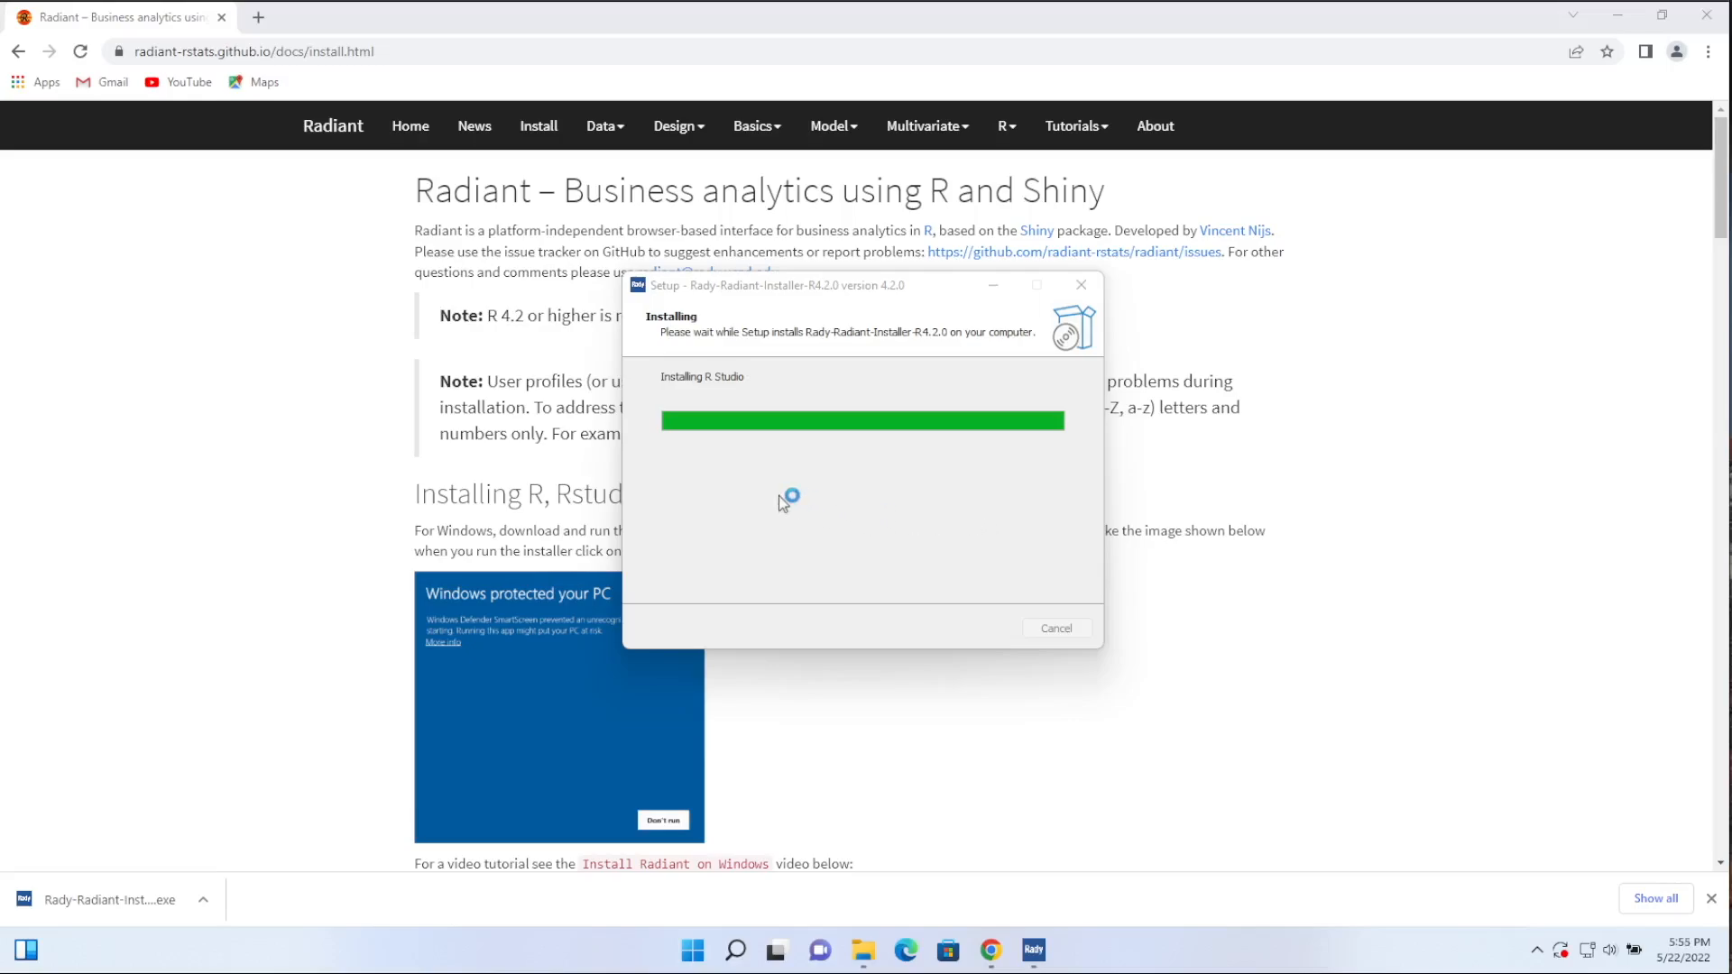
{"action": "mouse_move", "coordinate": [812, 512]}
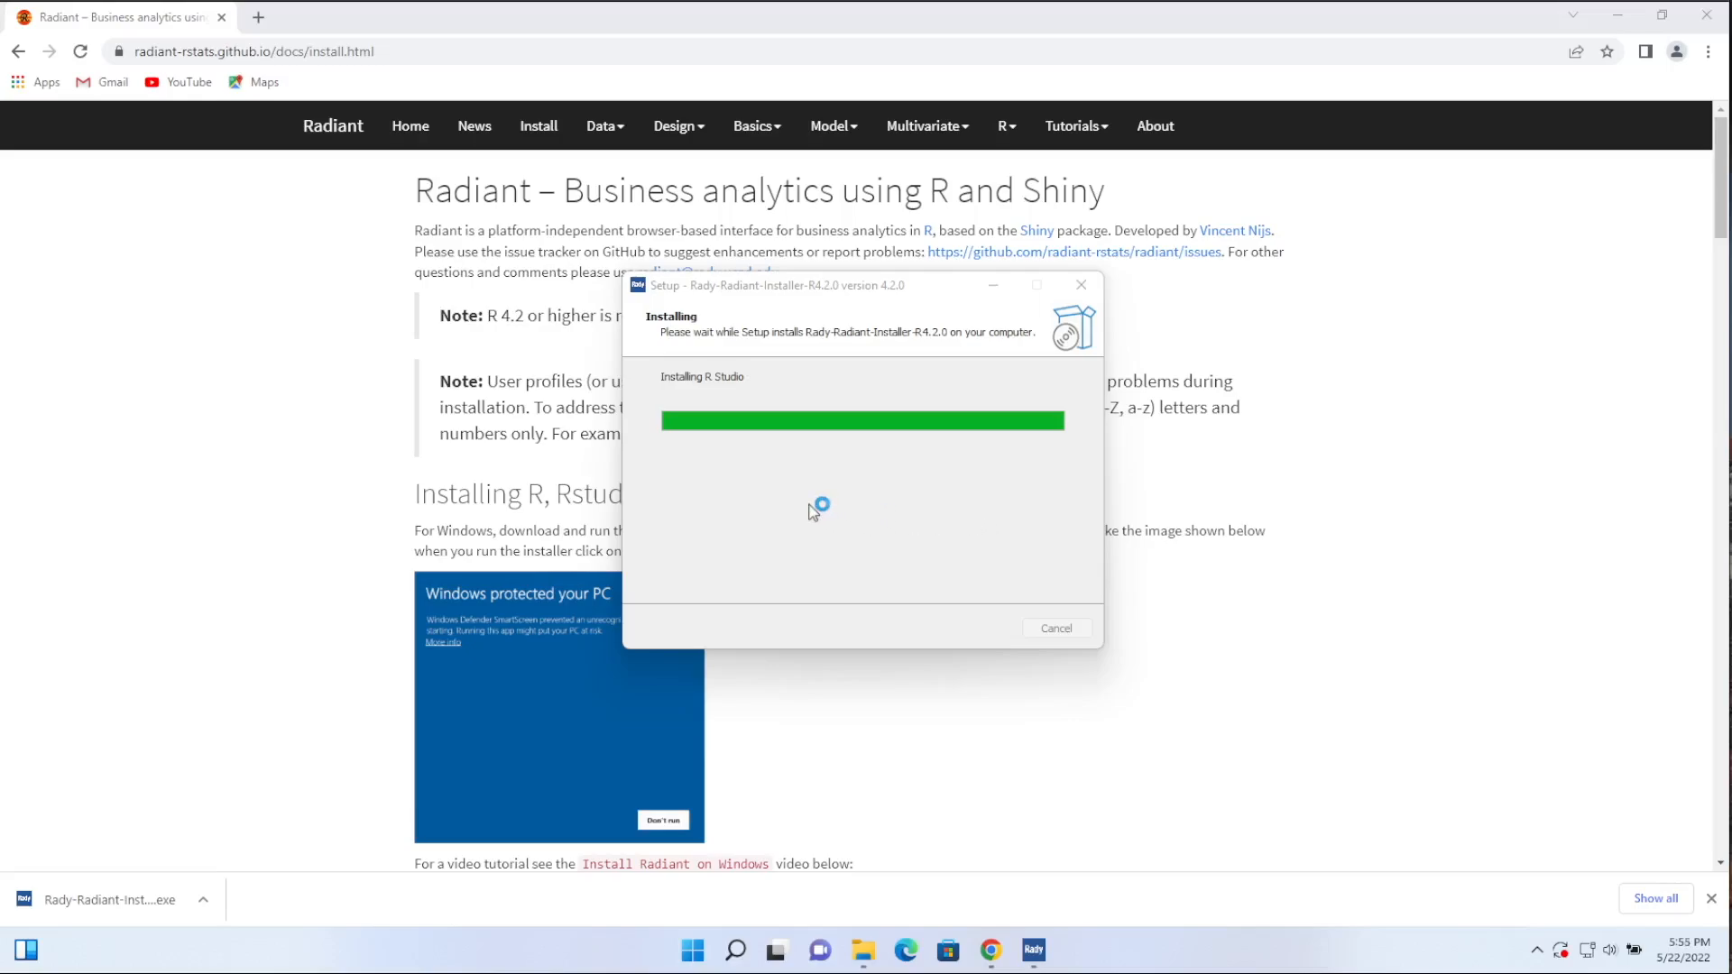
{"action": "mouse_move", "coordinate": [739, 520]}
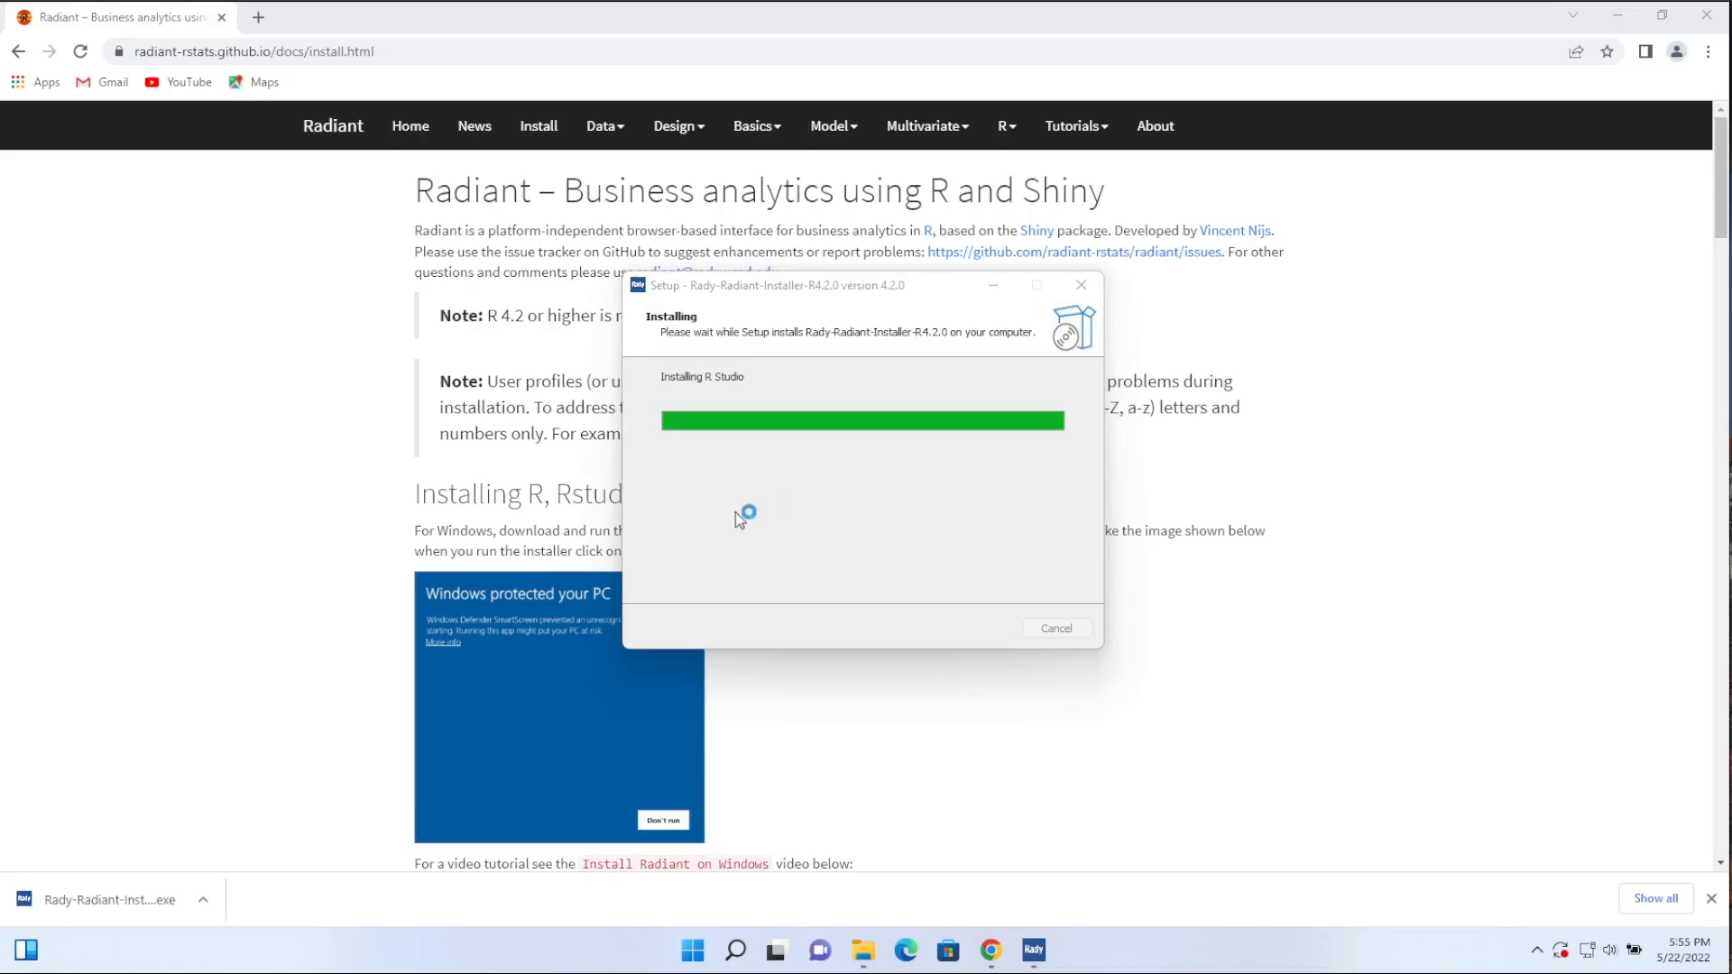
{"action": "mouse_move", "coordinate": [762, 501]}
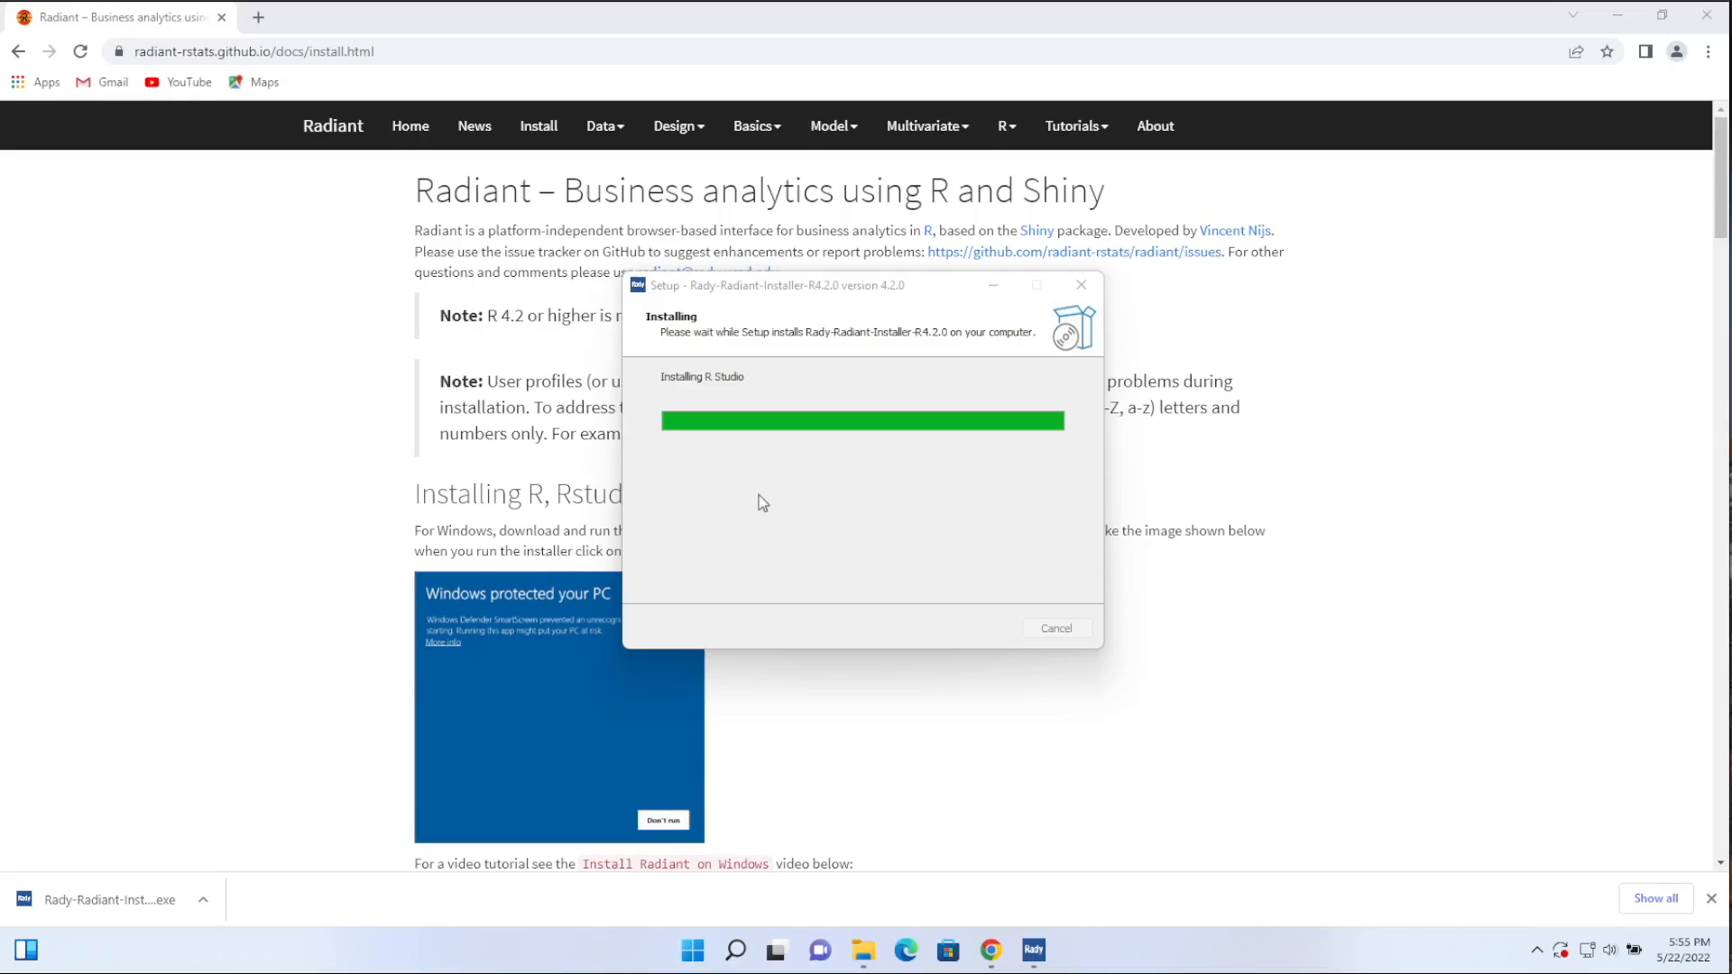
{"action": "mouse_move", "coordinate": [837, 527]}
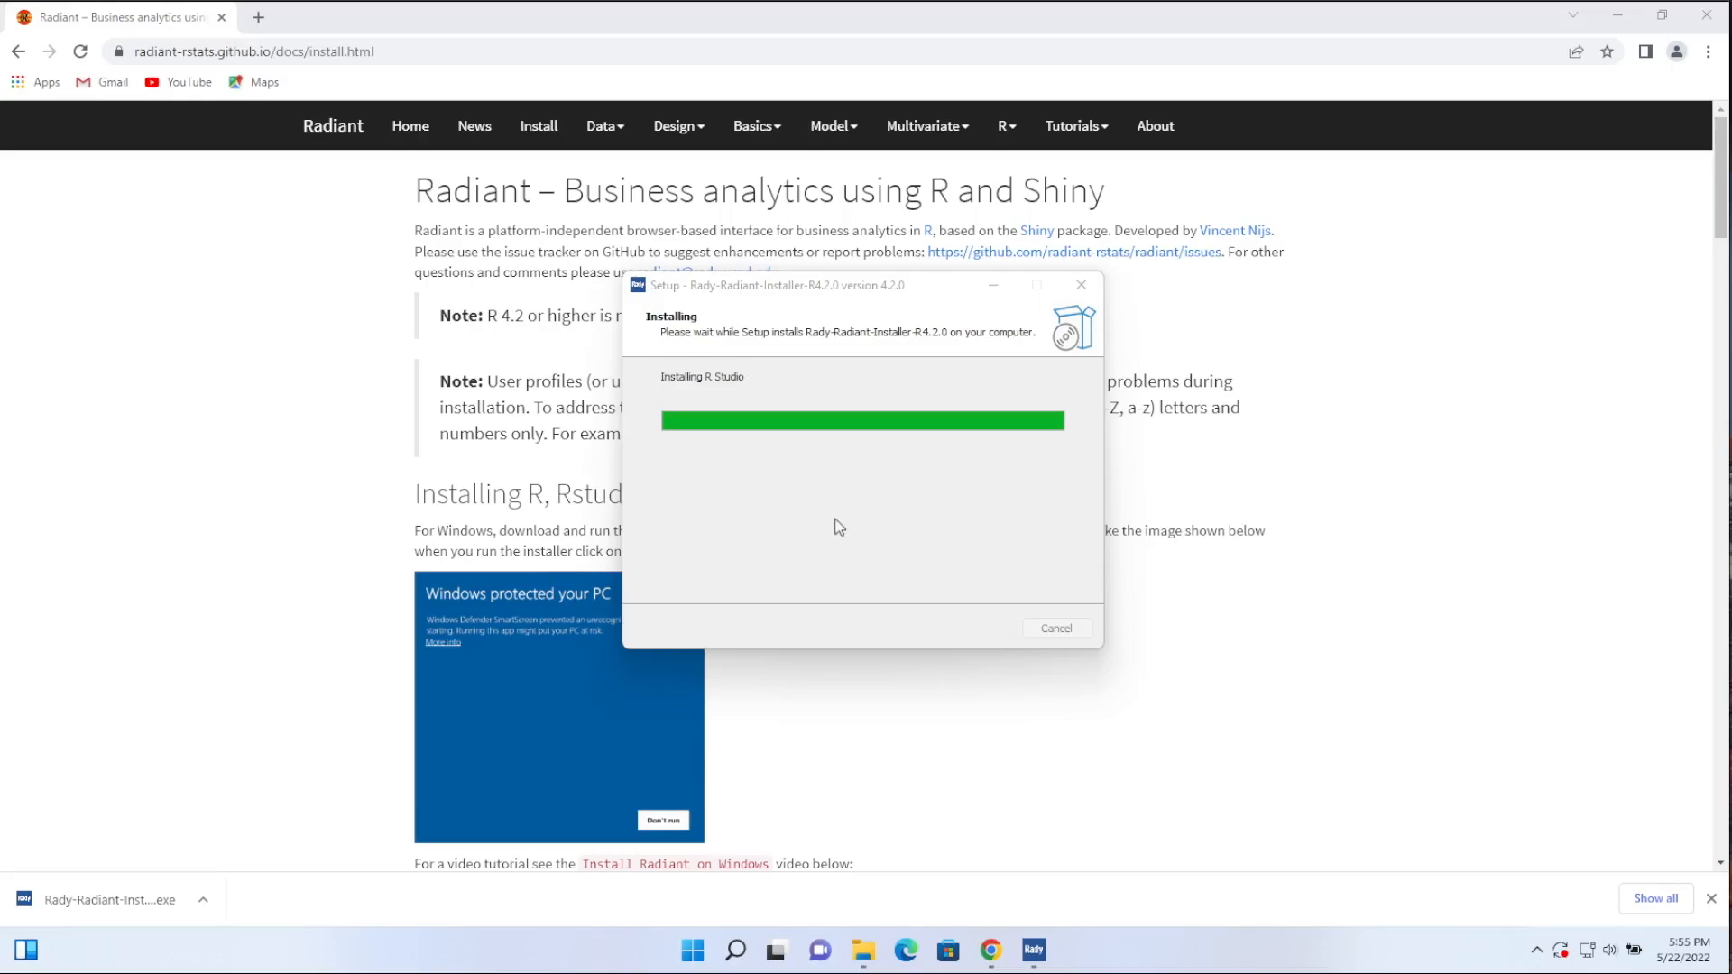
{"action": "mouse_move", "coordinate": [862, 541]}
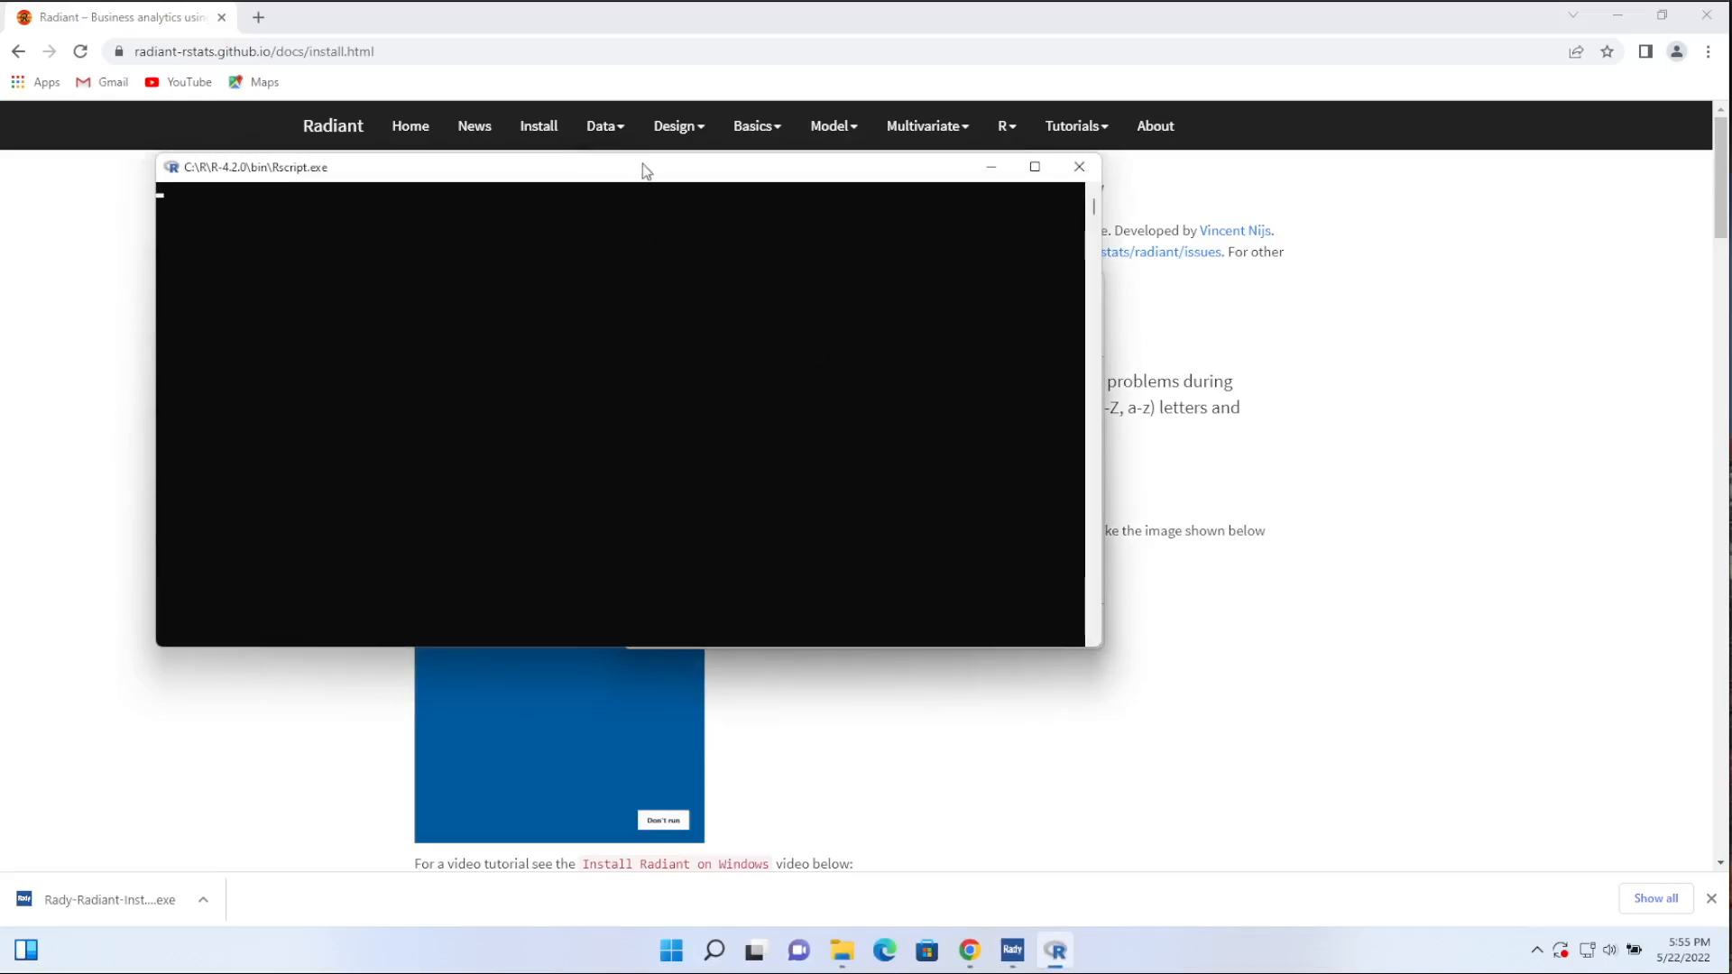
{"action": "left_click_drag", "start_coordinate": [645, 167], "coordinate": [822, 231]}
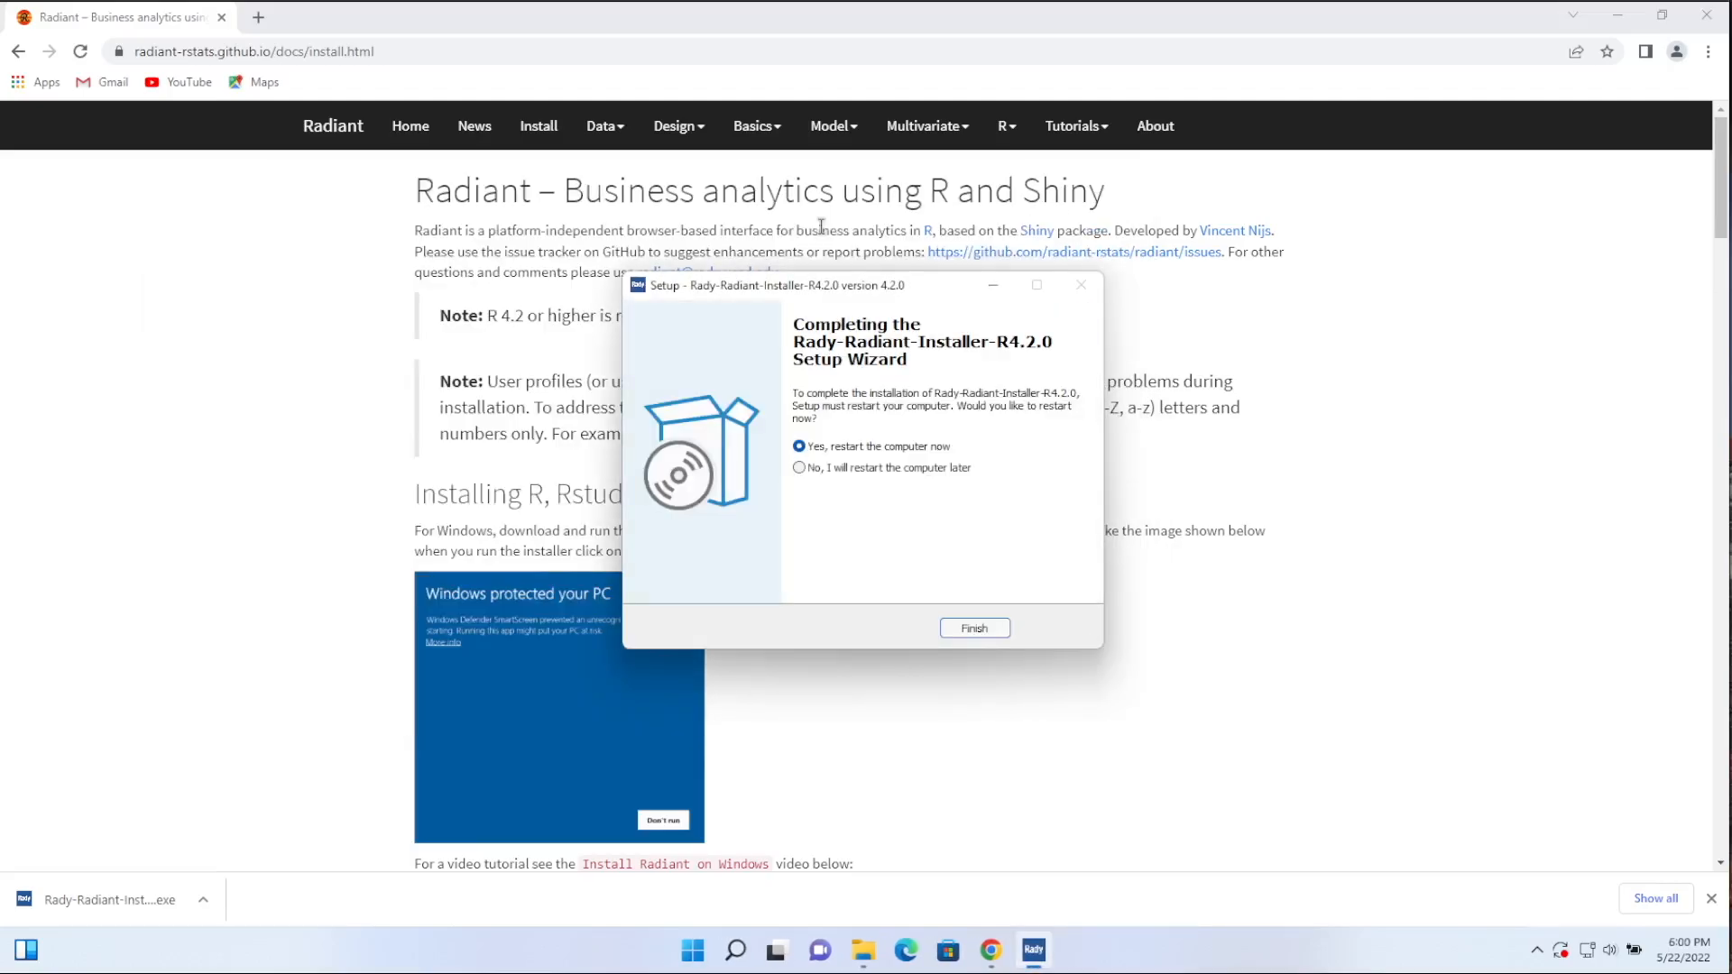
{"action": "mouse_move", "coordinate": [1126, 558]}
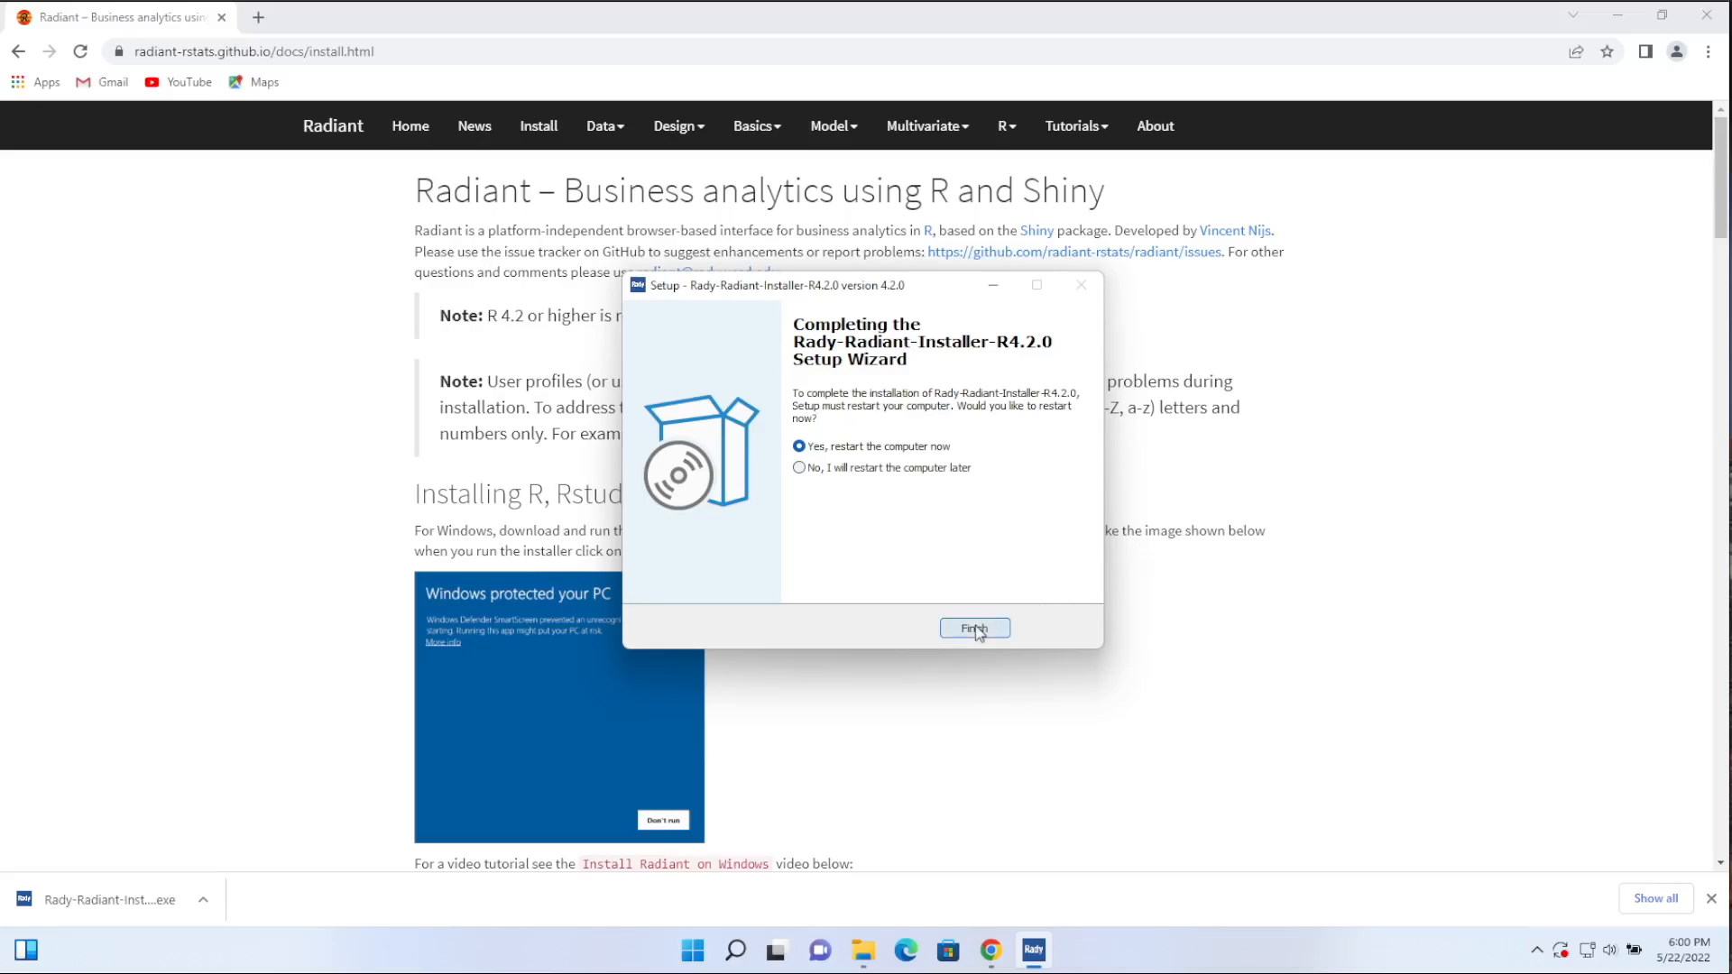
Step: Finish Rady-Radiant setup with 'Yes, restart the computer now' selected
{"action": "left_click", "coordinate": [973, 627]}
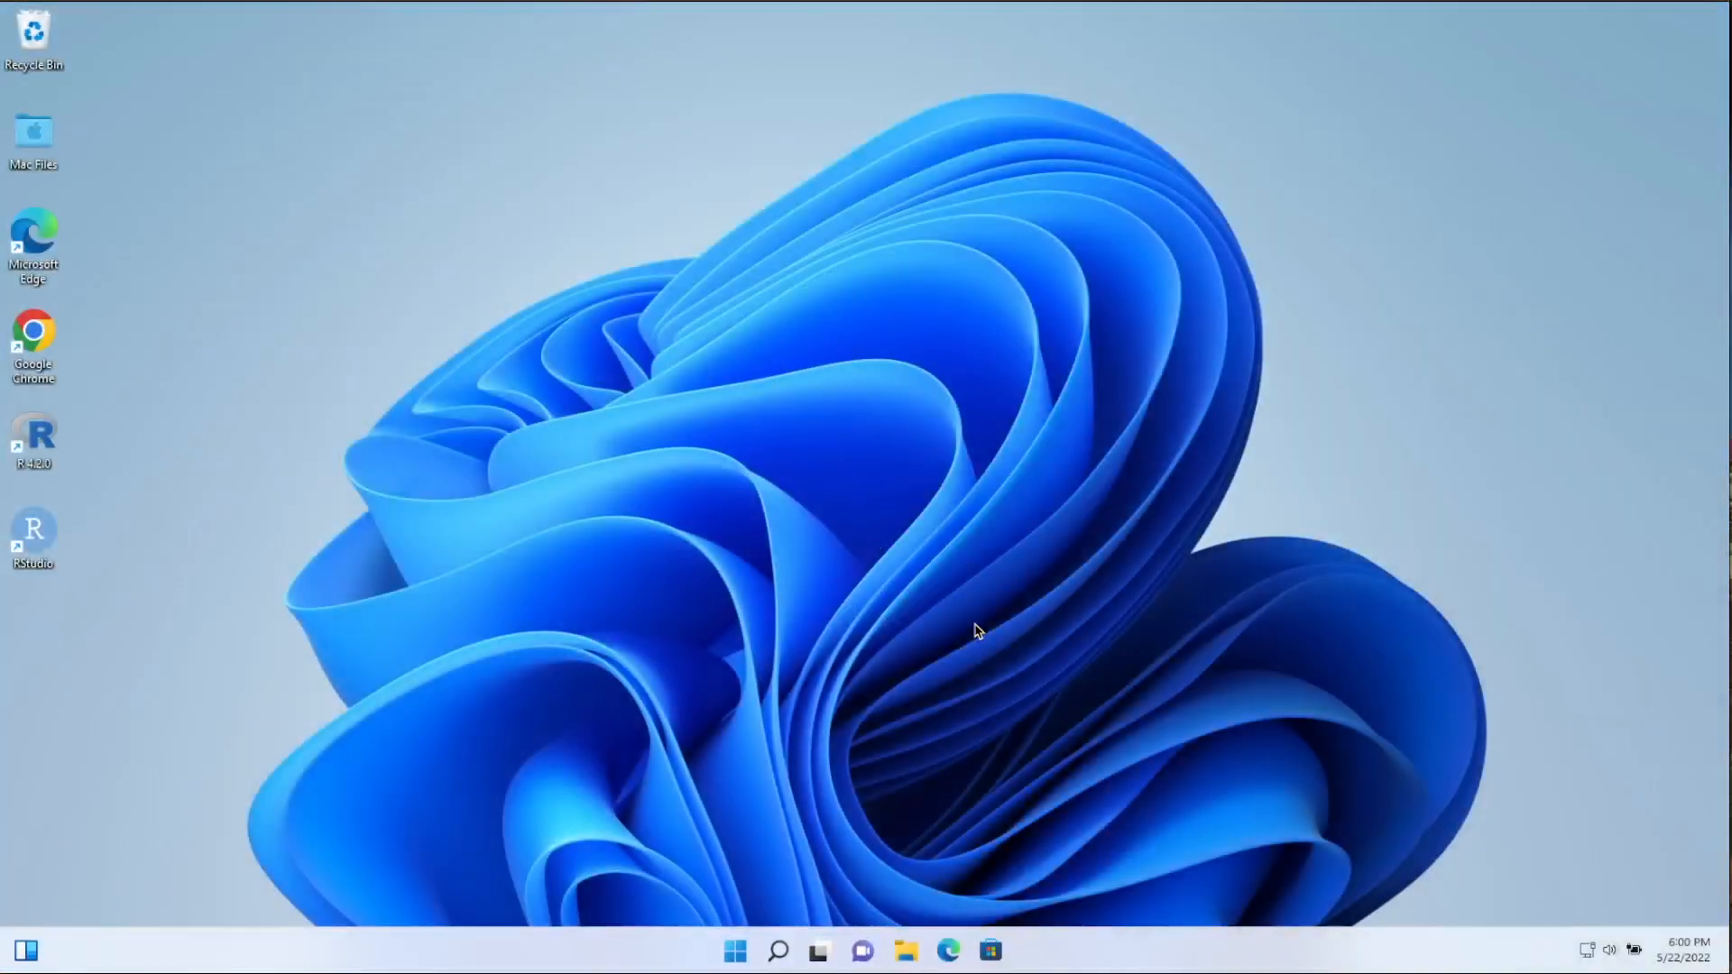
{"action": "mouse_move", "coordinate": [342, 646]}
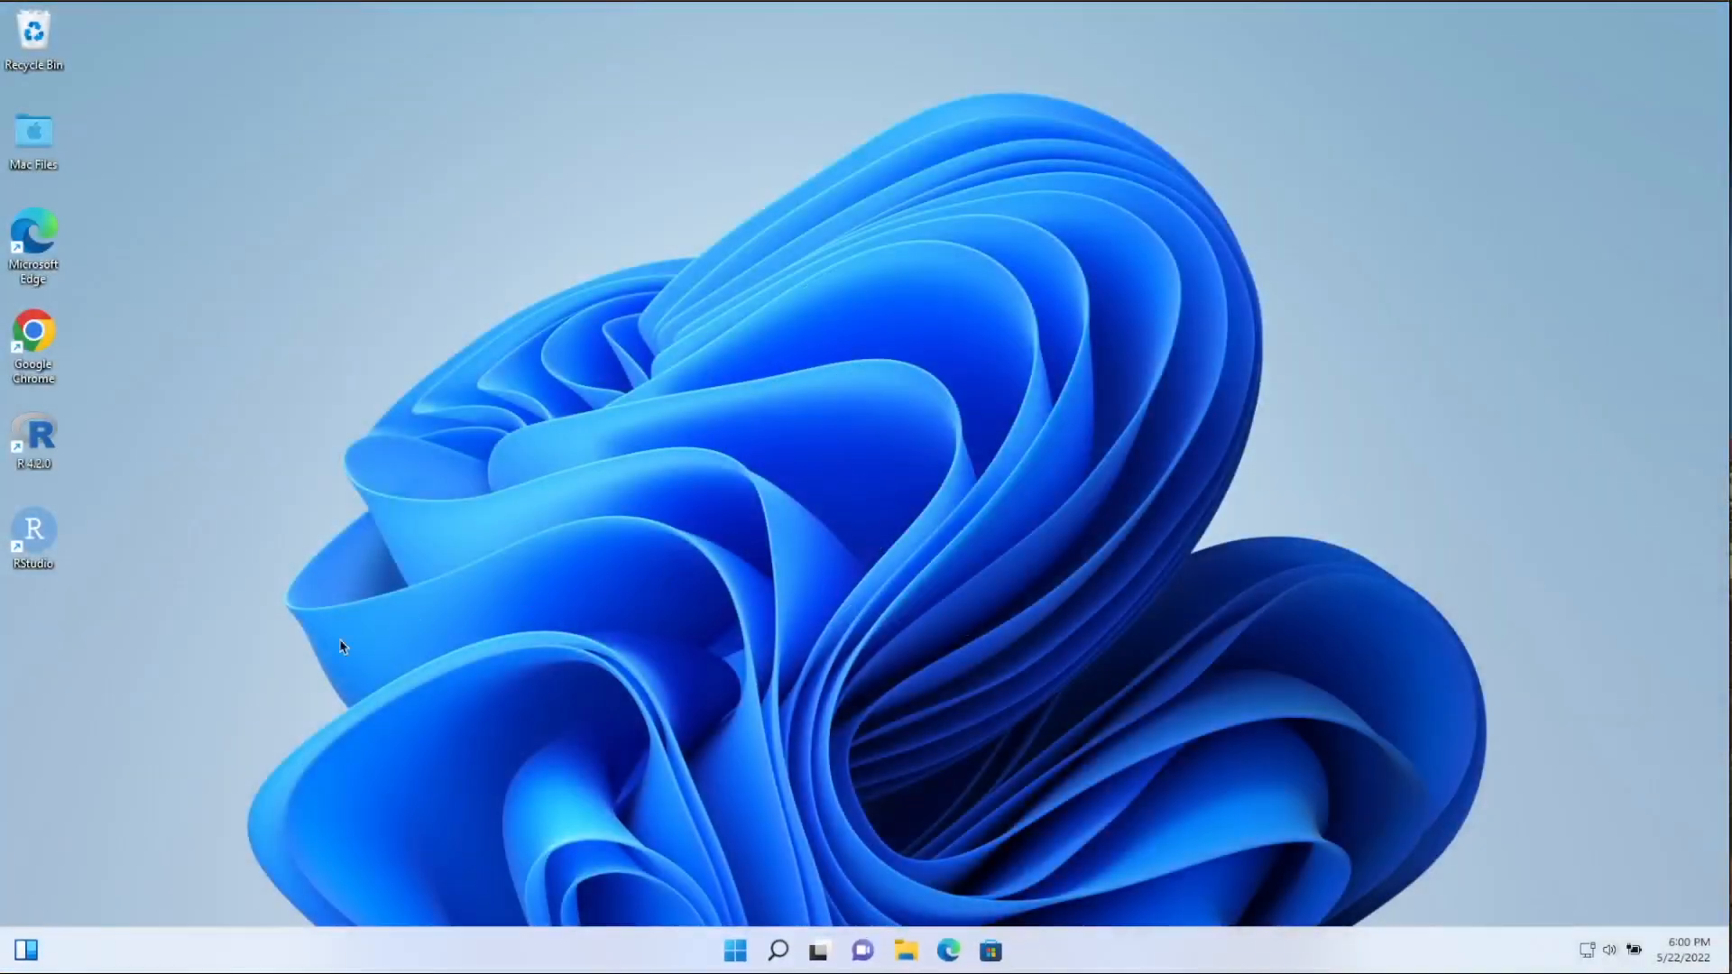
{"action": "mouse_move", "coordinate": [201, 521]}
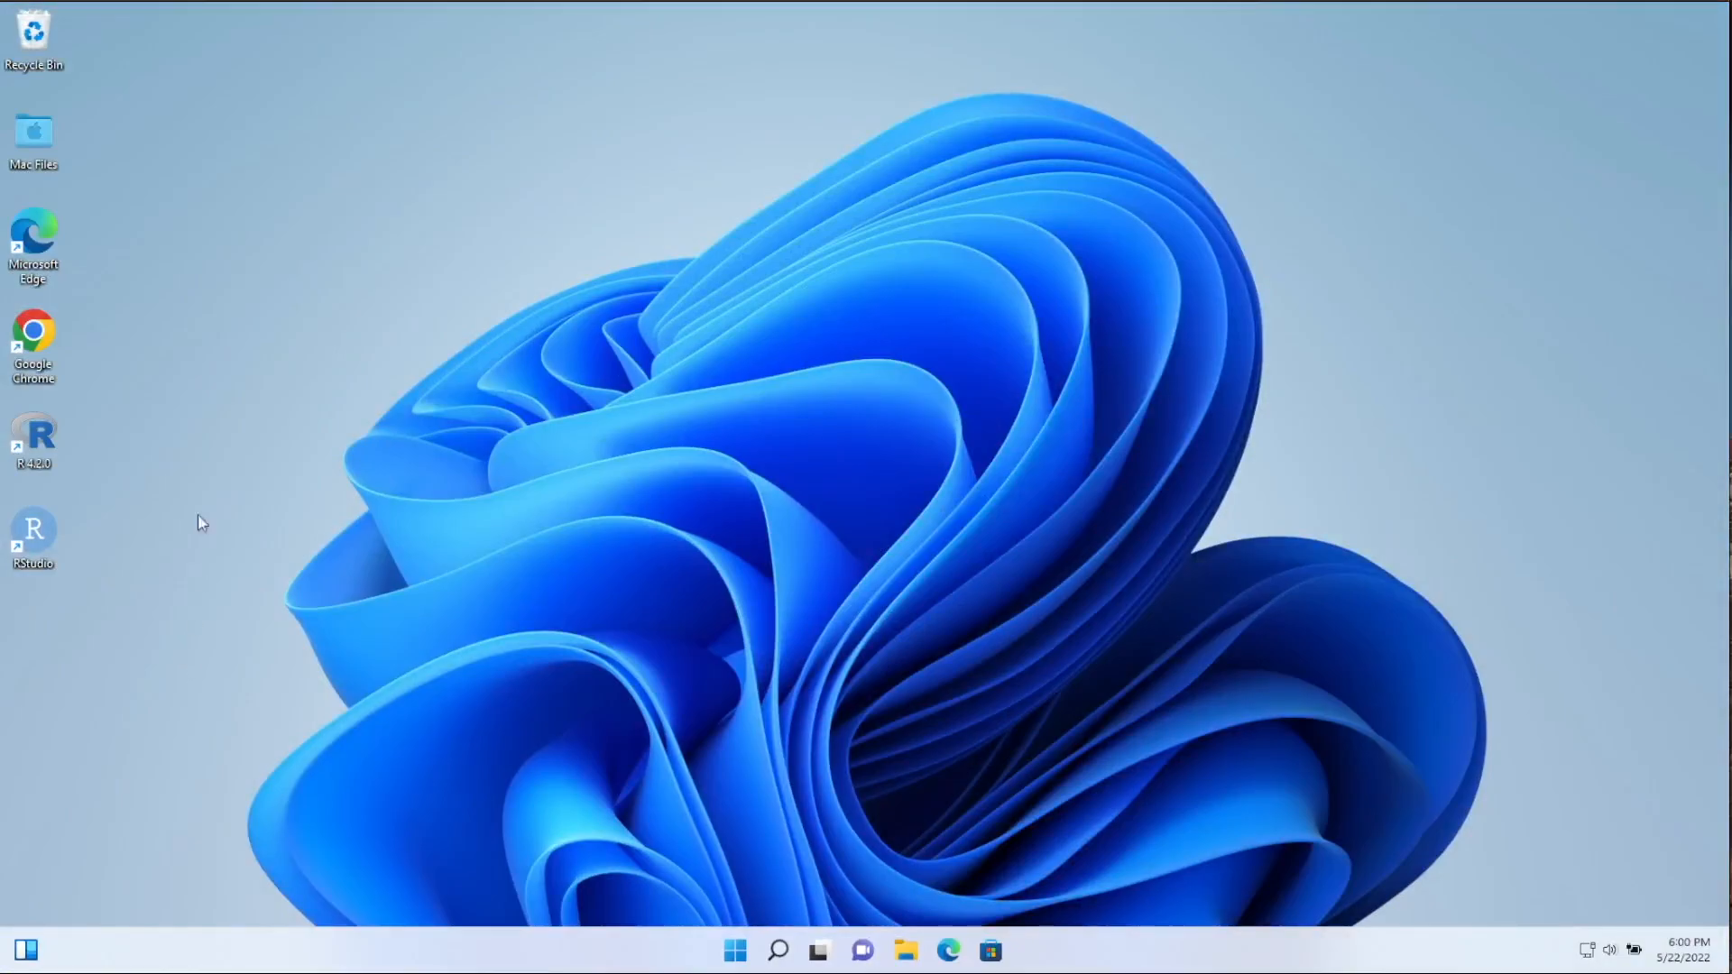
{"action": "mouse_move", "coordinate": [39, 436]}
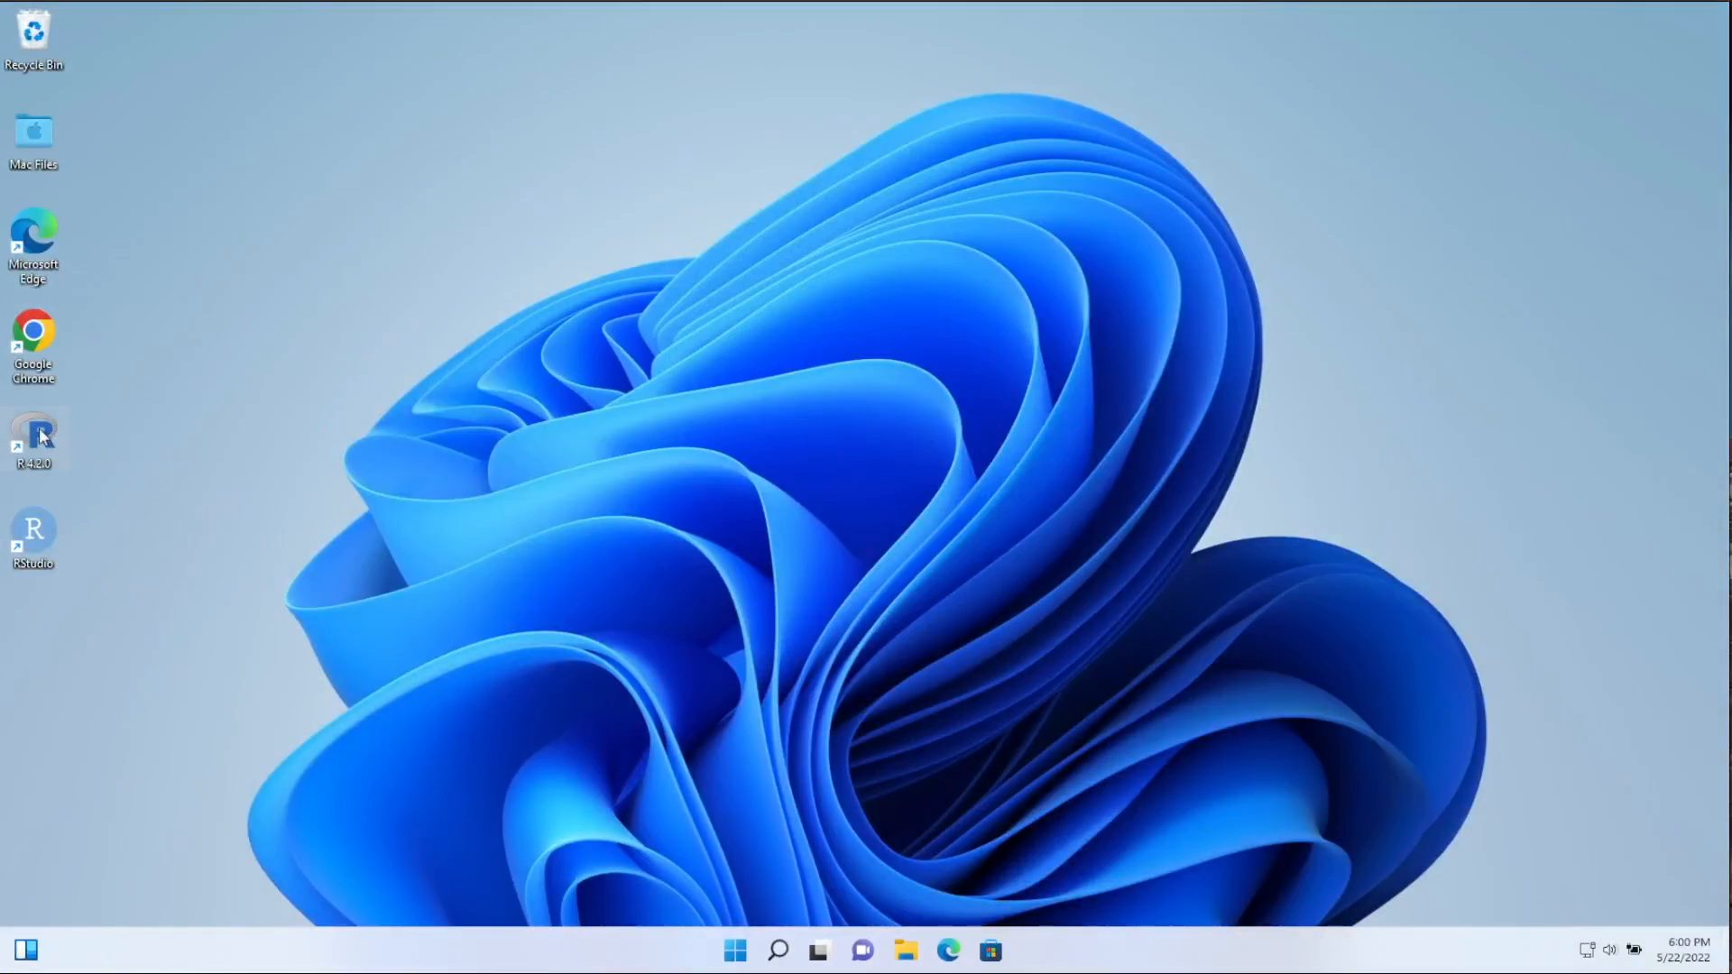
Step: Delete the R 4.2.0 shortcut from the desktop
{"action": "right_click", "coordinate": [34, 442]}
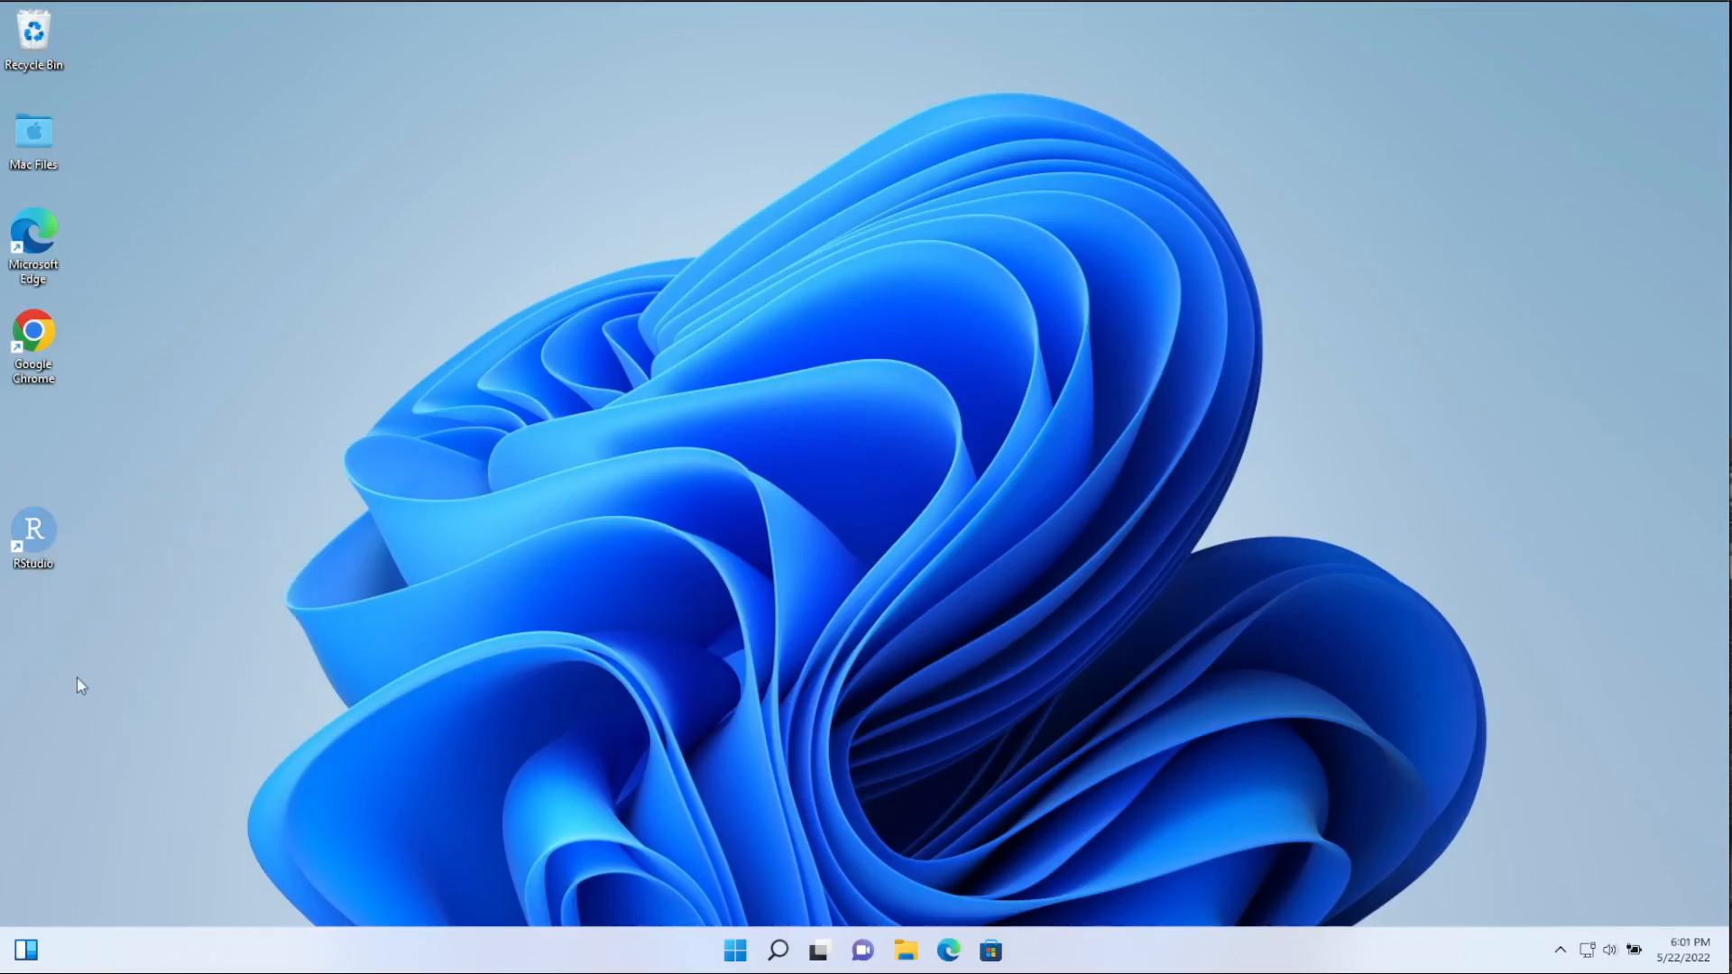
{"action": "mouse_move", "coordinate": [35, 531]}
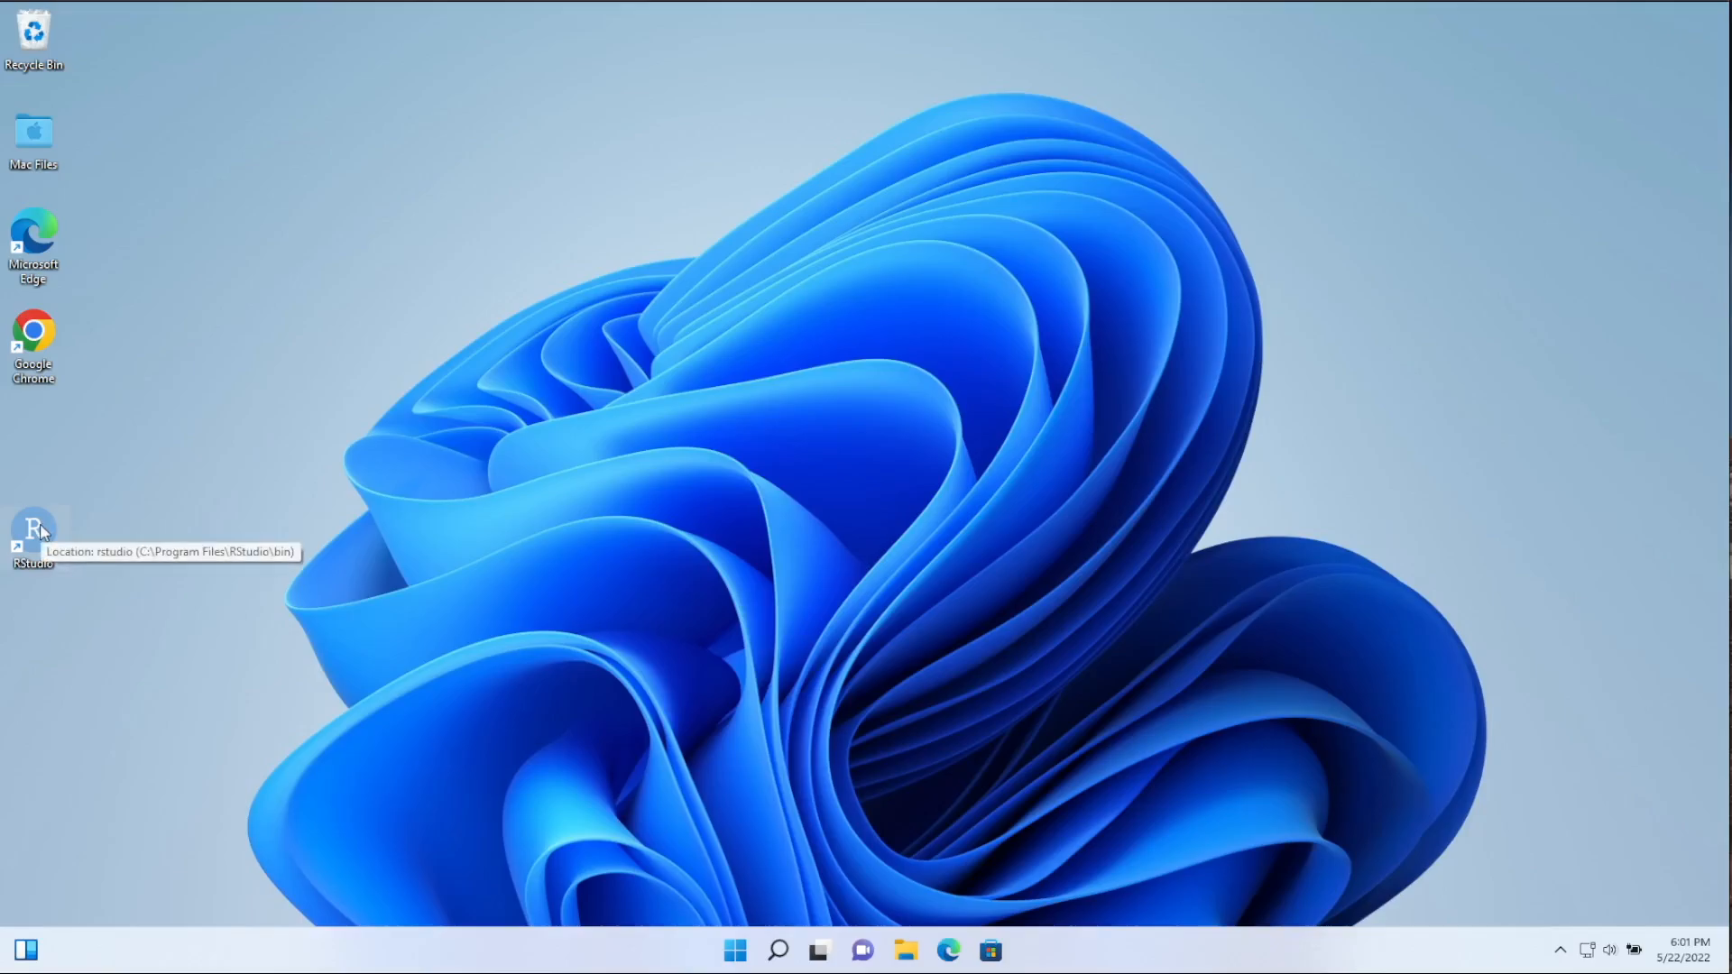
{"action": "mouse_move", "coordinate": [33, 536]}
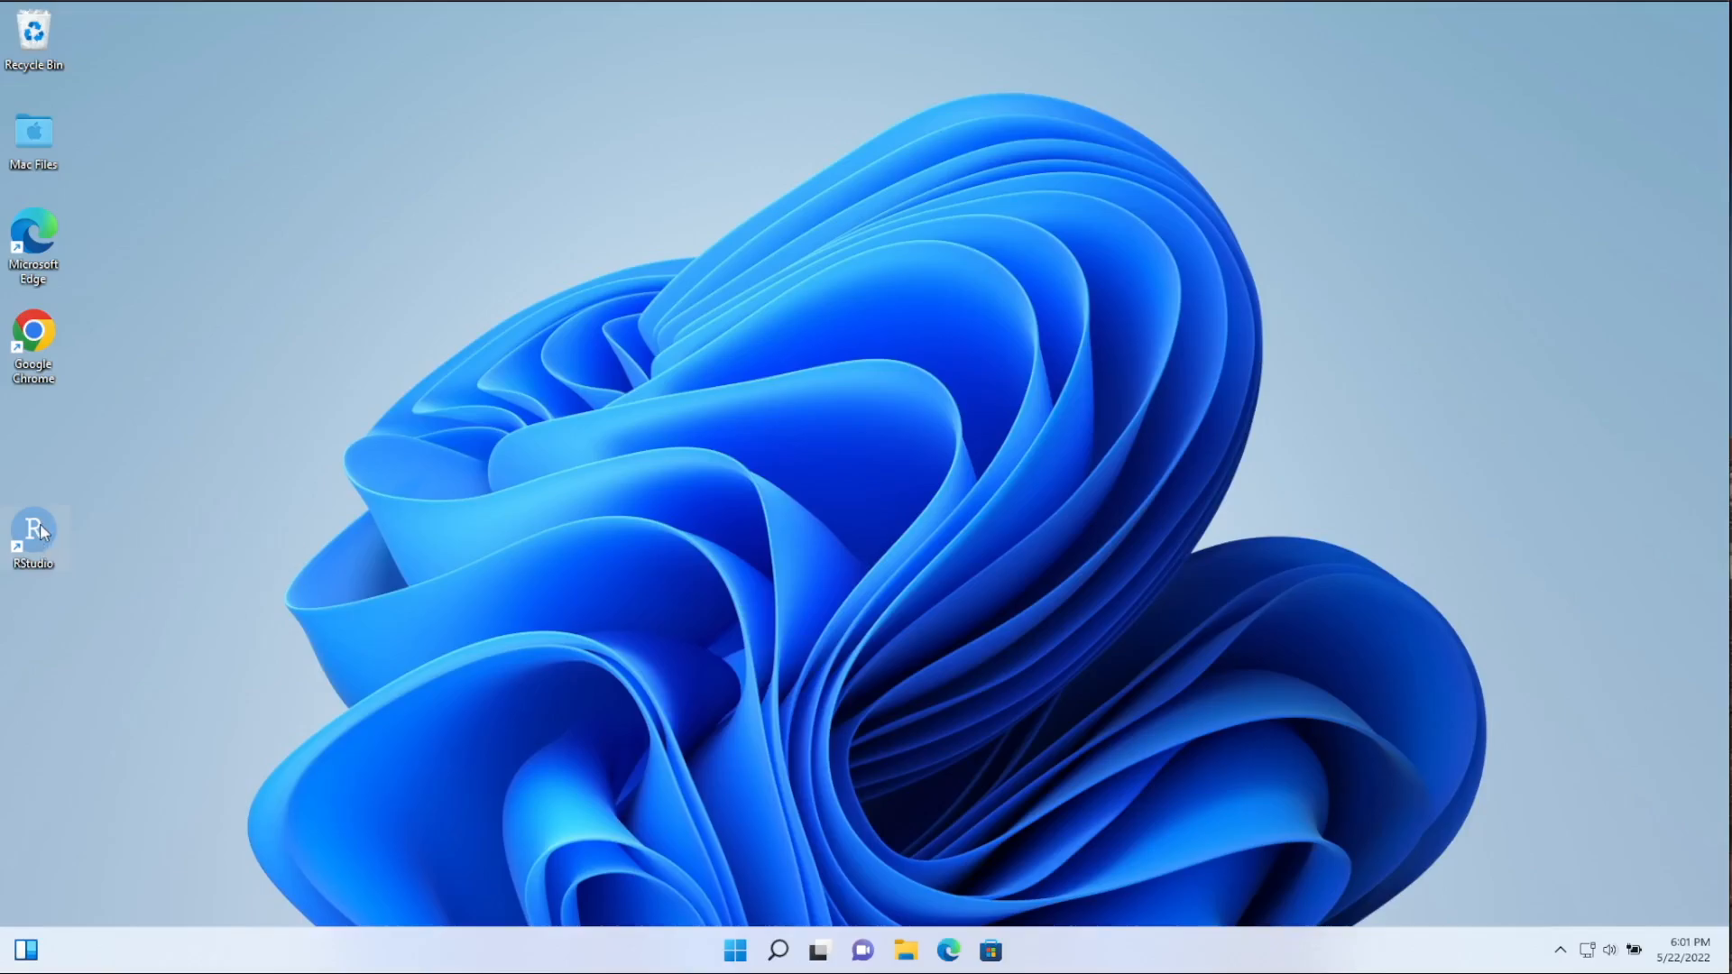
Step: Open RStudio, answer No to crash reporting, and run Addins > Start radiant (browser)
{"action": "double_click", "coordinate": [34, 536]}
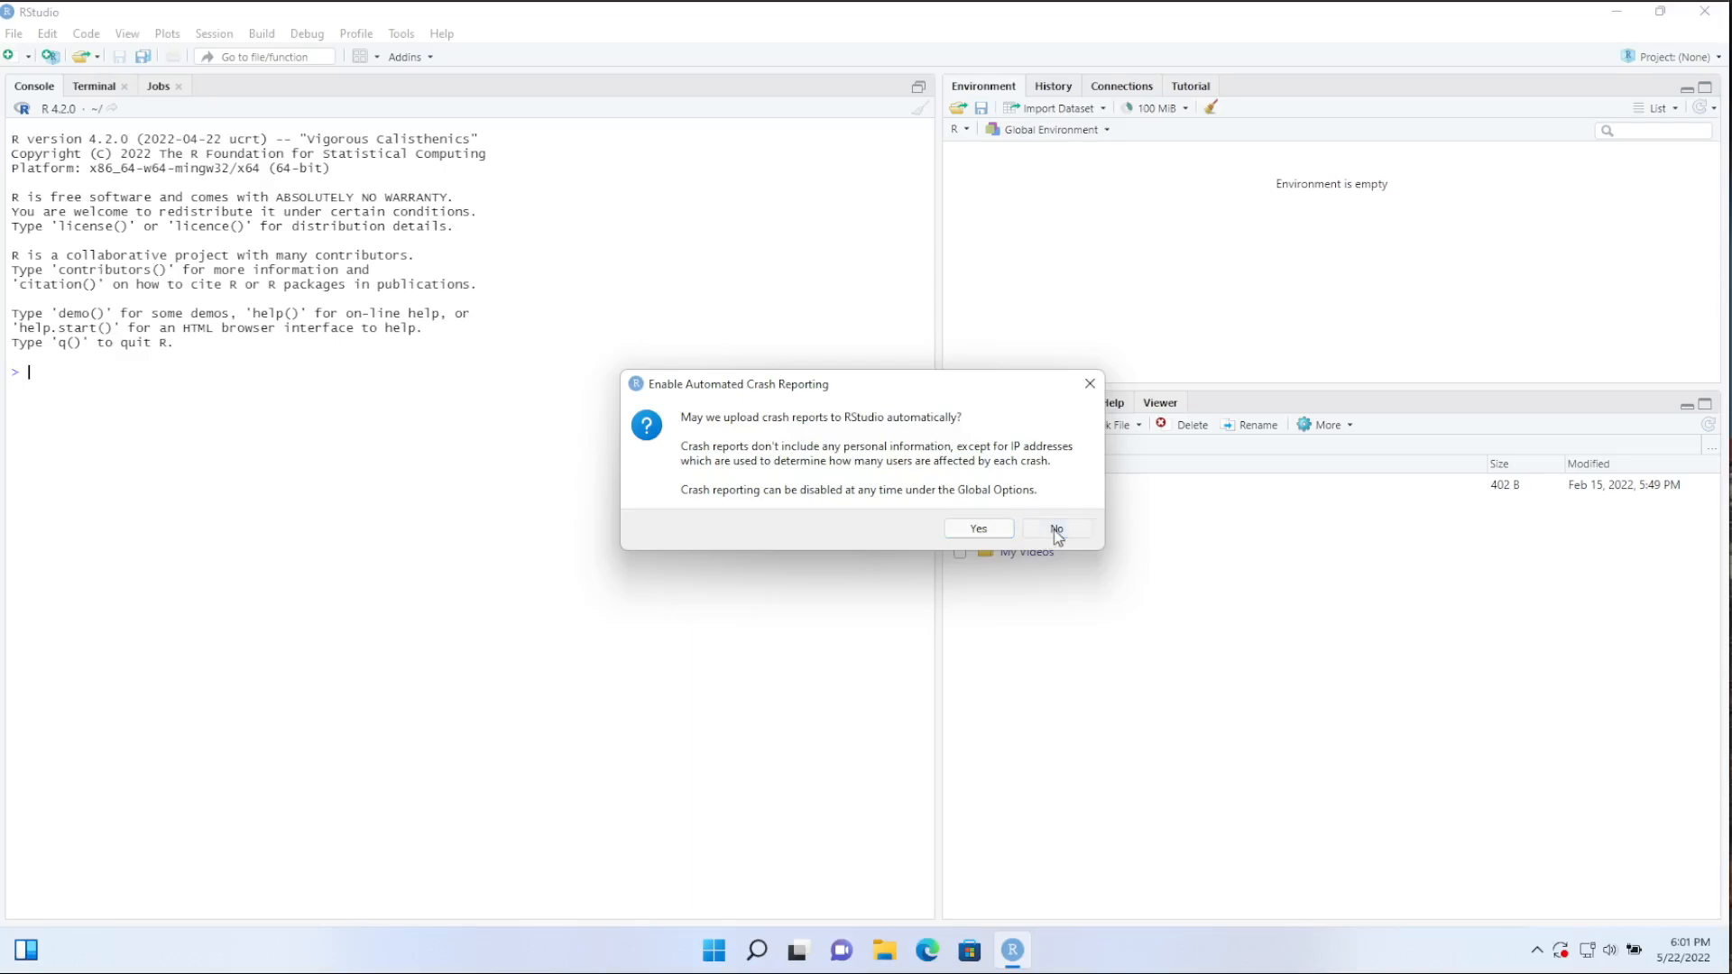
{"action": "left_click", "coordinate": [1053, 528]}
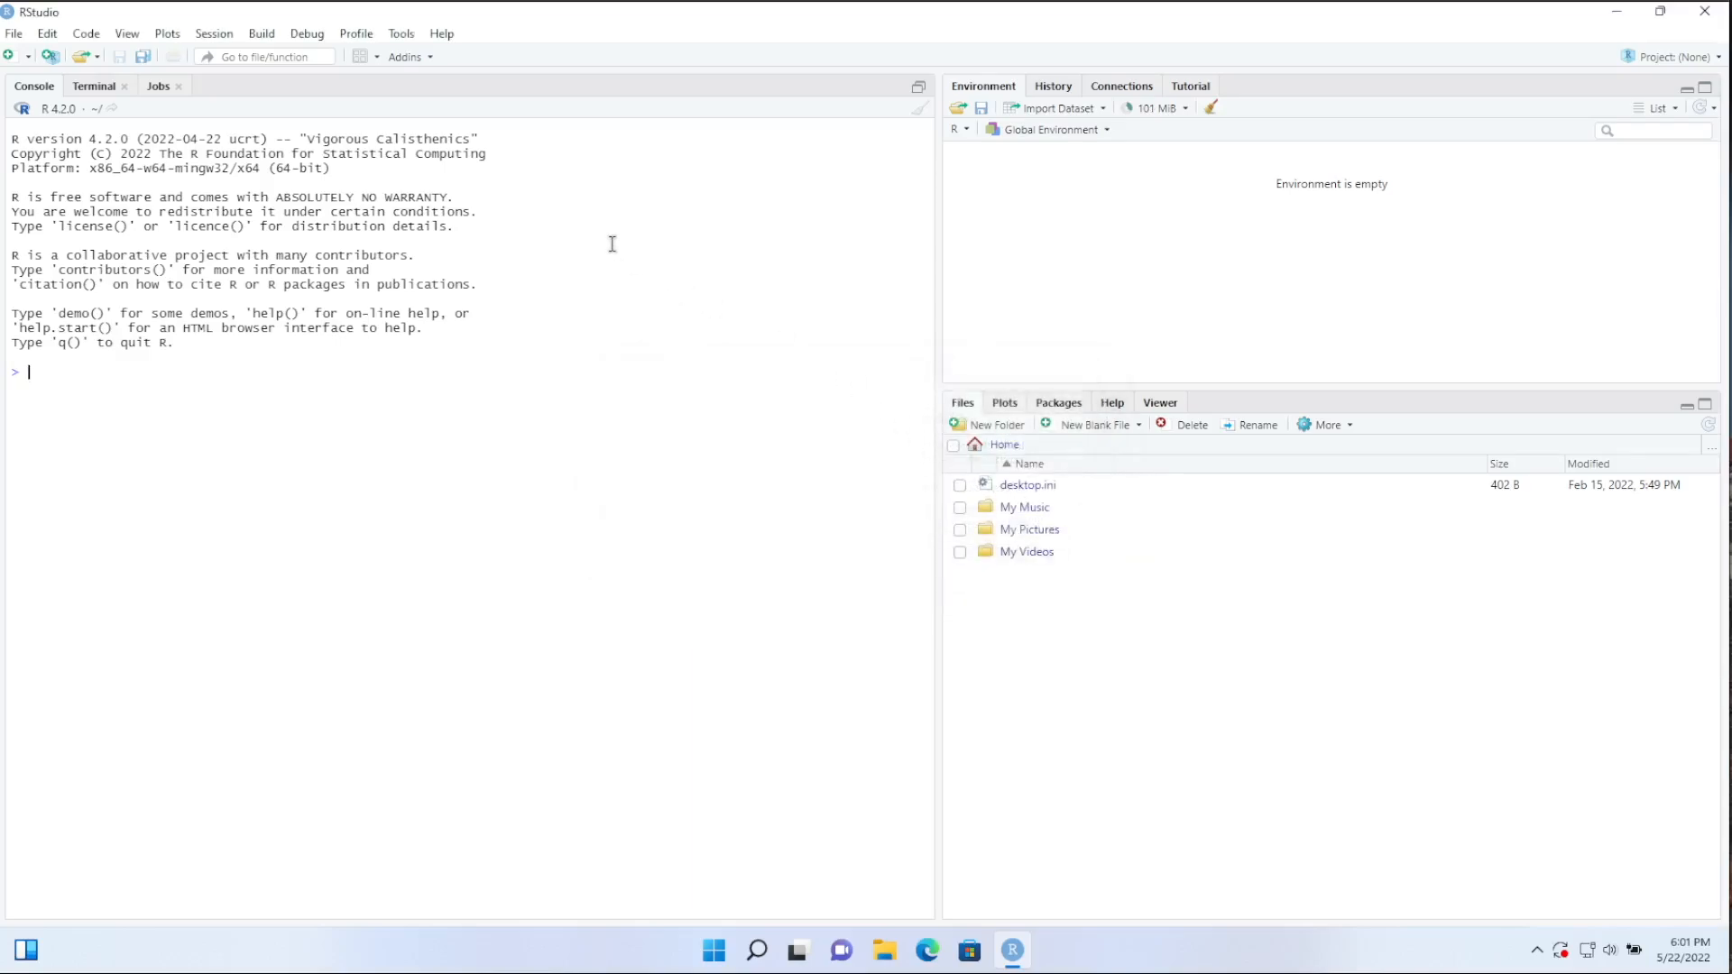
{"action": "mouse_move", "coordinate": [411, 64]}
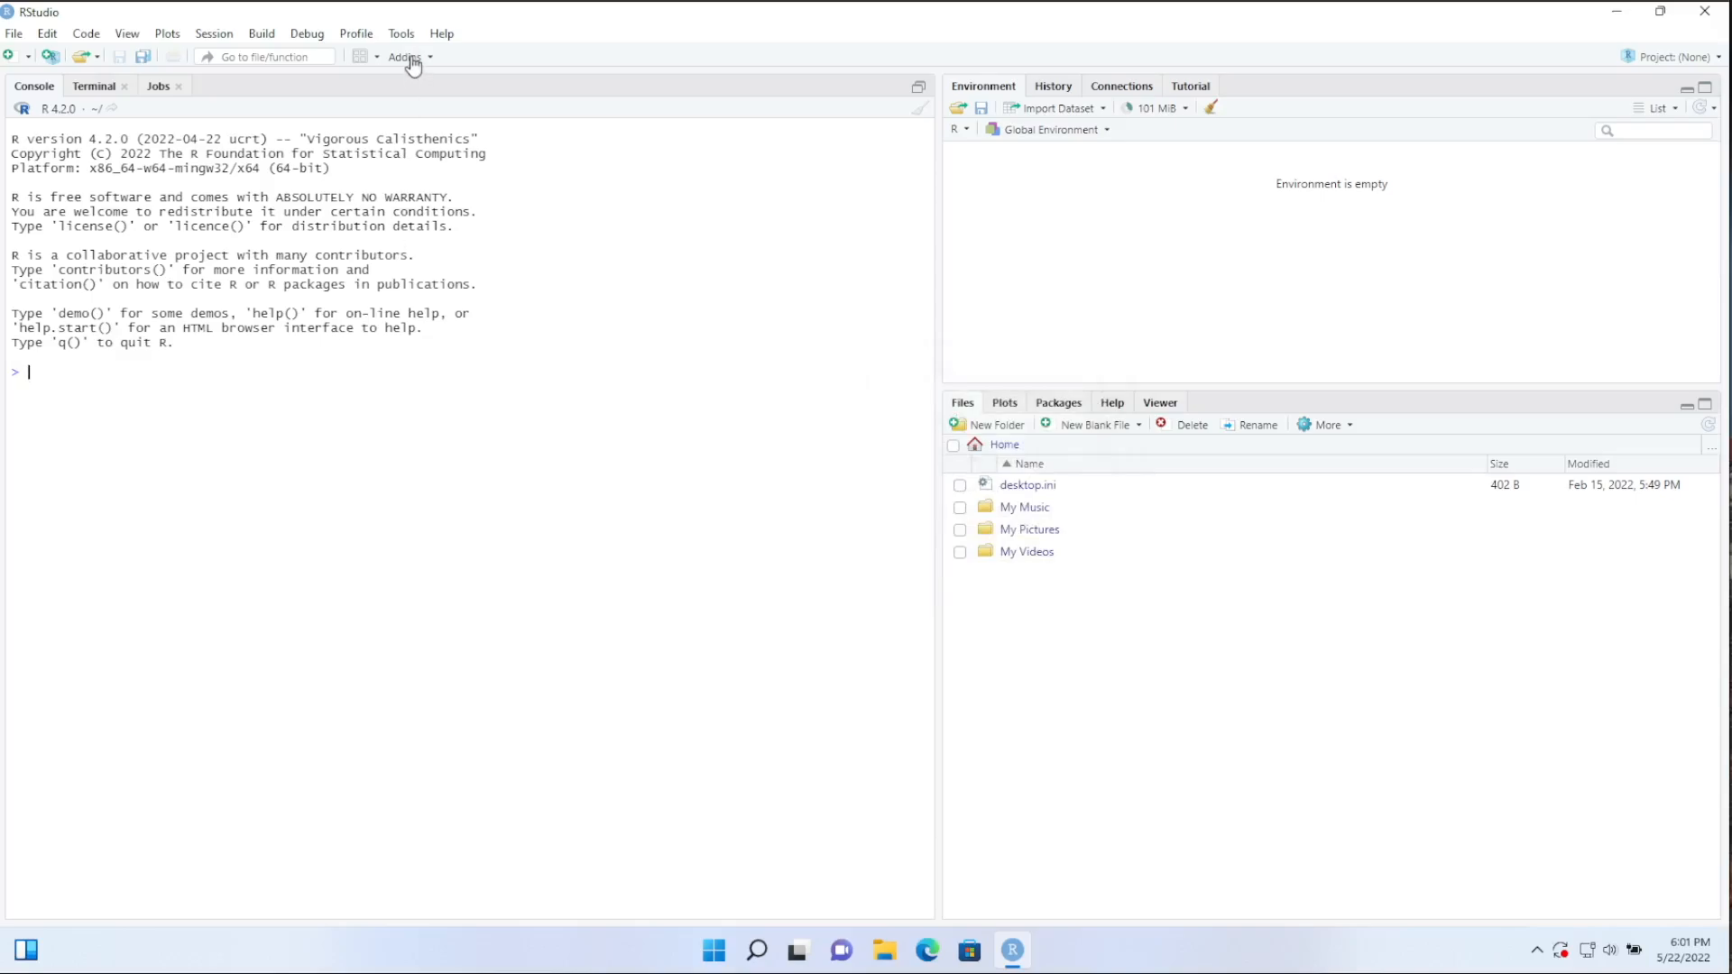
{"action": "left_click", "coordinate": [404, 56]}
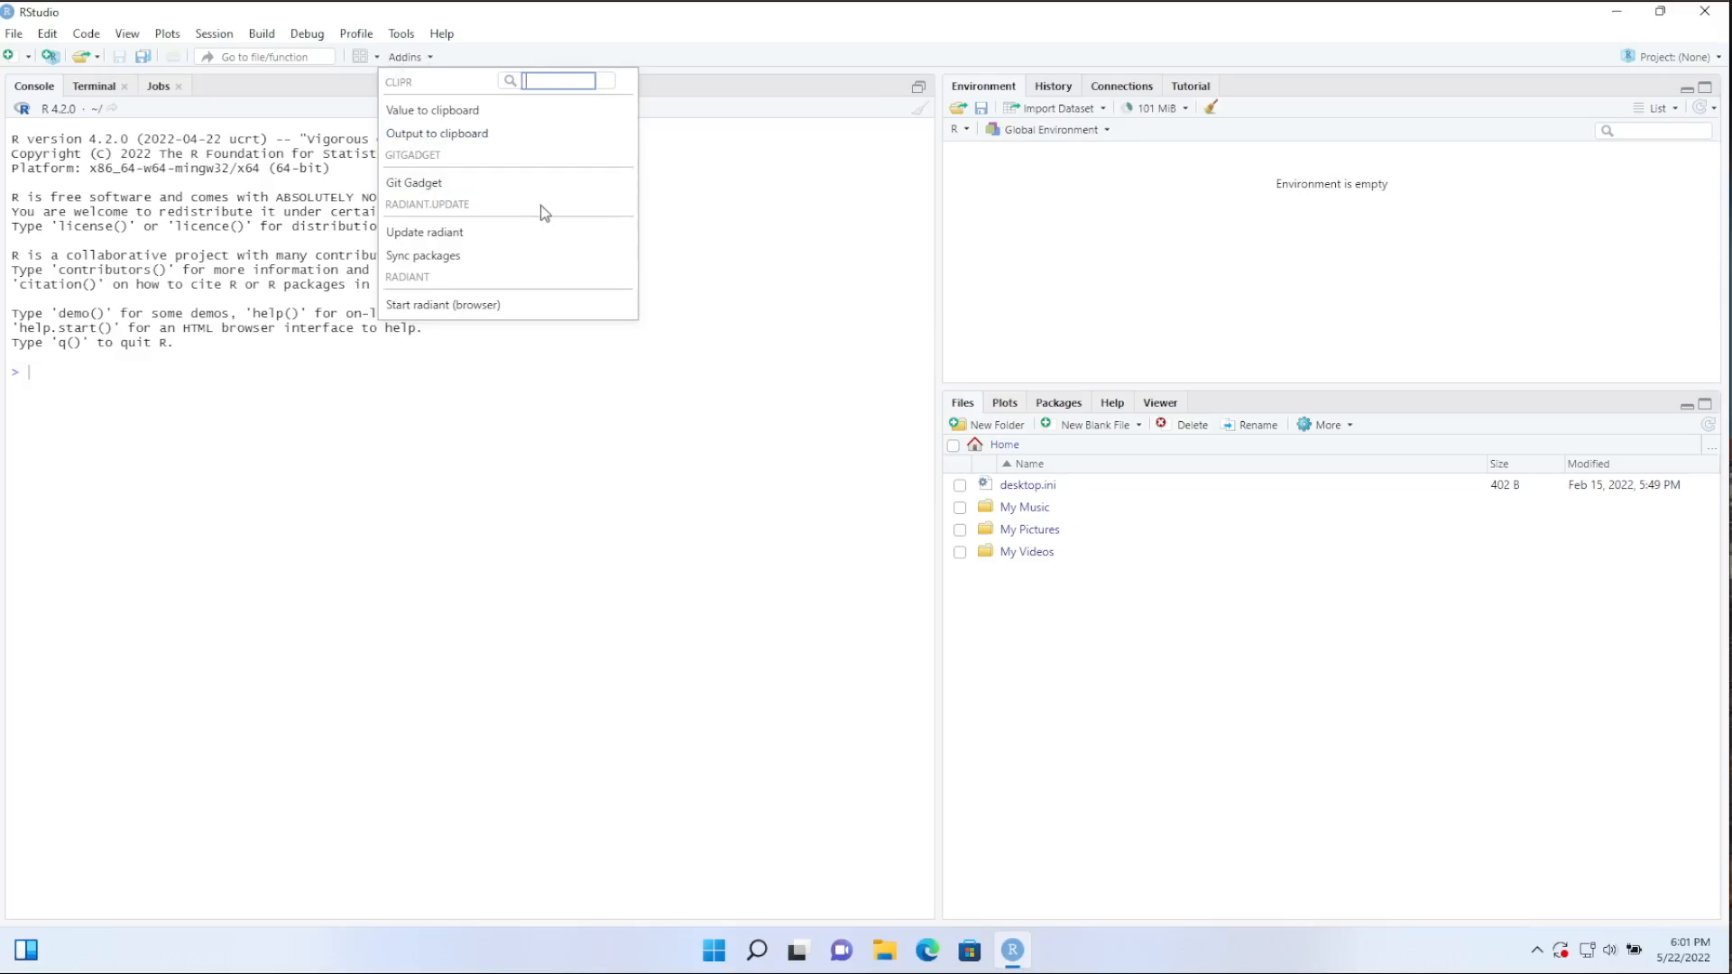
{"action": "mouse_move", "coordinate": [435, 312]}
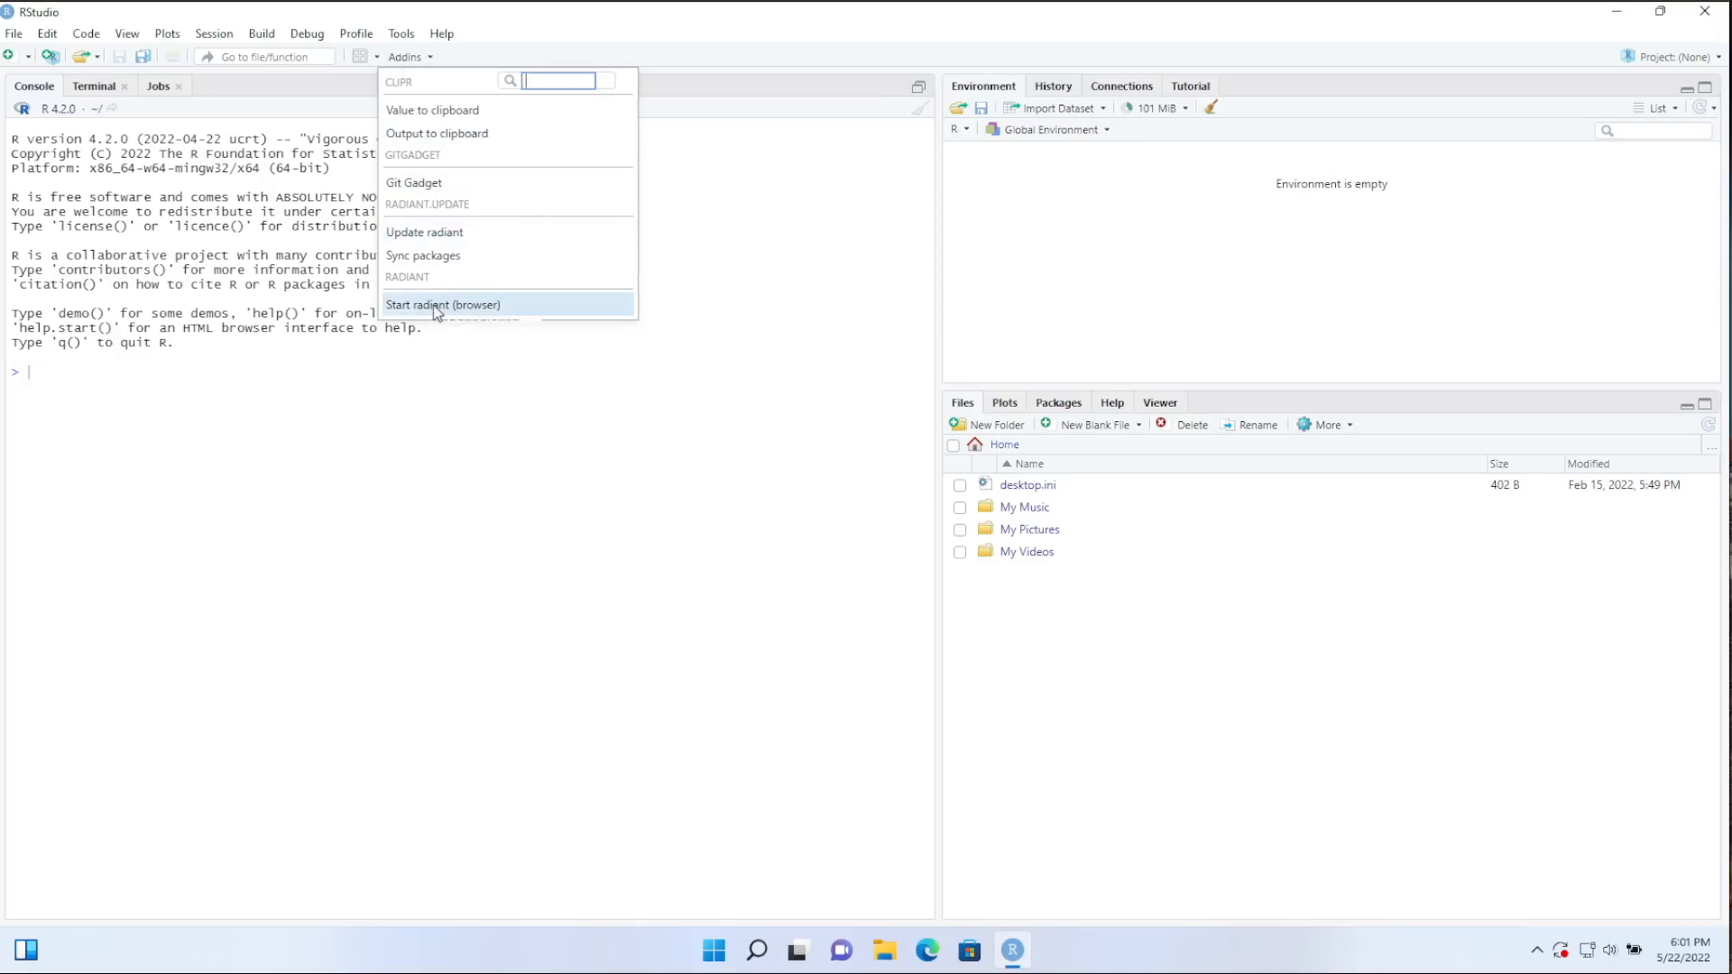
{"action": "mouse_move", "coordinate": [424, 232]}
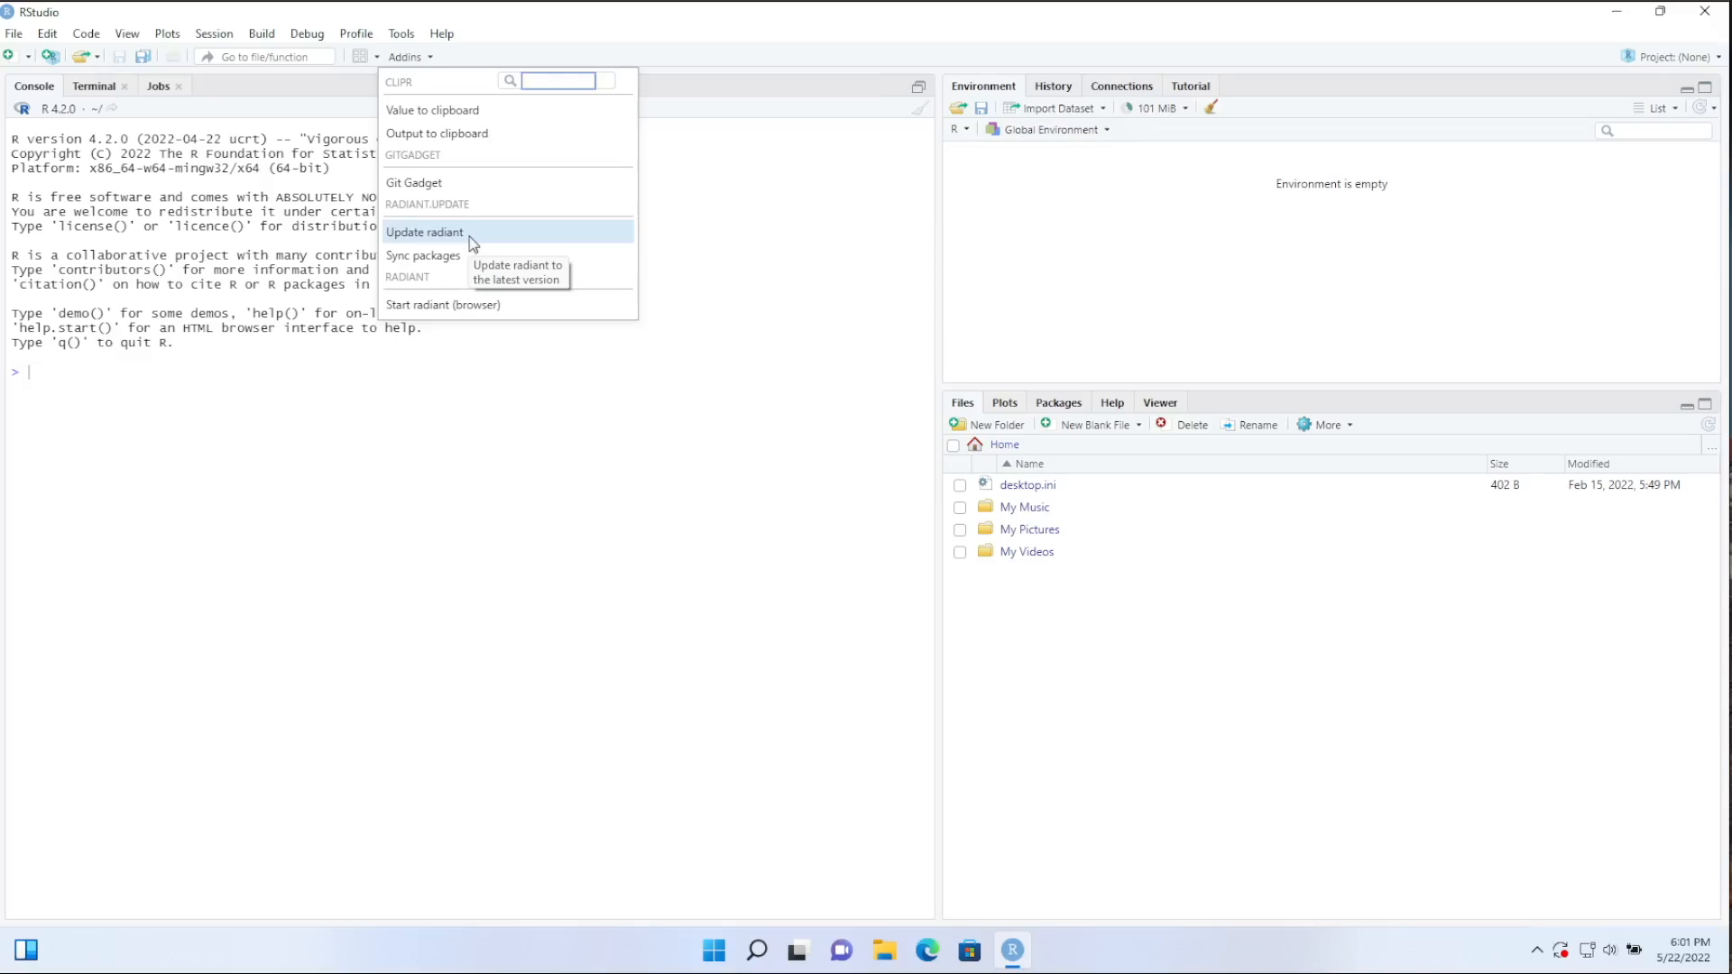
{"action": "mouse_move", "coordinate": [442, 310]}
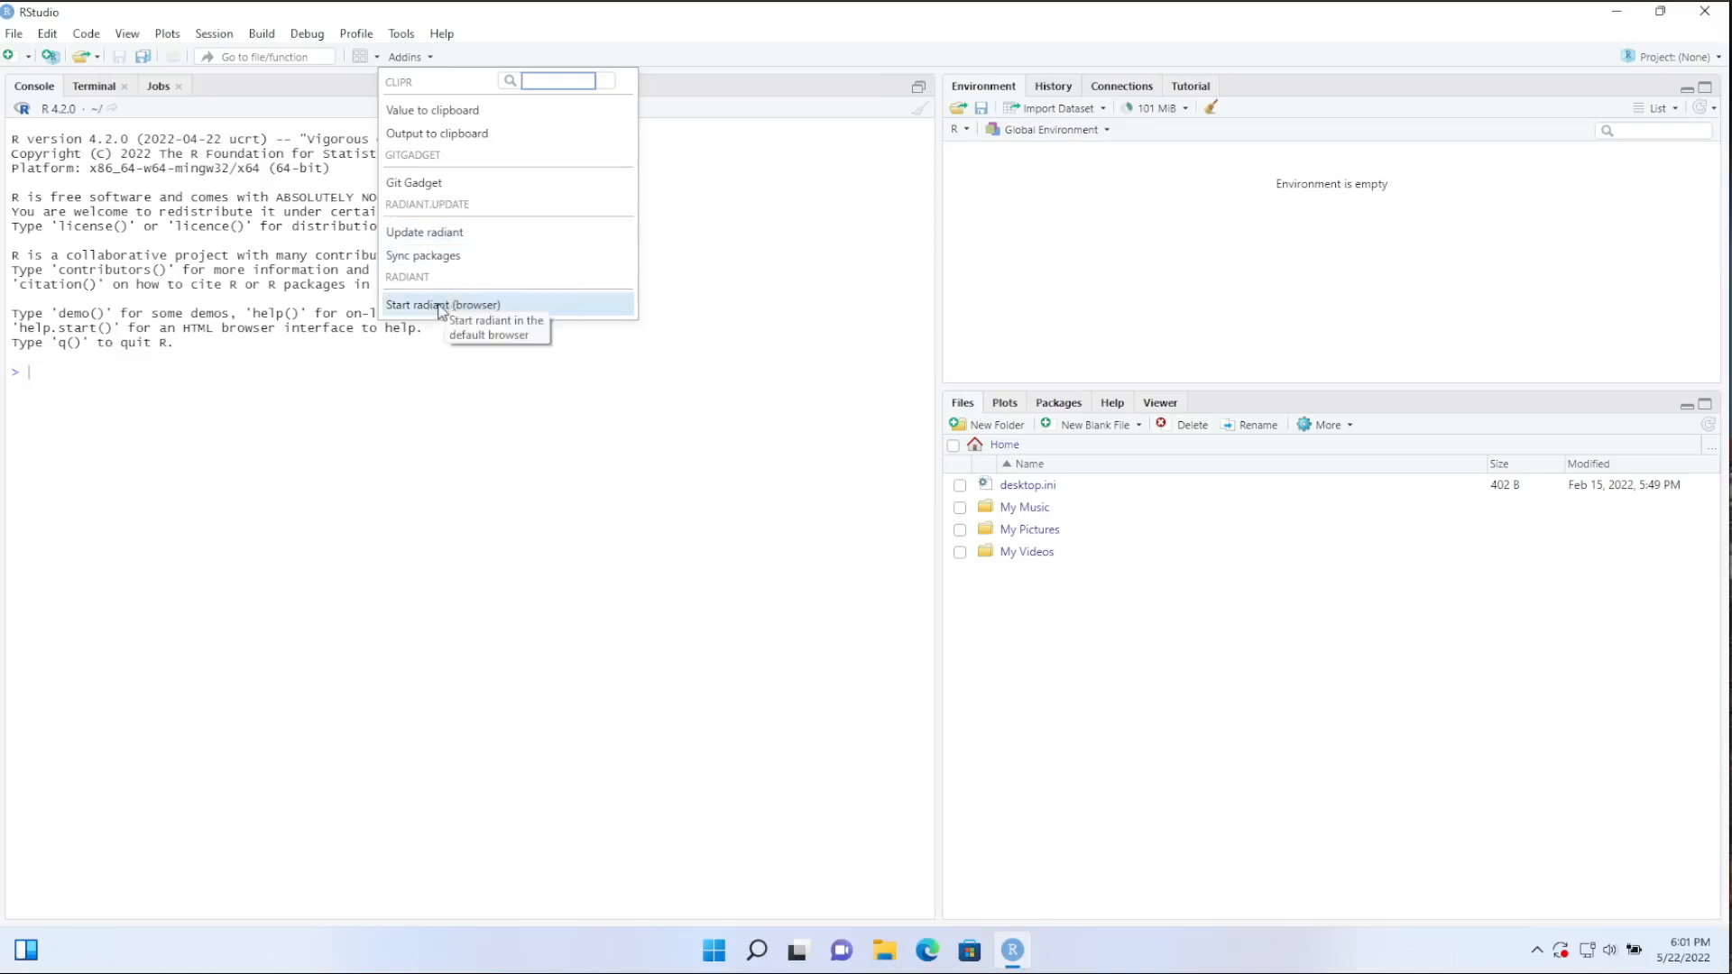
{"action": "mouse_move", "coordinate": [479, 59]}
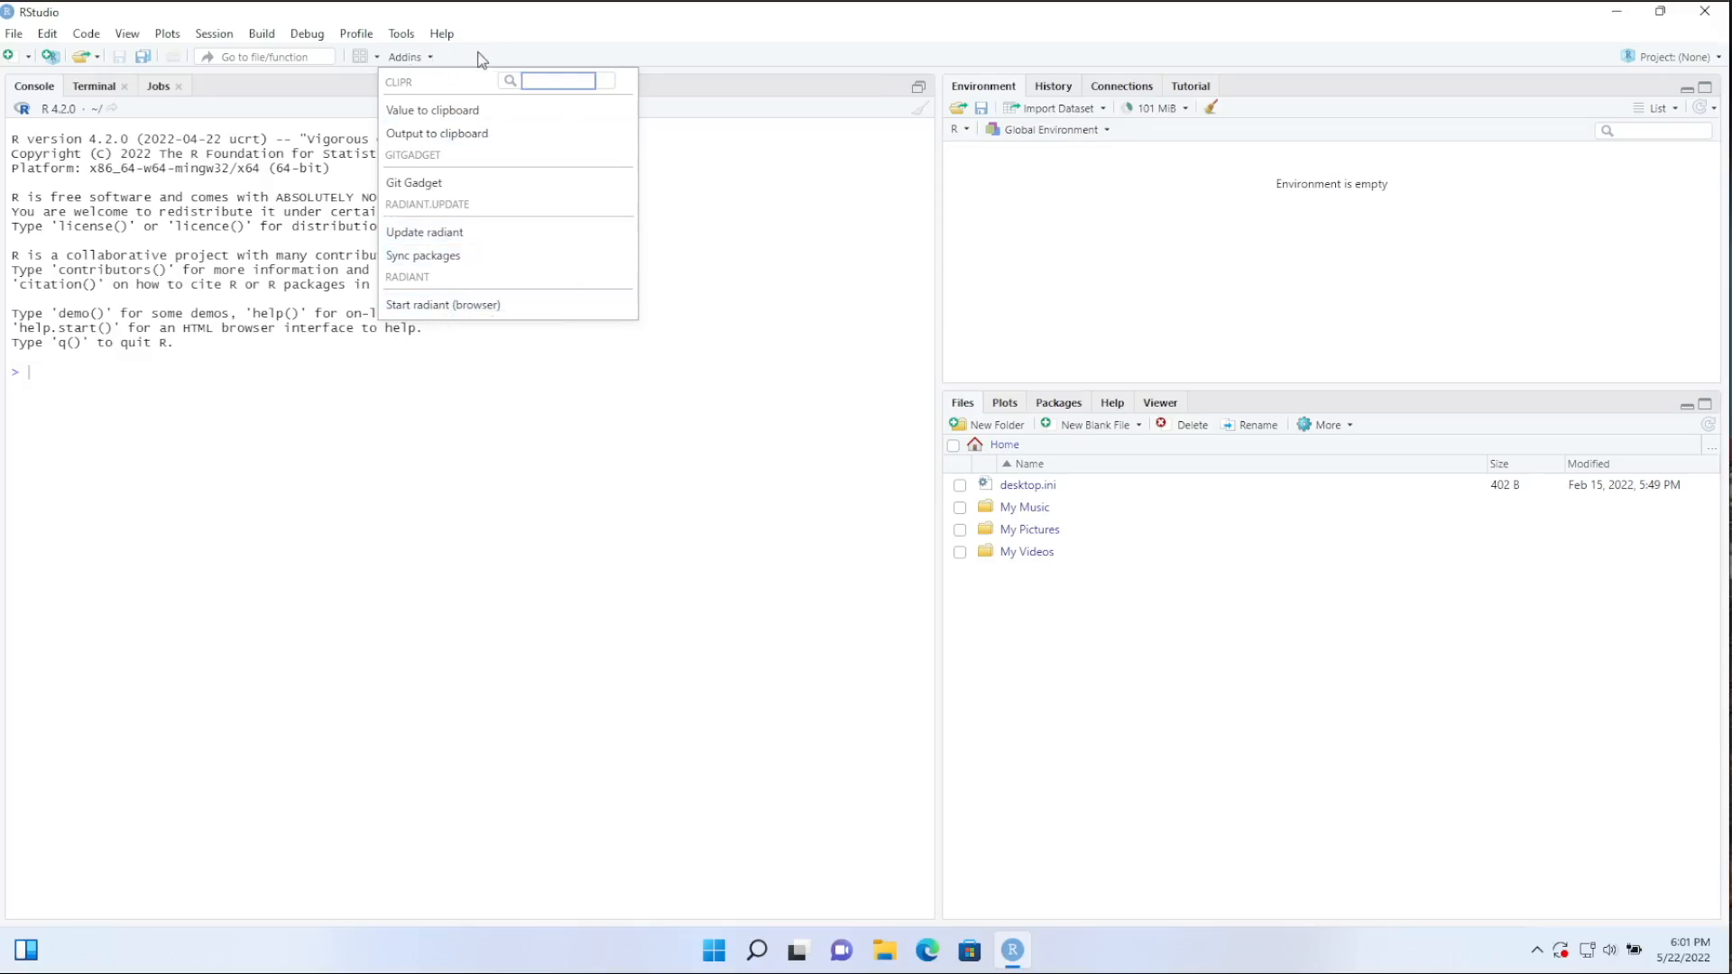
{"action": "mouse_move", "coordinate": [406, 62]}
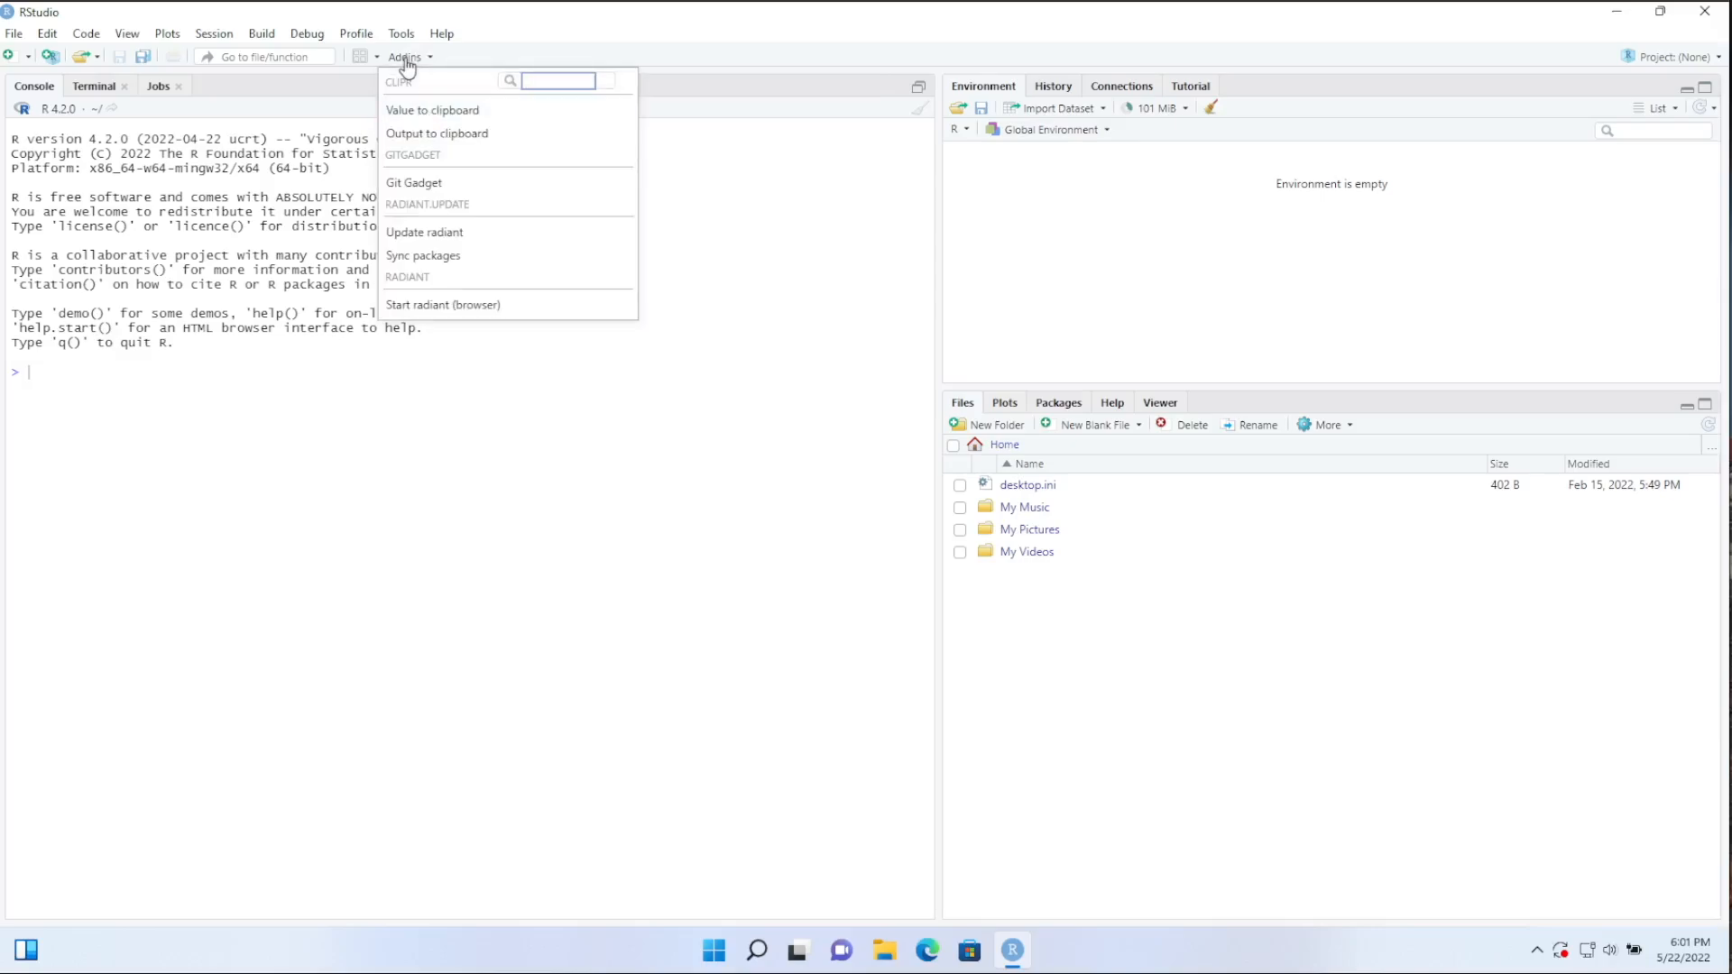
{"action": "left_click", "coordinate": [442, 305]}
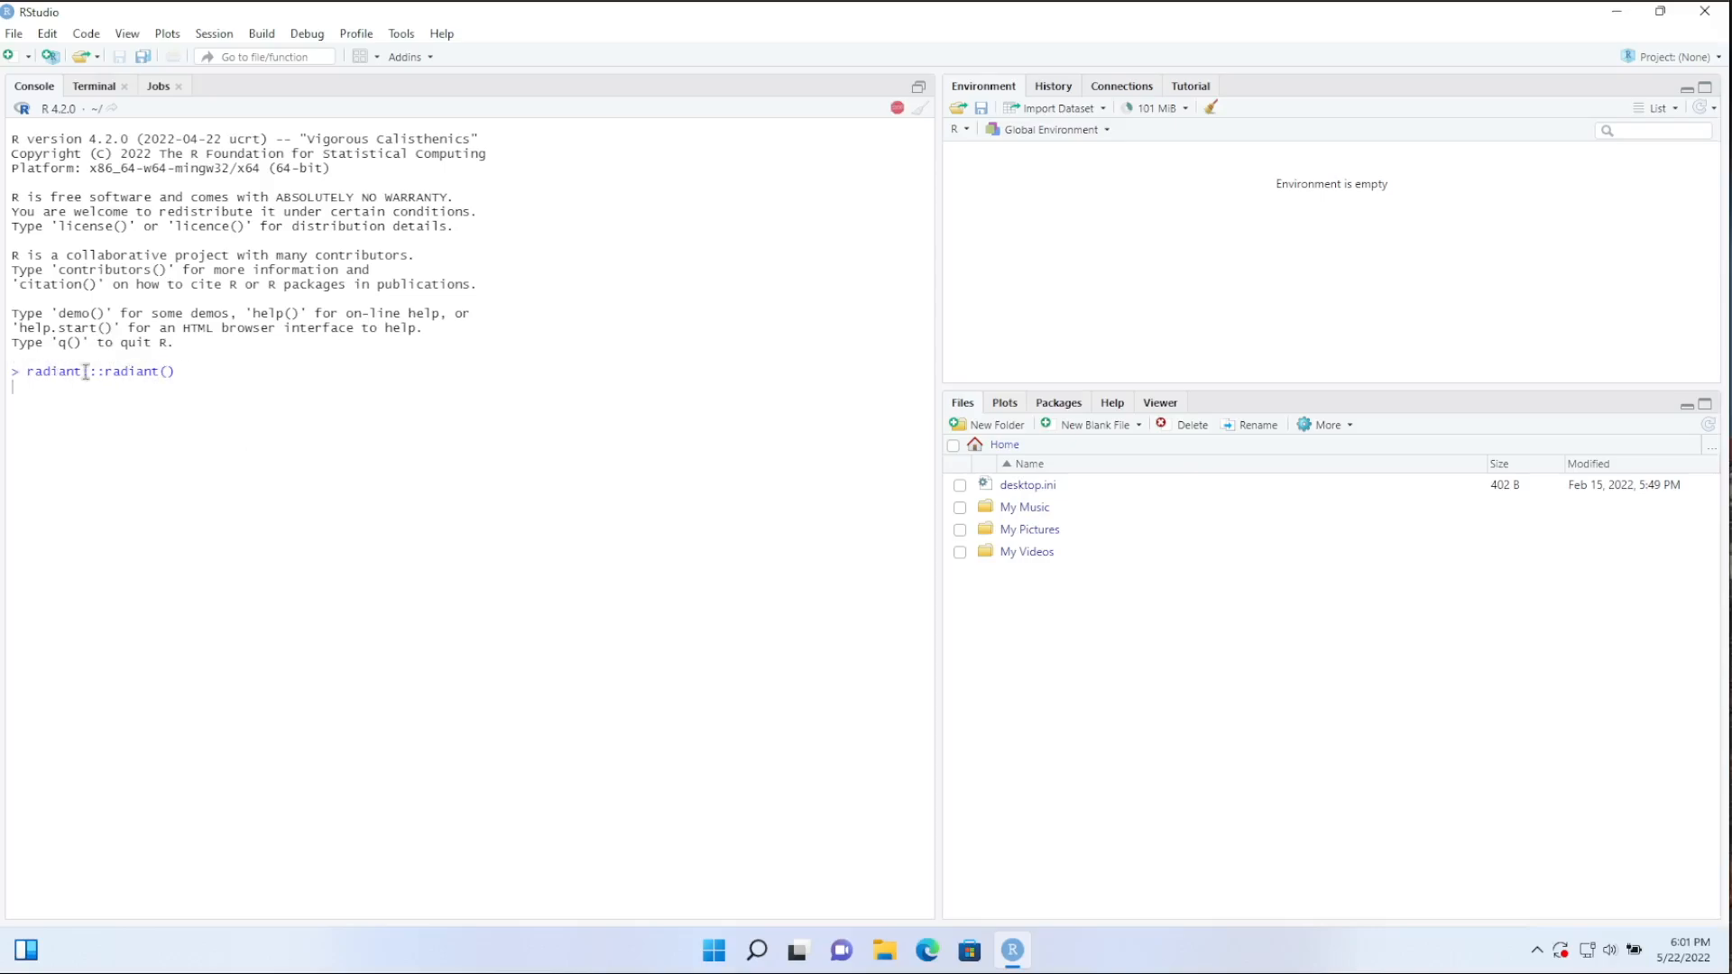
{"action": "type", "text": ":"}
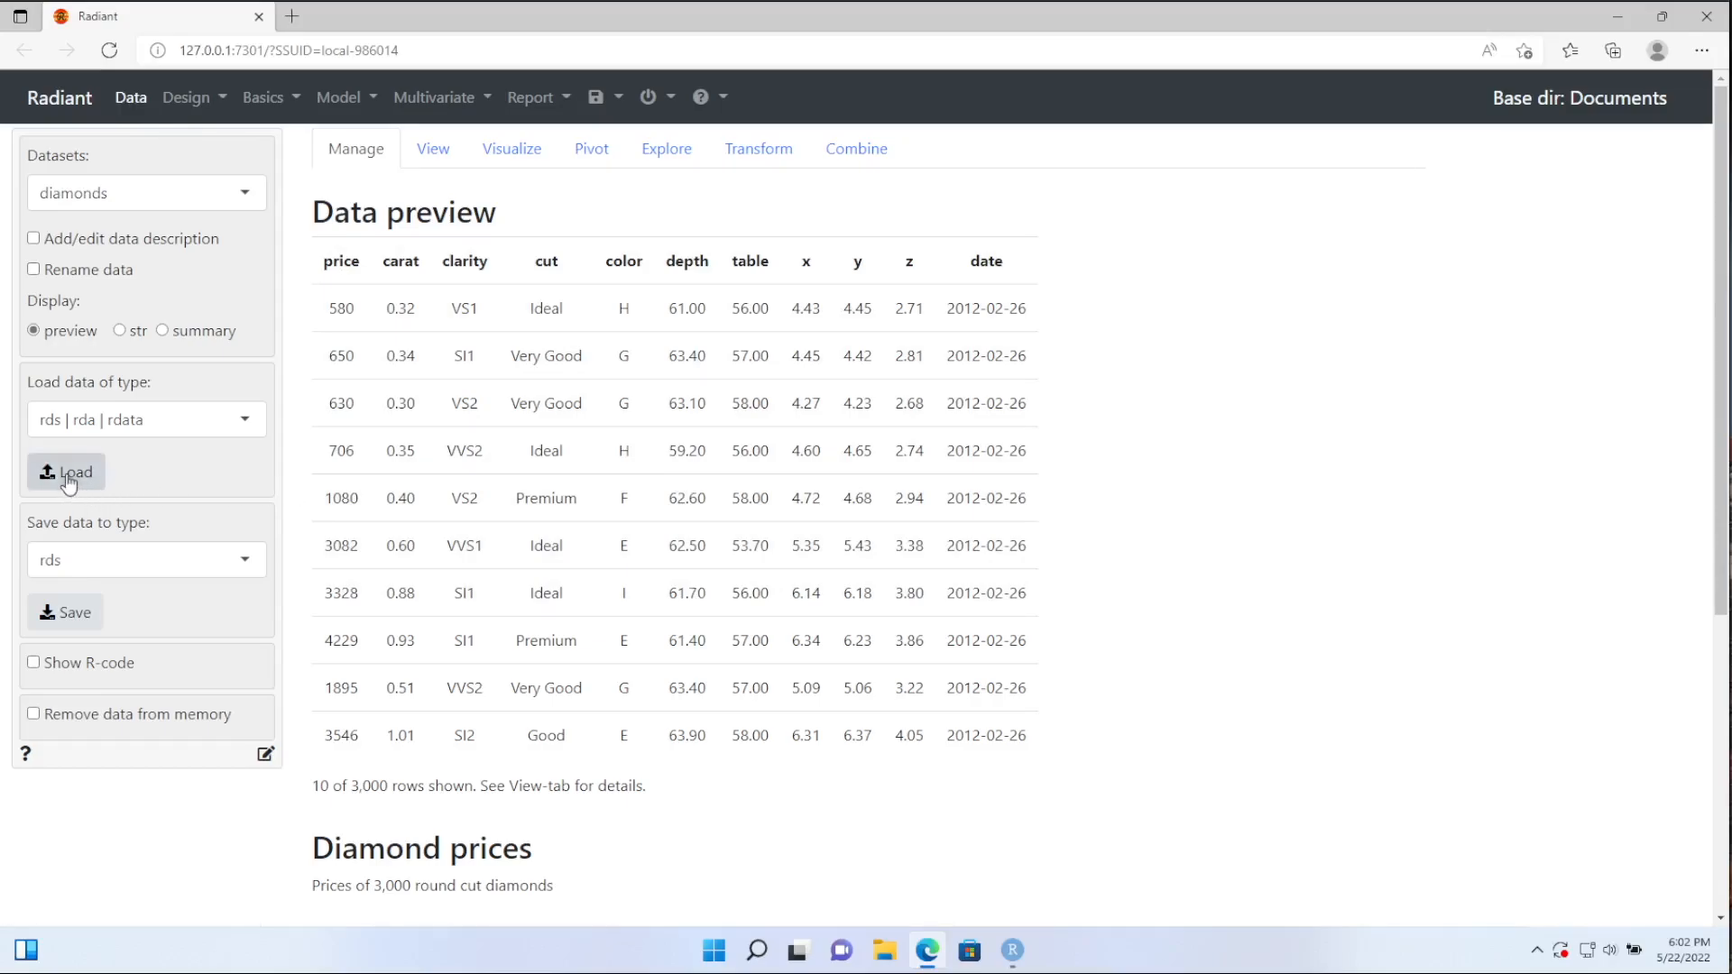
{"action": "mouse_move", "coordinate": [74, 611]}
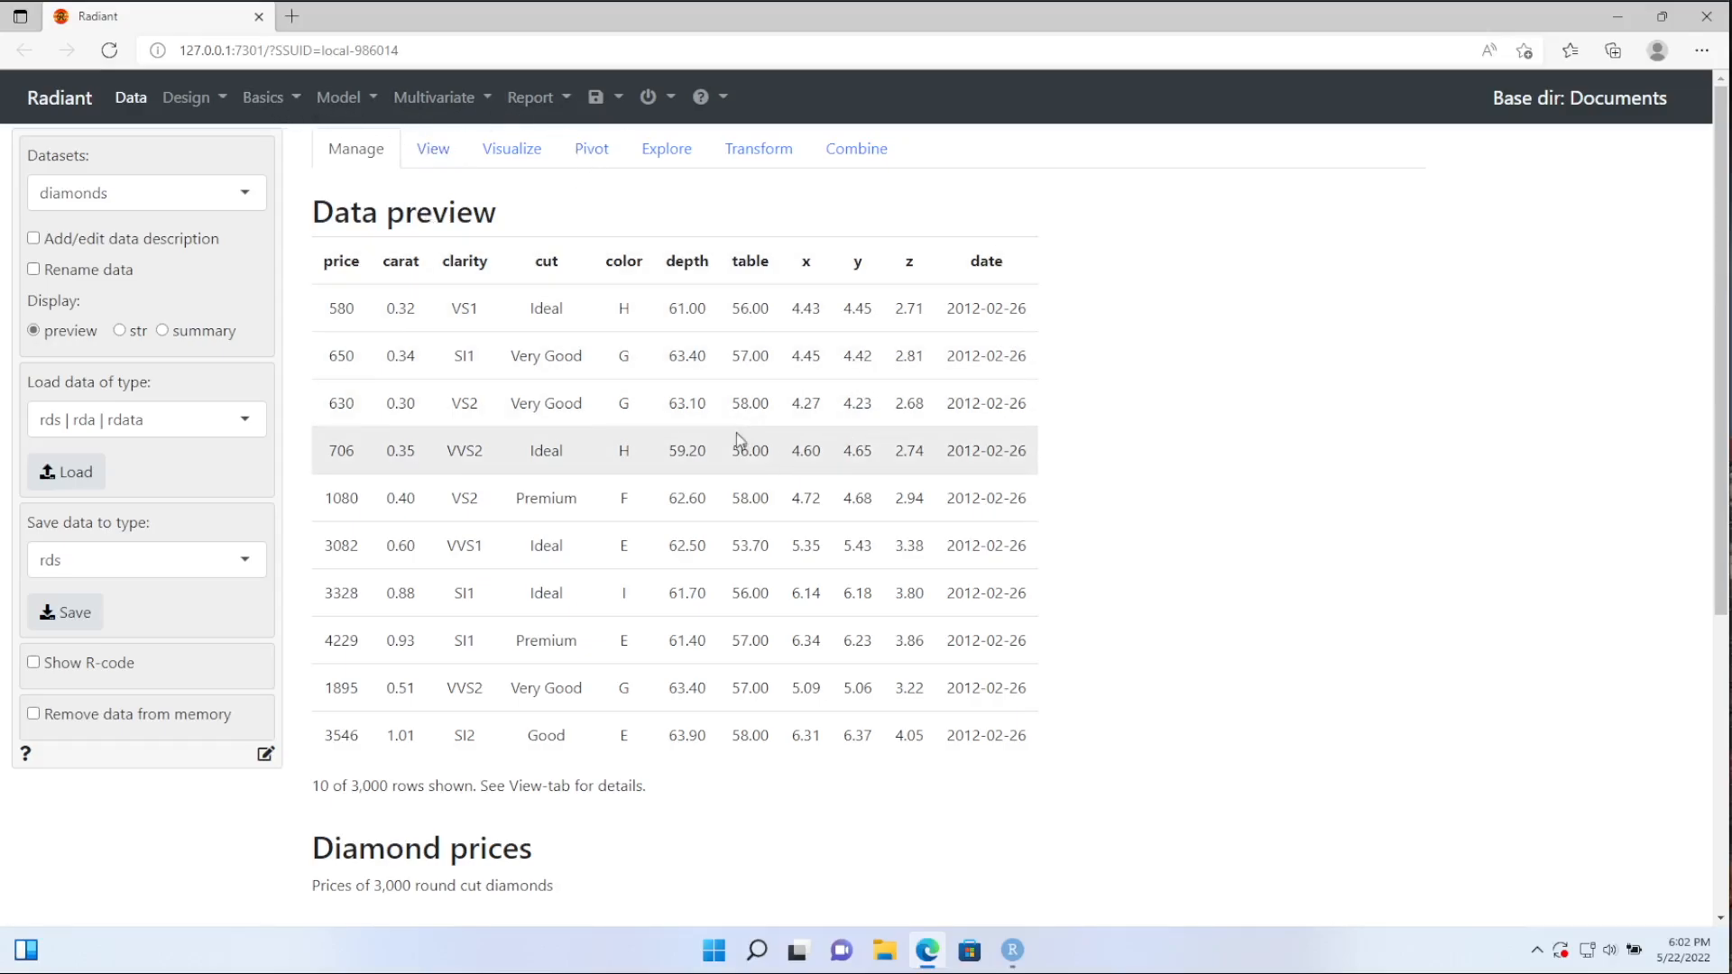
{"action": "mouse_move", "coordinate": [417, 339]}
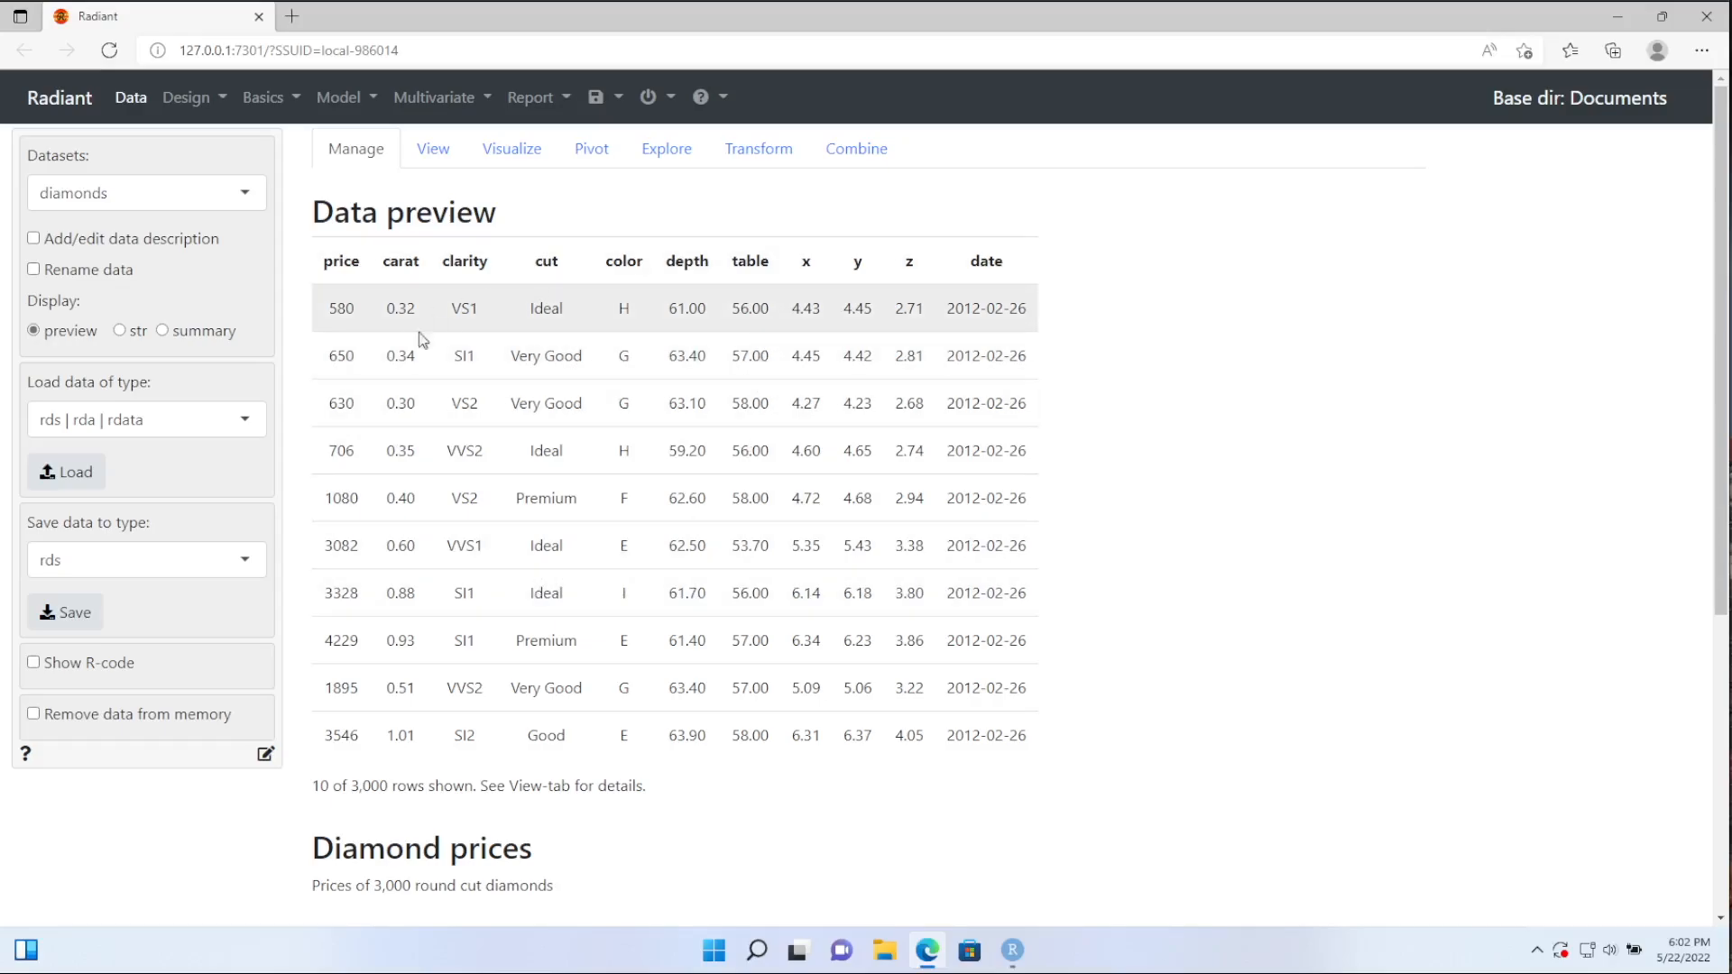
{"action": "mouse_move", "coordinate": [1270, 366]}
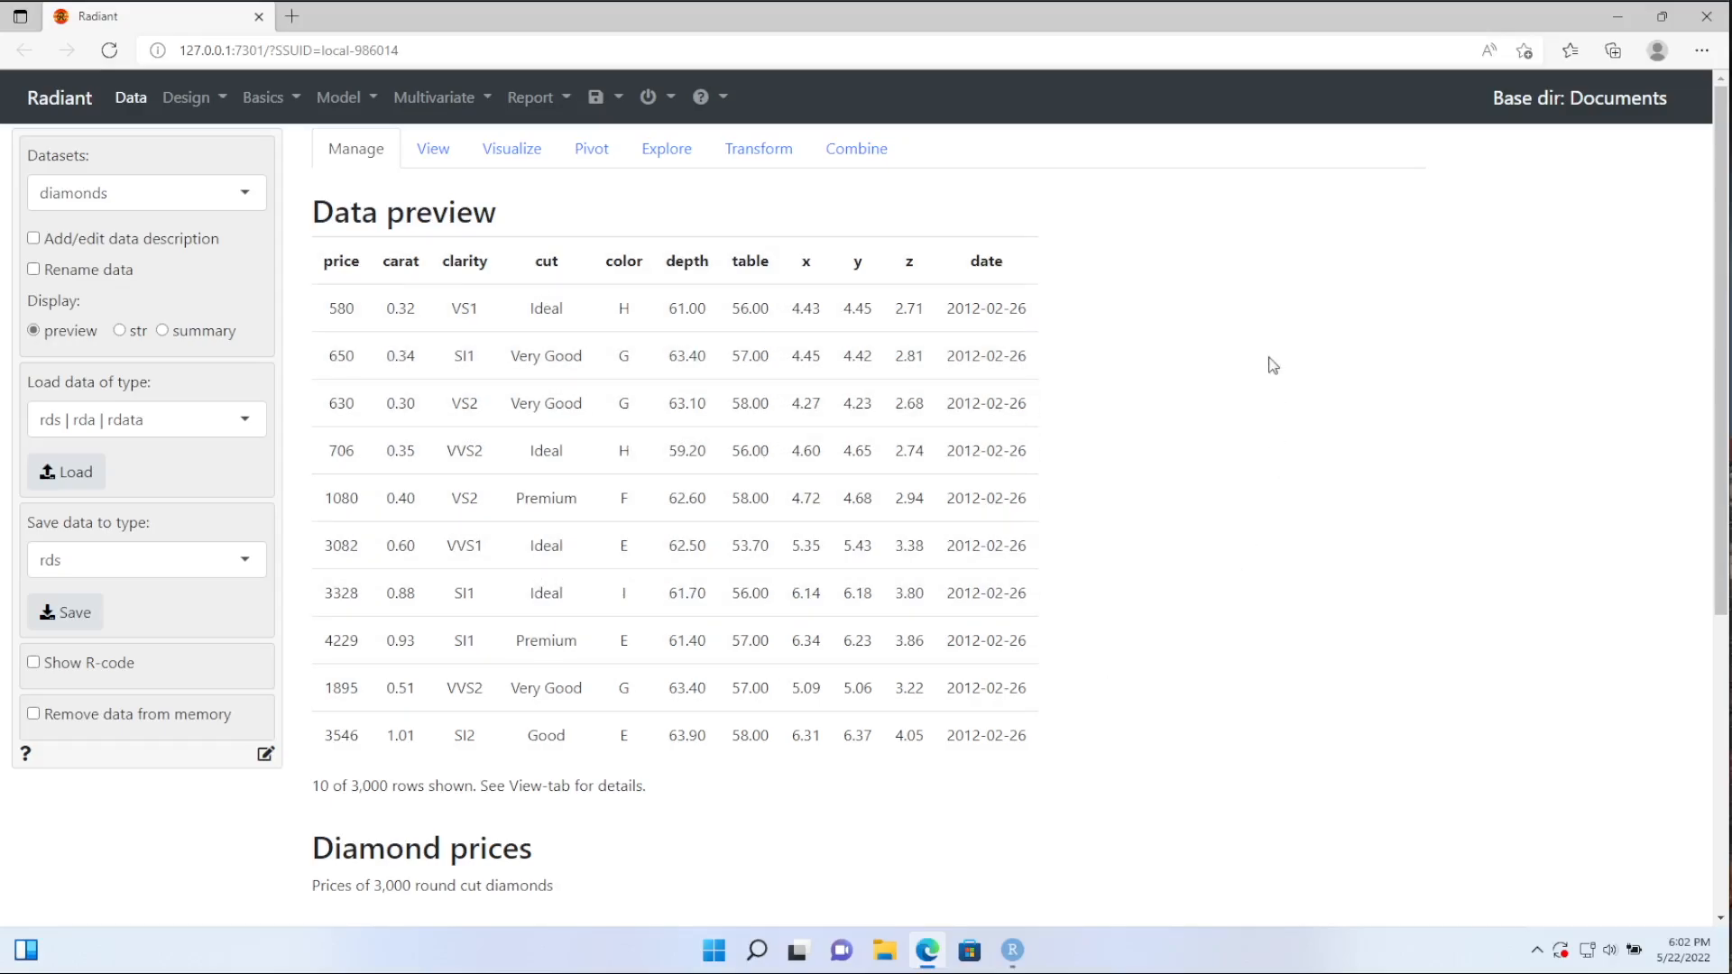
{"action": "mouse_move", "coordinate": [1270, 364]}
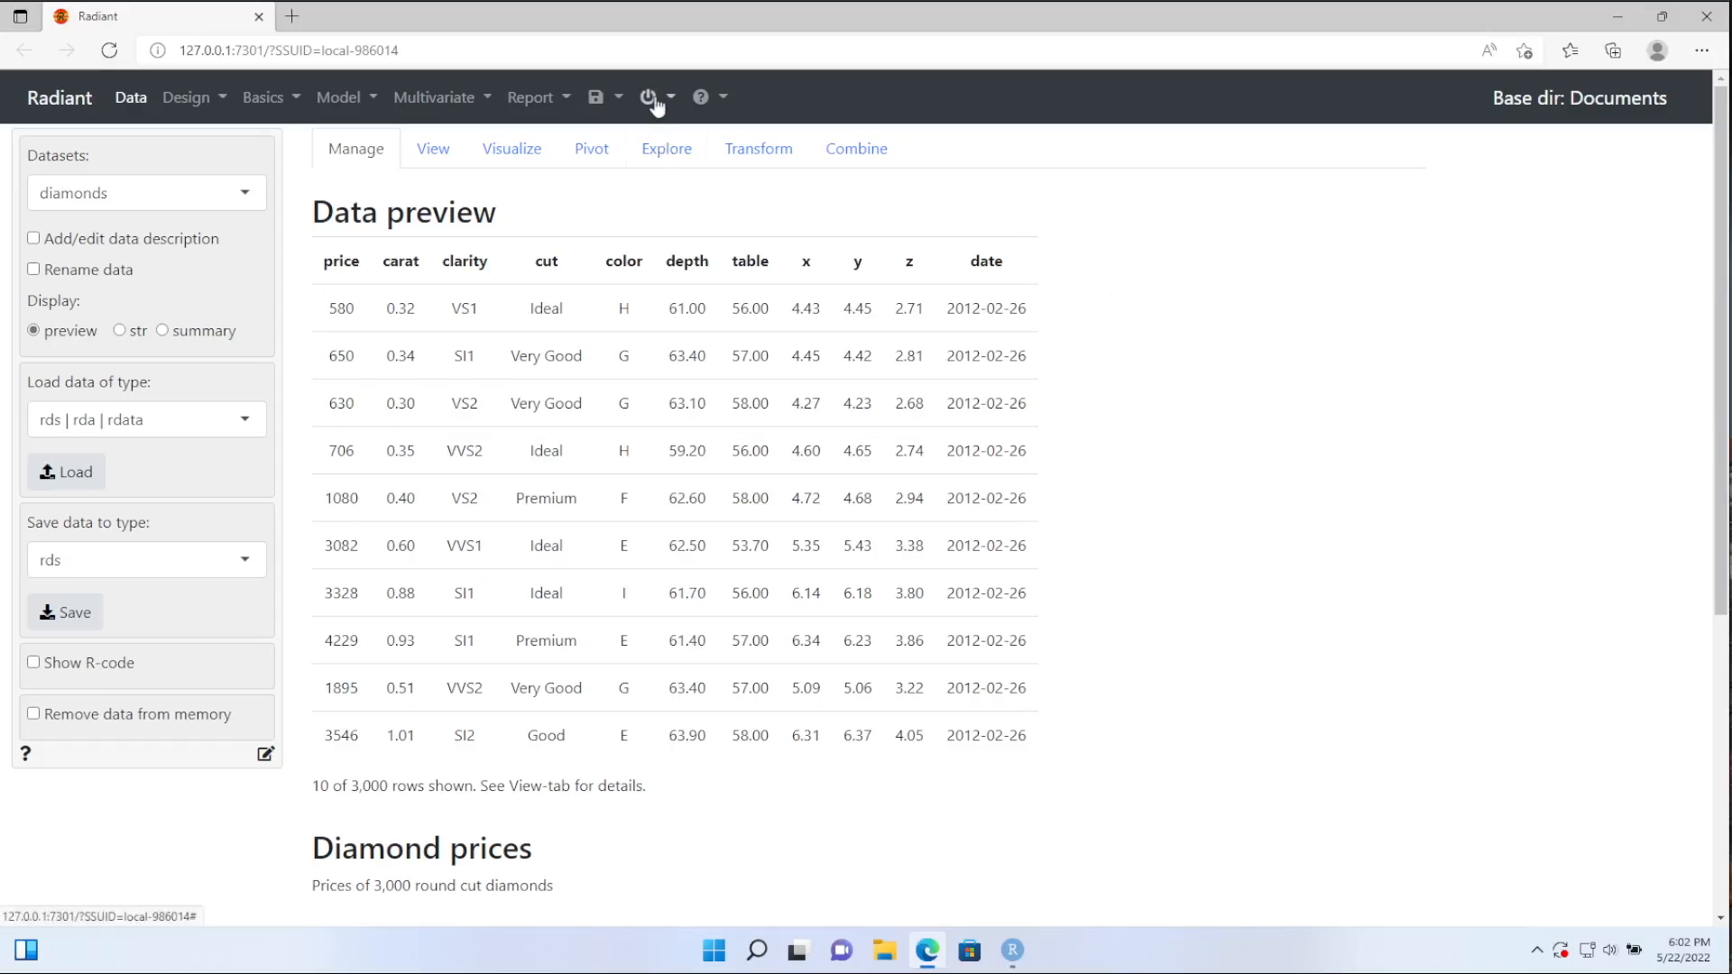
Step: Stop Radiant from its power menu, then quit RStudio choosing Don't Save
{"action": "left_click", "coordinate": [650, 98]}
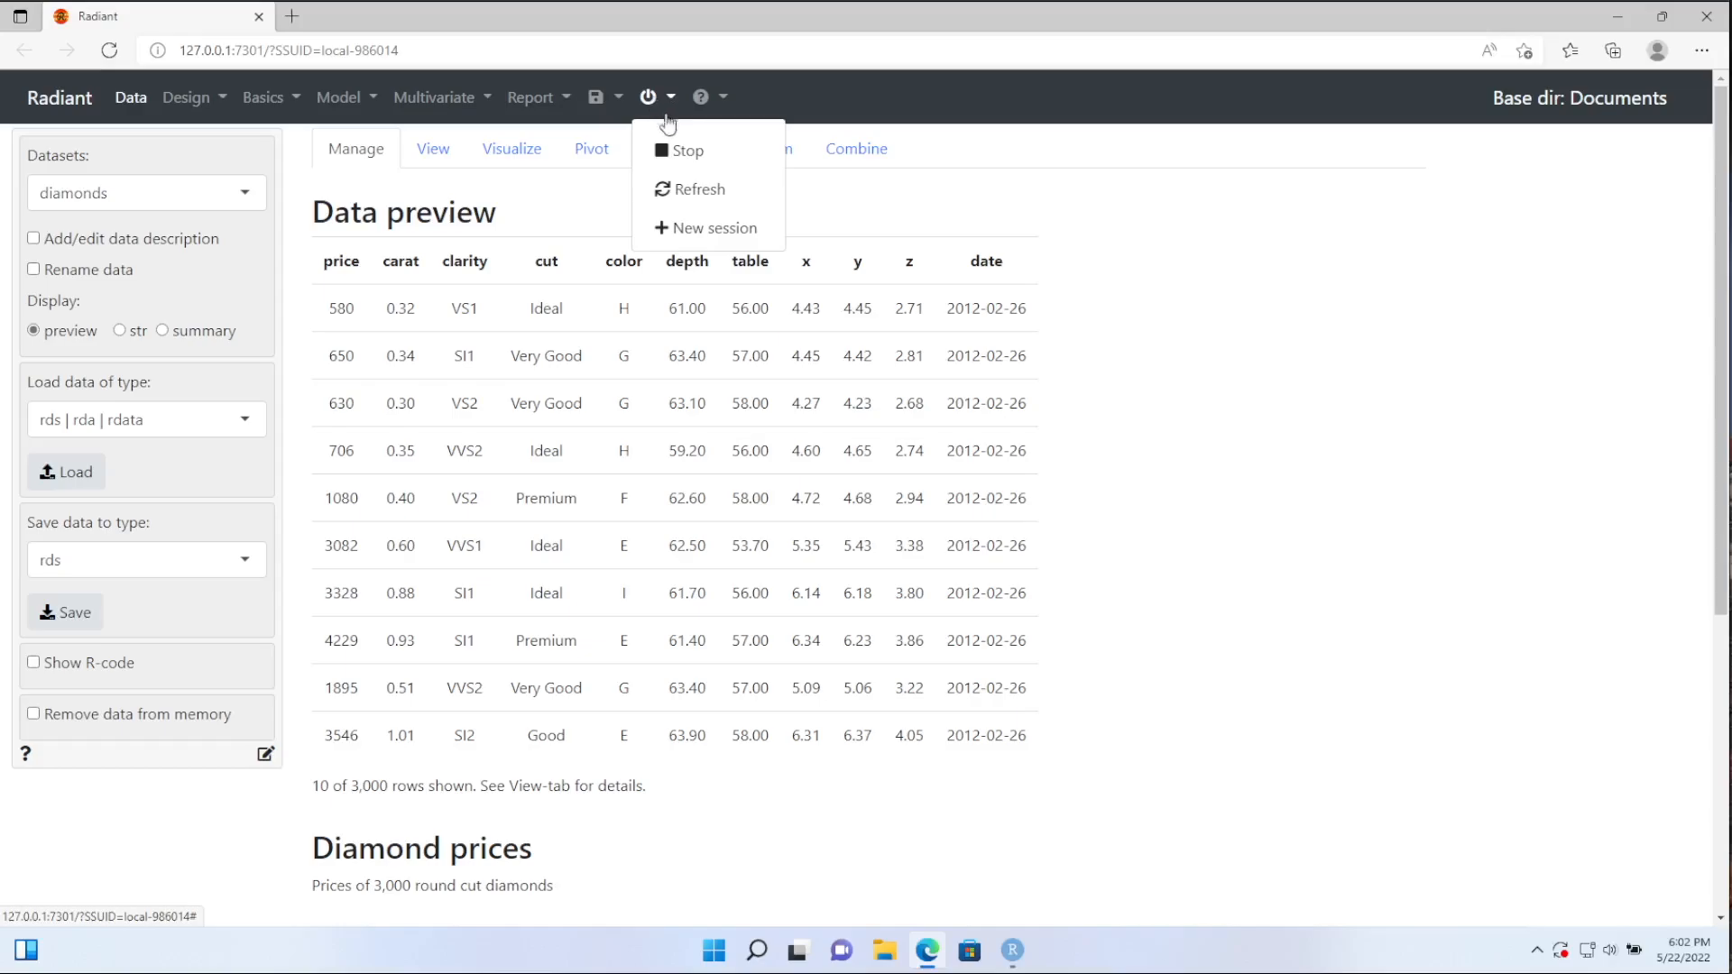
{"action": "left_click", "coordinate": [688, 152]}
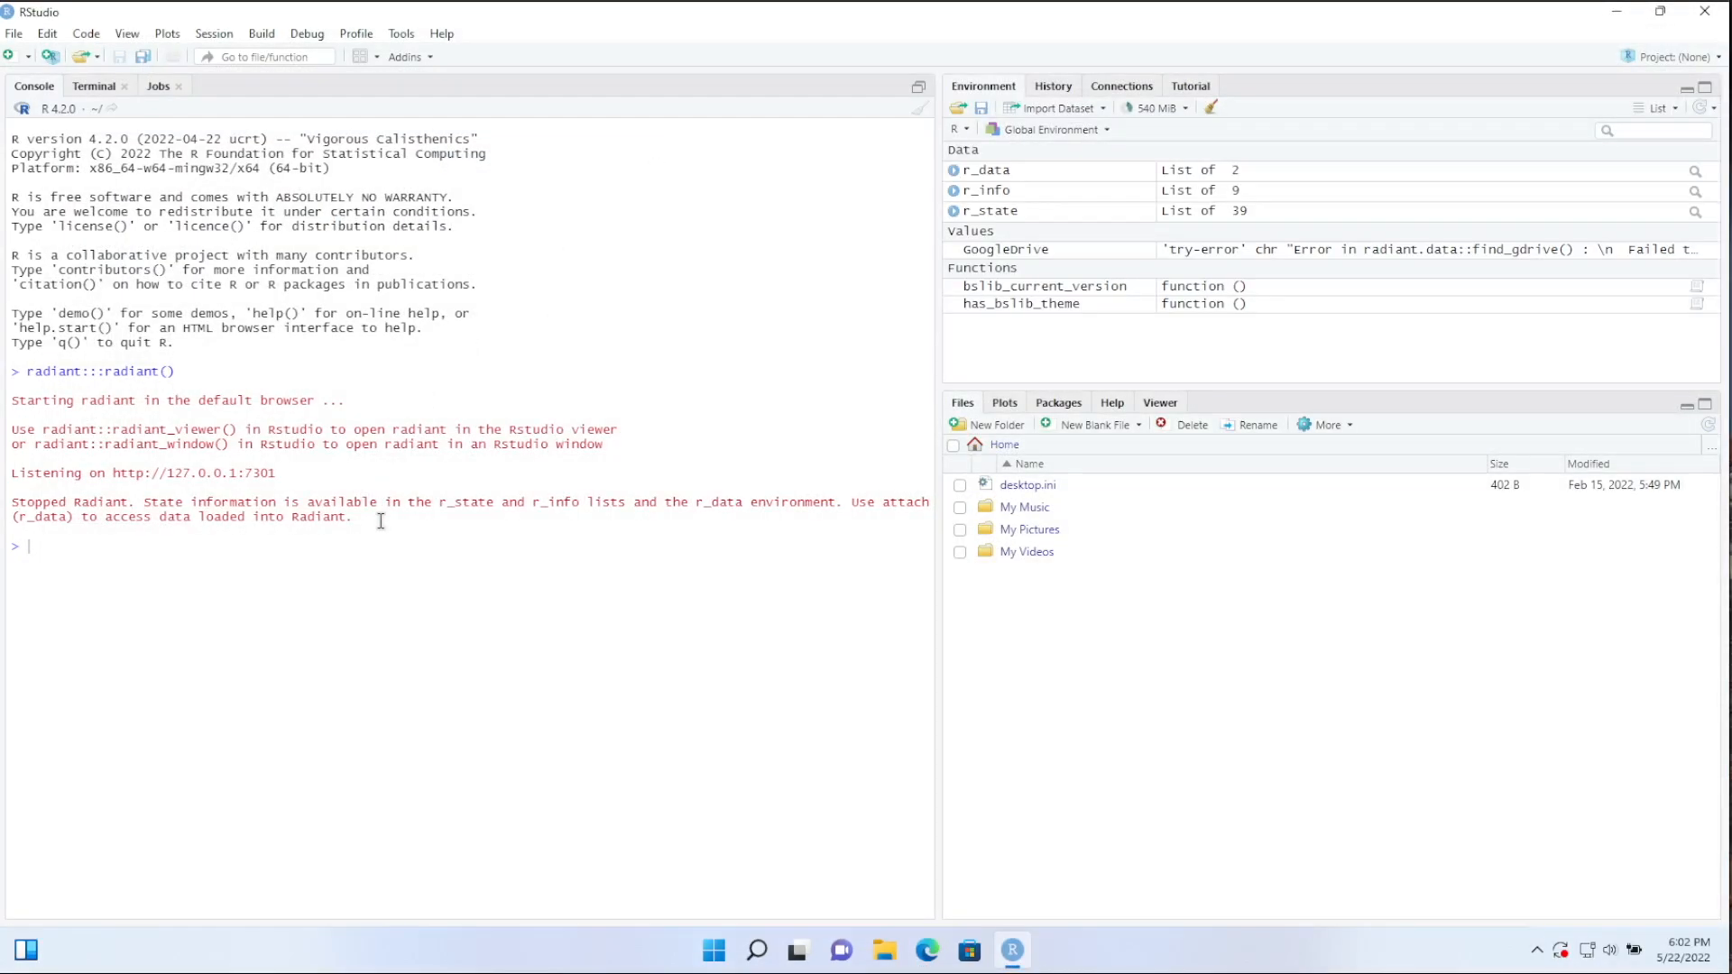
{"action": "left_click", "coordinate": [1703, 11]}
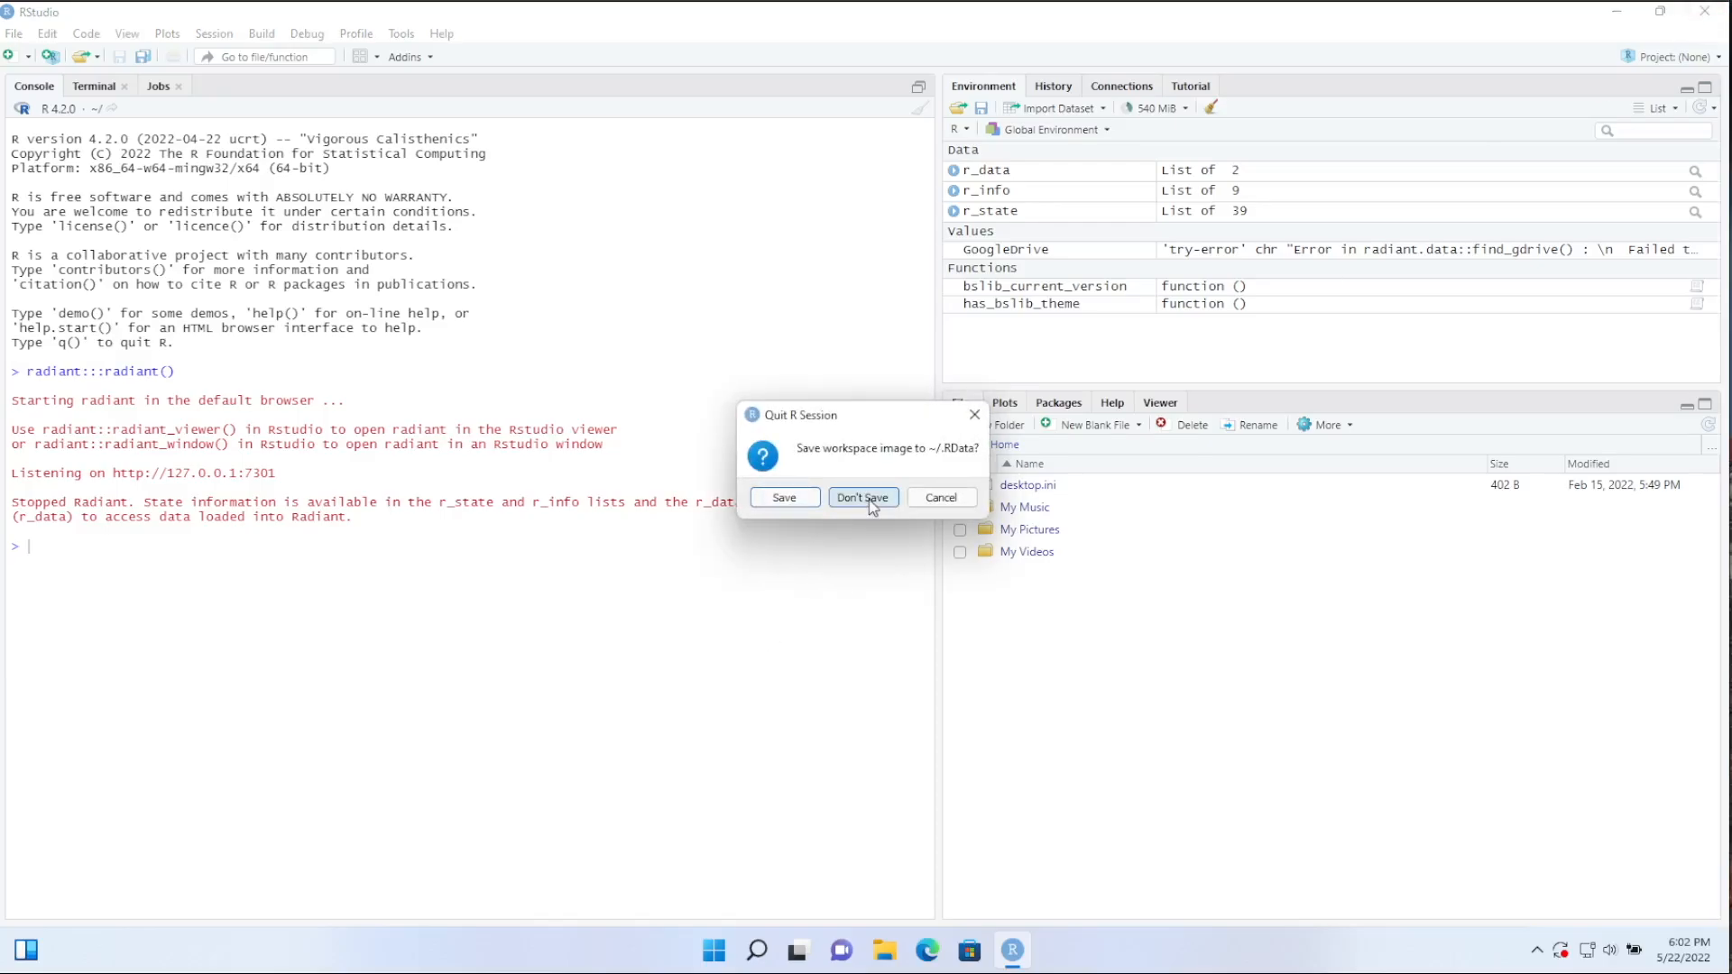
{"action": "left_click", "coordinate": [862, 497]}
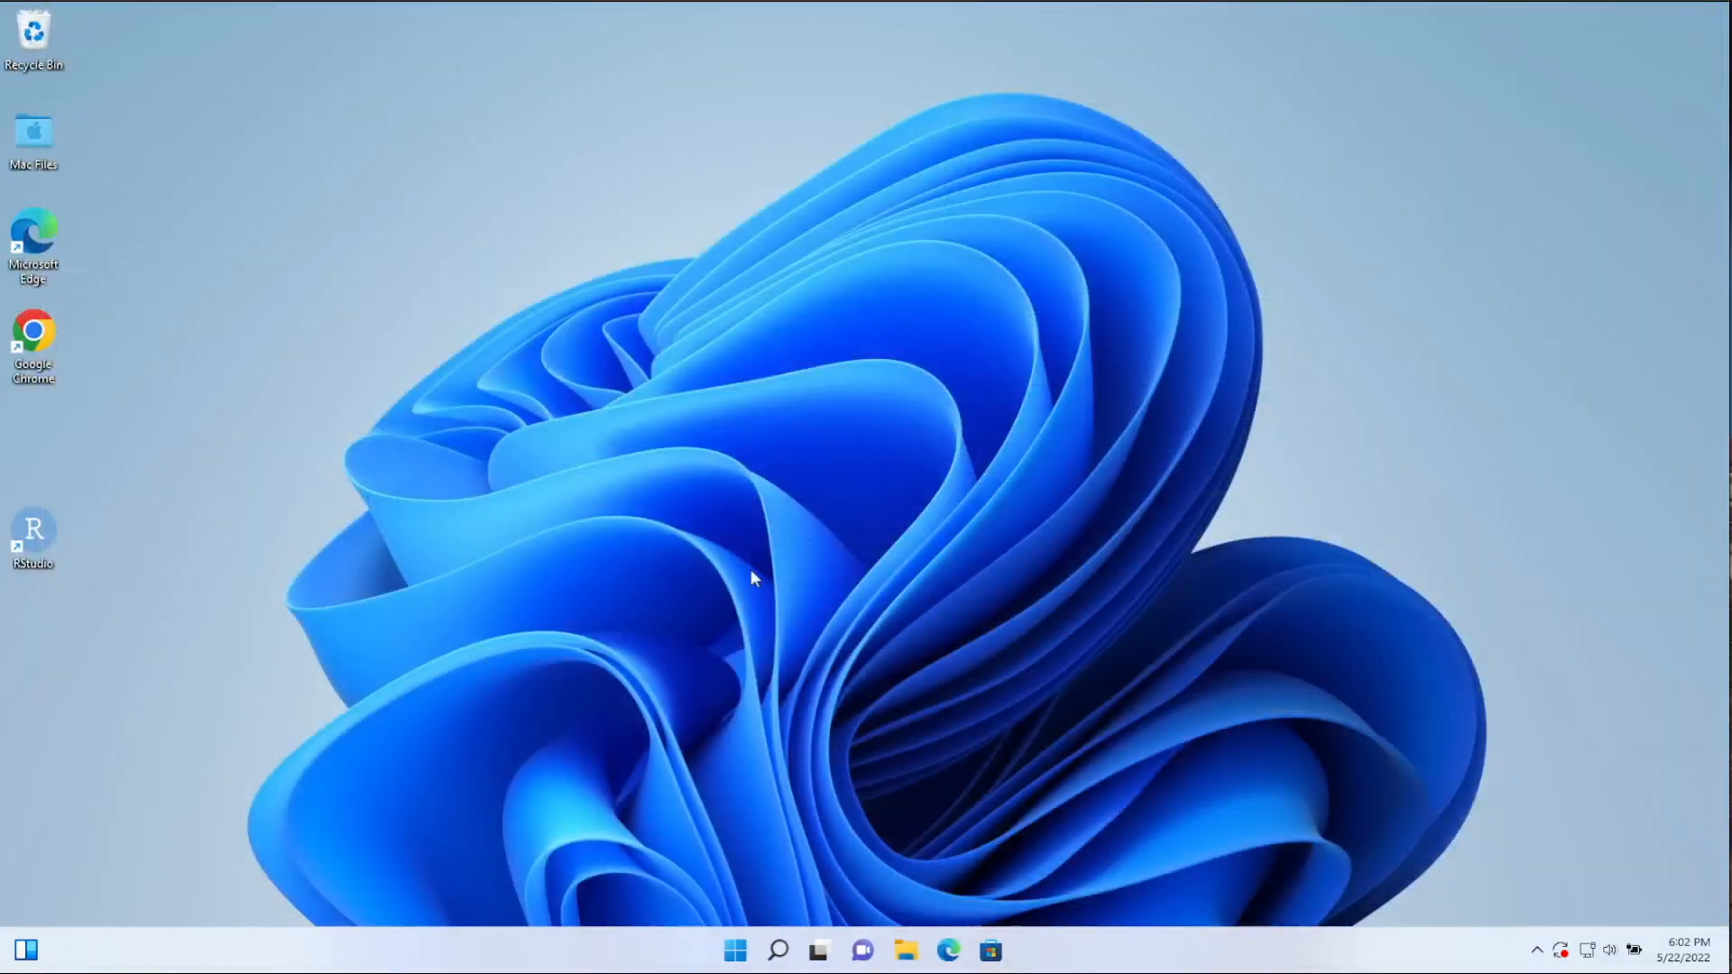